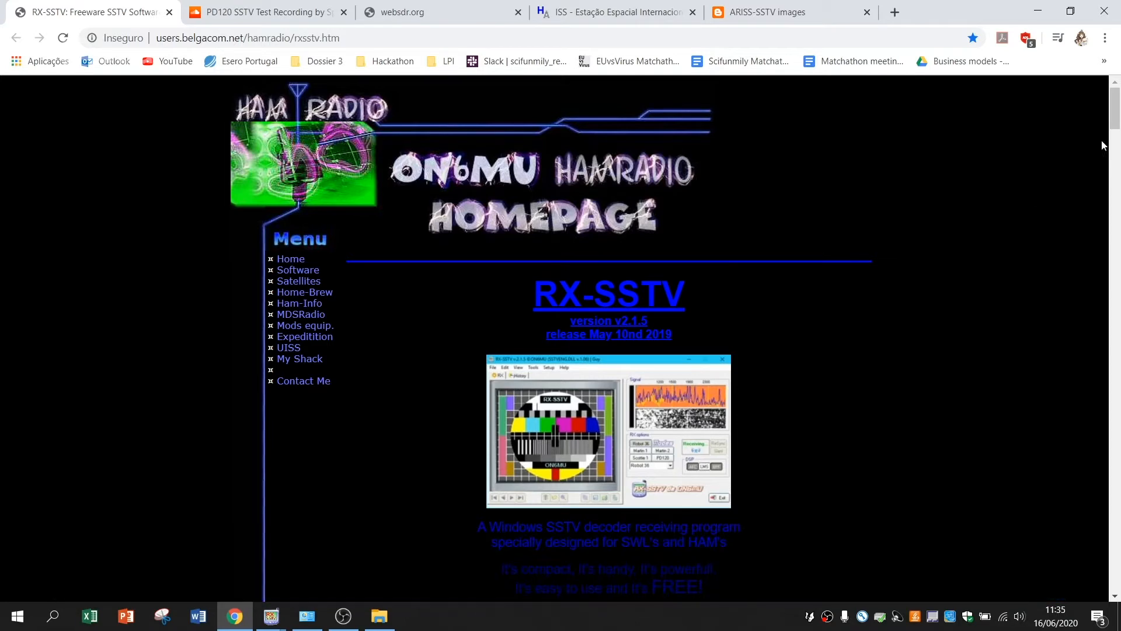
mouse_move(712, 201)
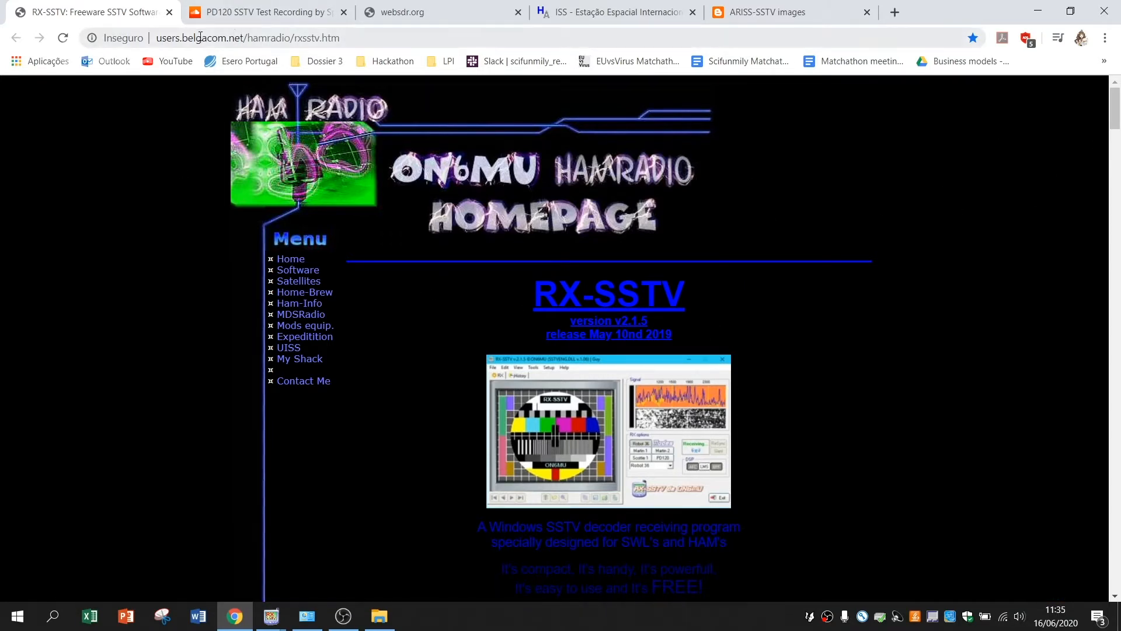
mouse_move(761, 307)
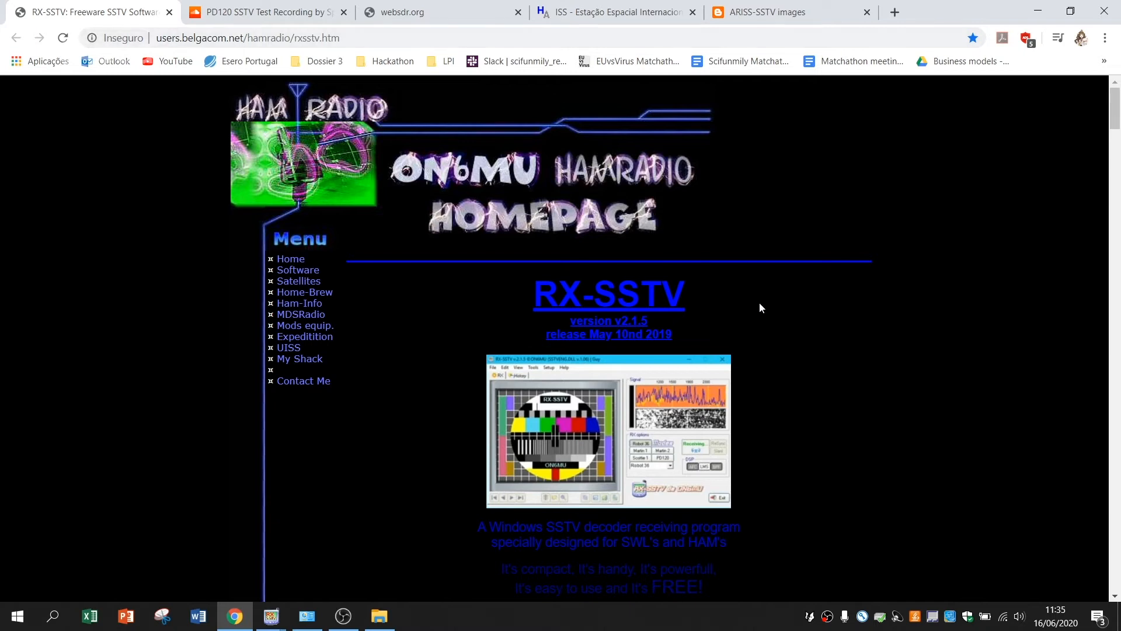
mouse_move(712, 318)
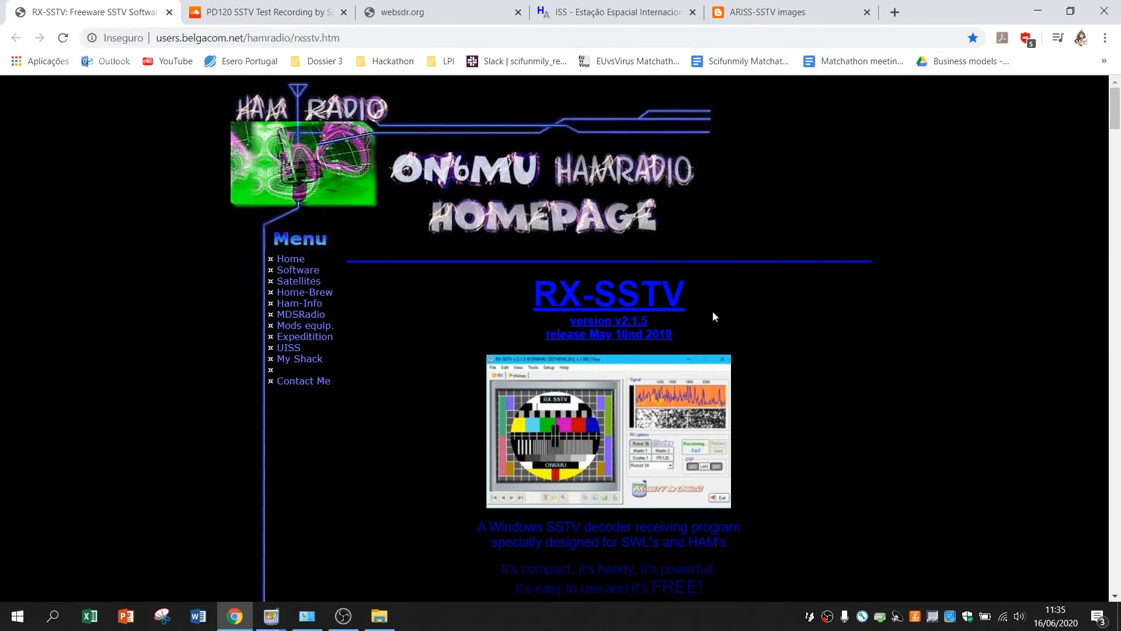
Step: Scroll the RX-SSTV homepage down to the DOWNLOAD RX-SSTV v2.1.5 section
scroll("down", 3)
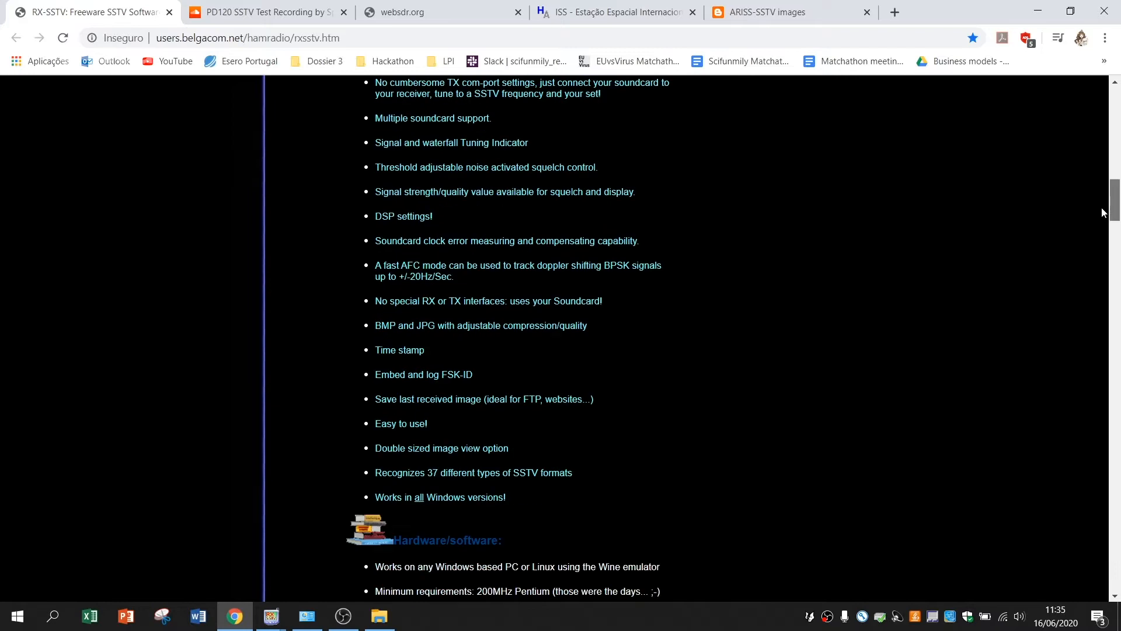
scroll("down", 3)
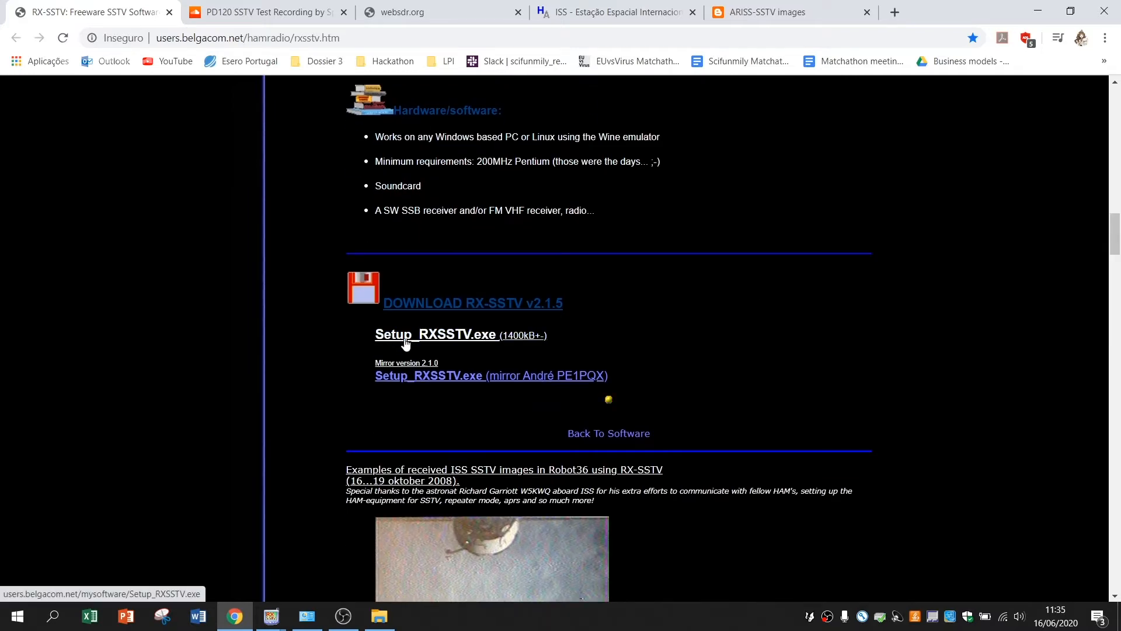
mouse_move(617, 314)
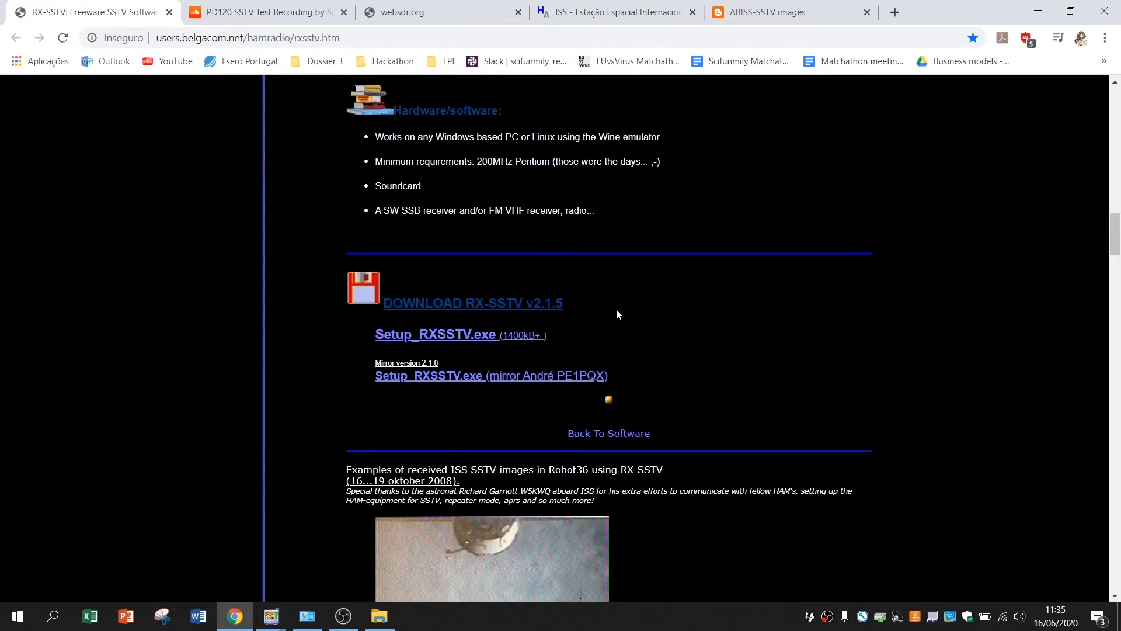
scroll("down", 3)
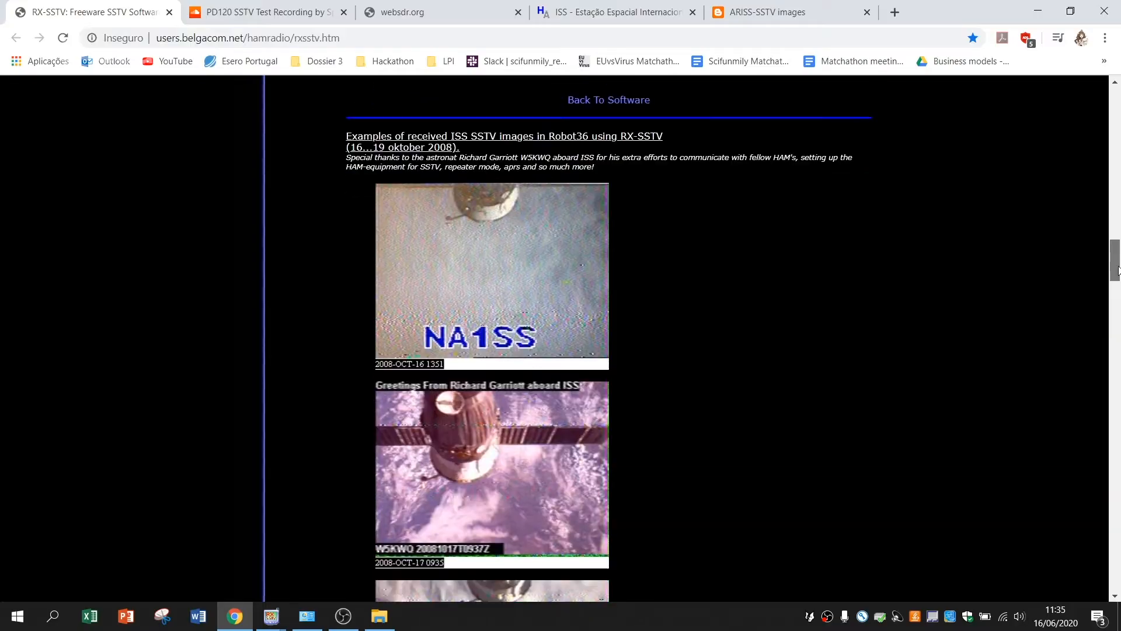
scroll("down", 3)
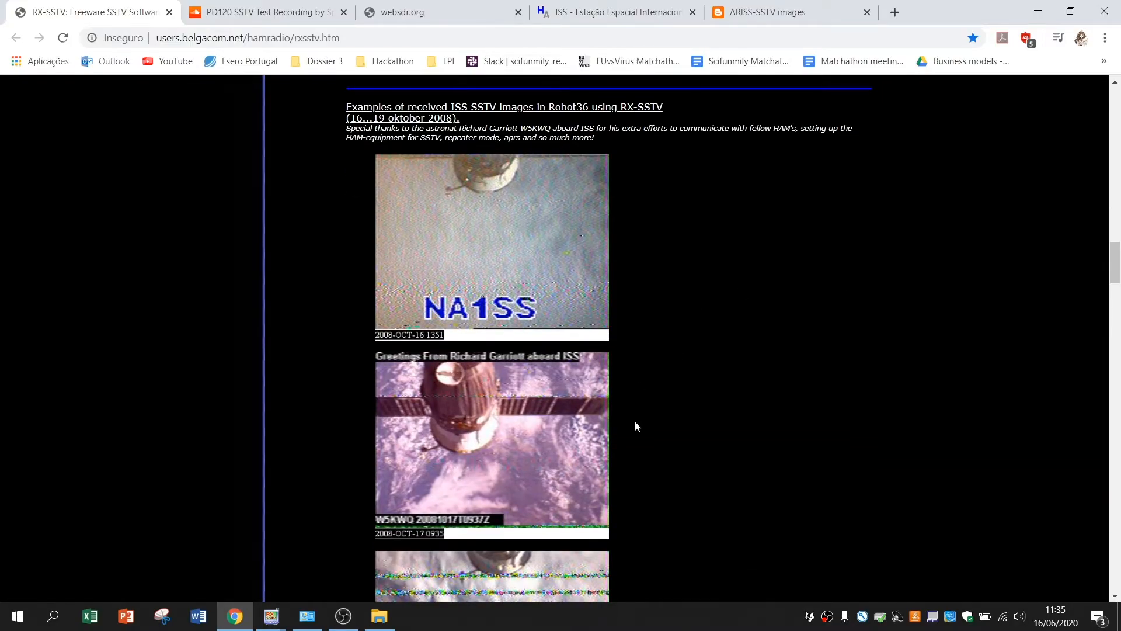
scroll("down", 3)
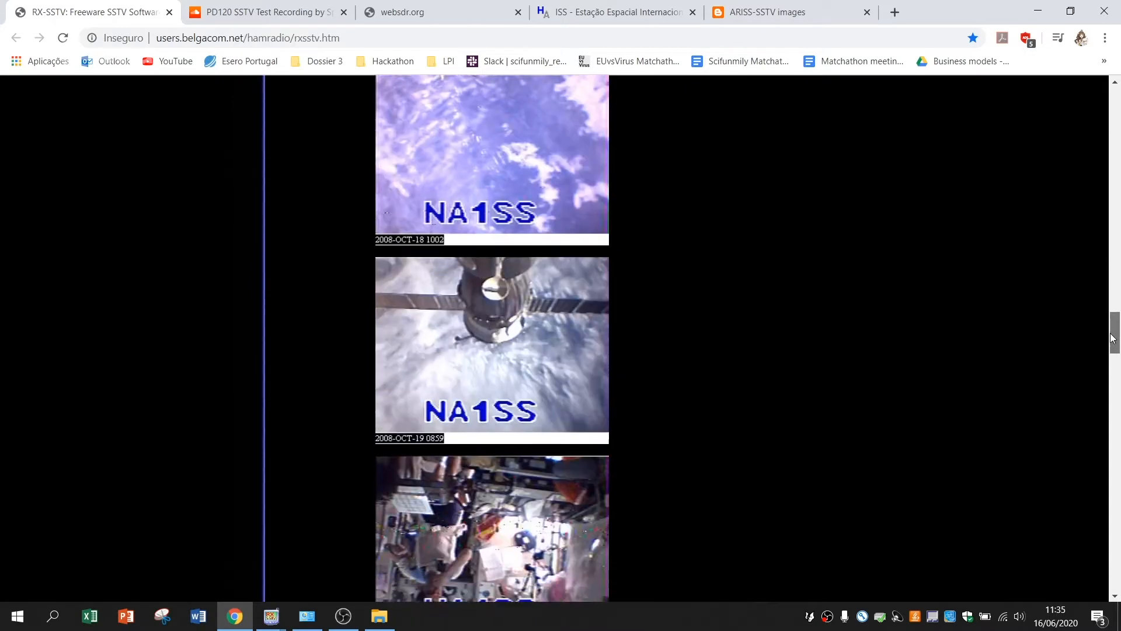
scroll("down", 3)
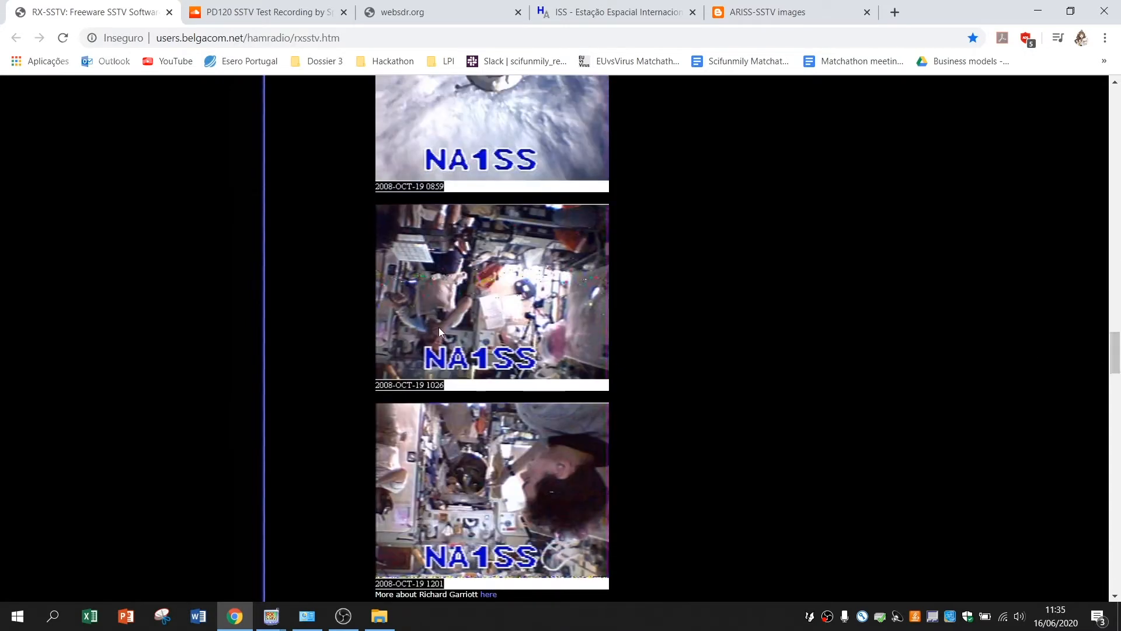
mouse_move(702, 331)
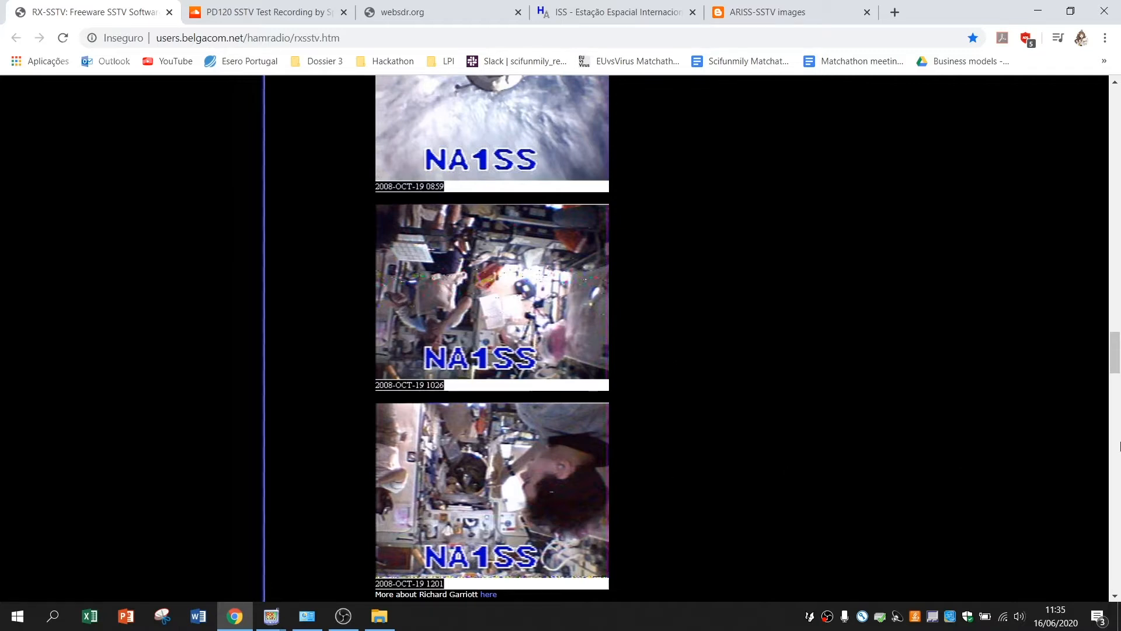
scroll("down", 3)
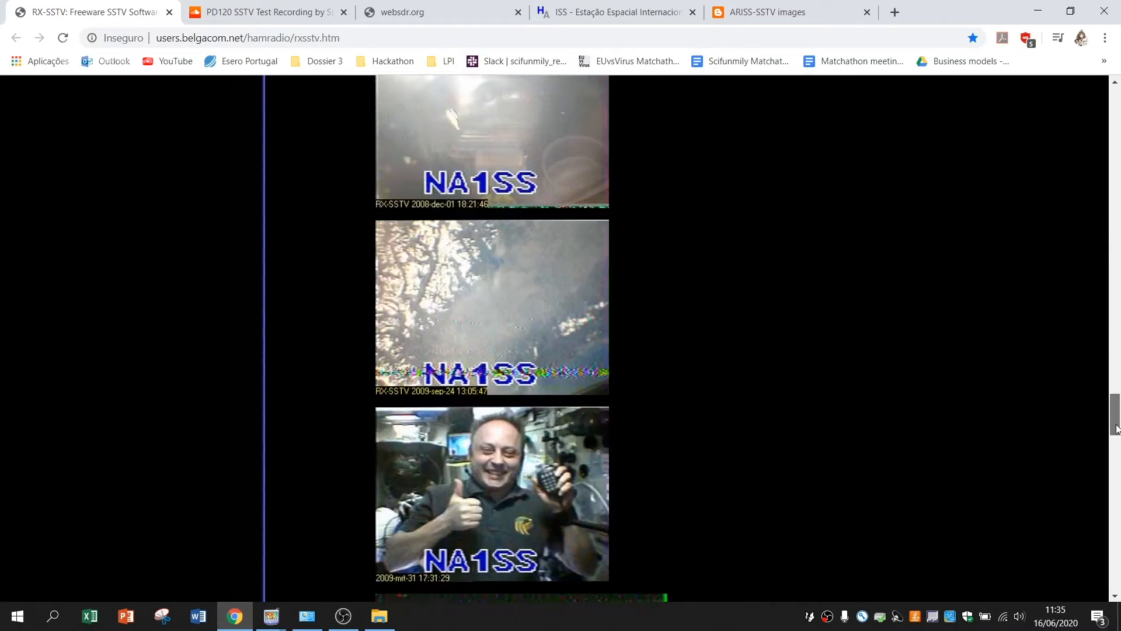
scroll("up", 3)
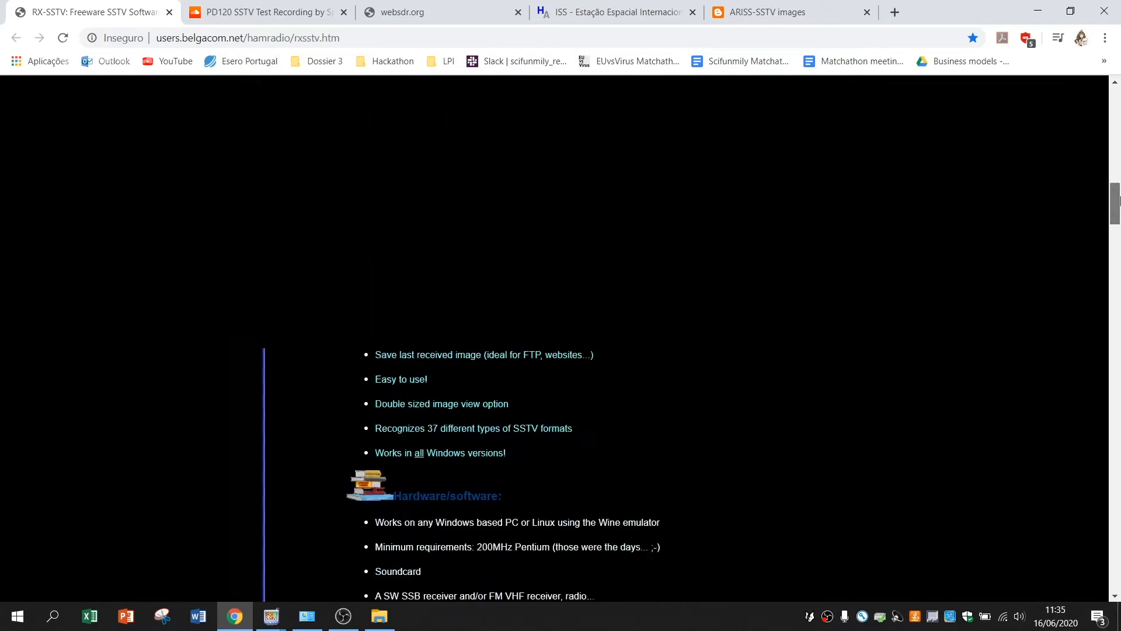
scroll("up", 3)
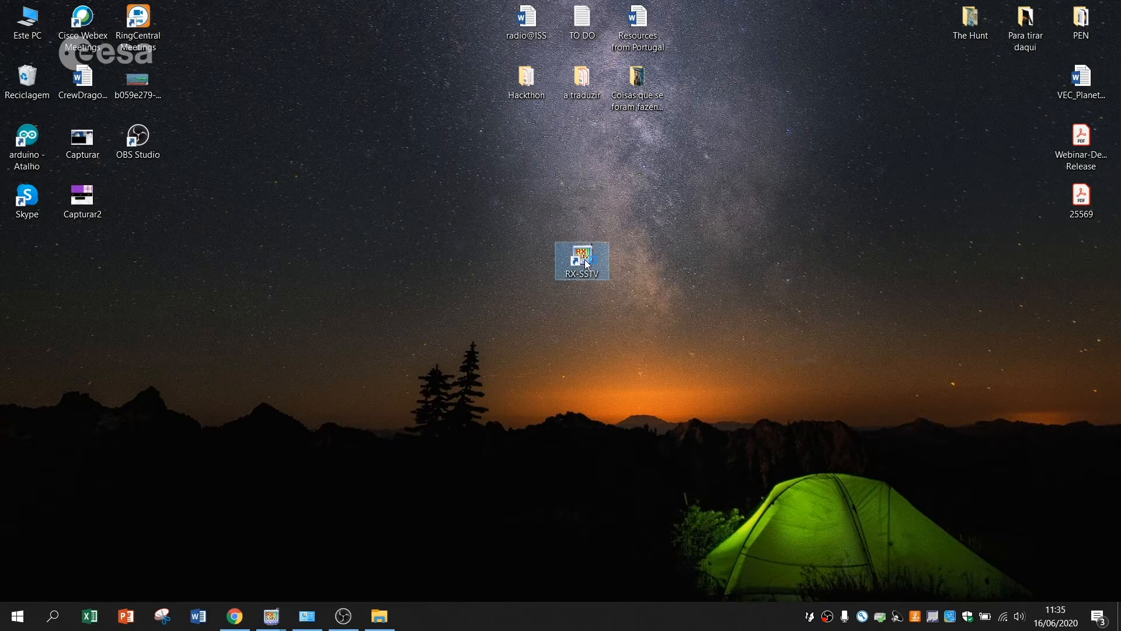
Step: Launch RX-SSTV from its desktop shortcut
double_click(580, 259)
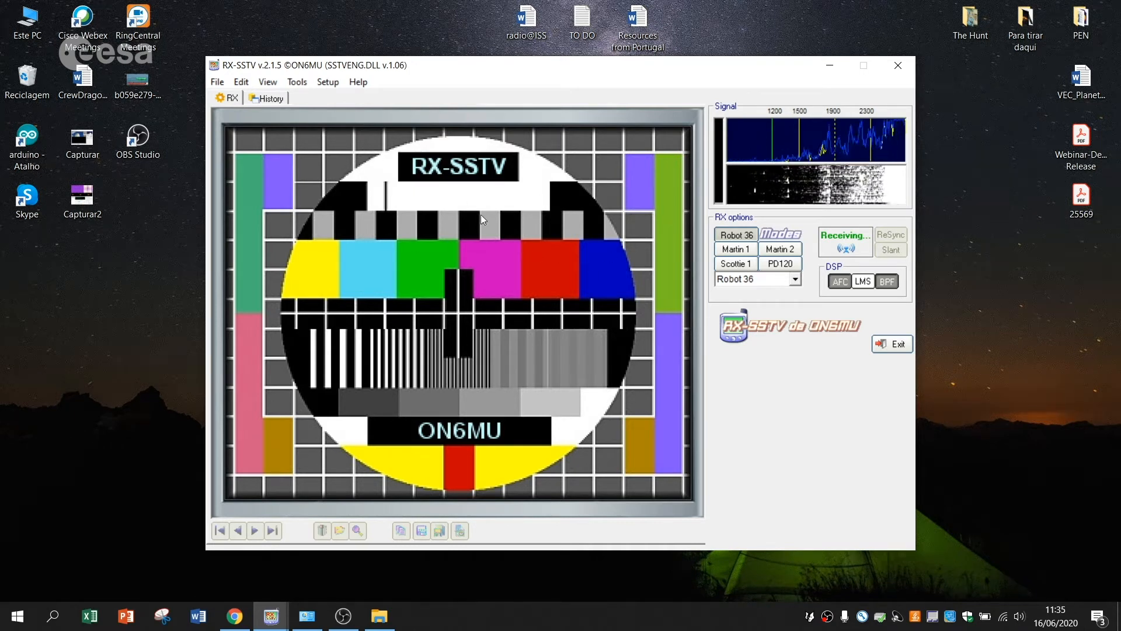
Step: In Setup > RX-SSTV options, toggle screen size Normal/Large, keep Large and confirm
left_click(328, 82)
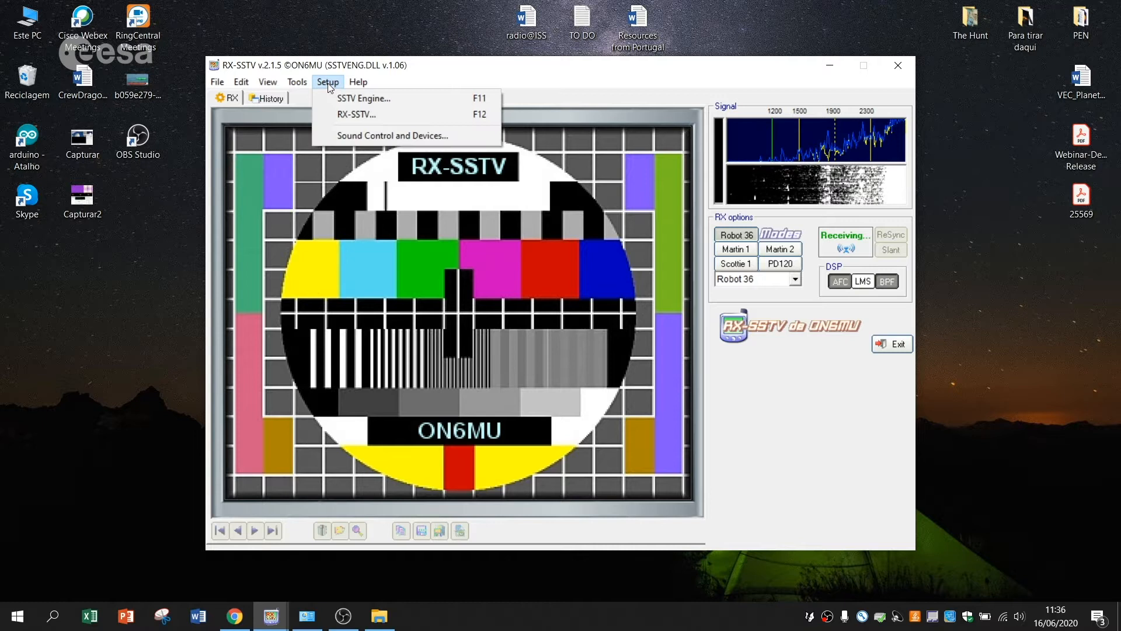
left_click(355, 115)
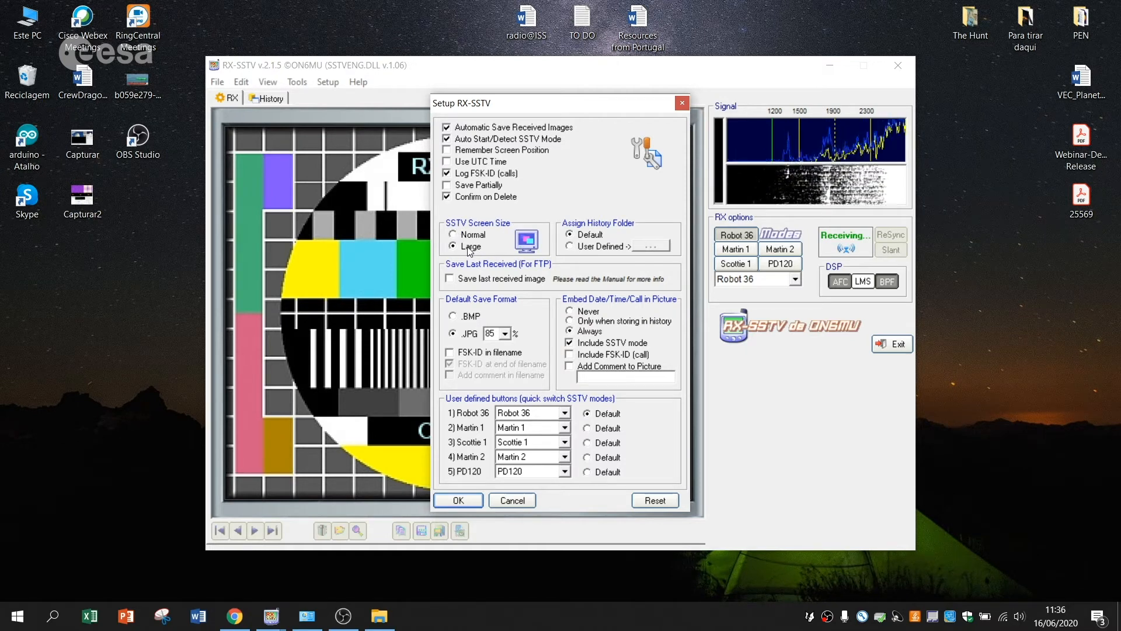
left_click(453, 234)
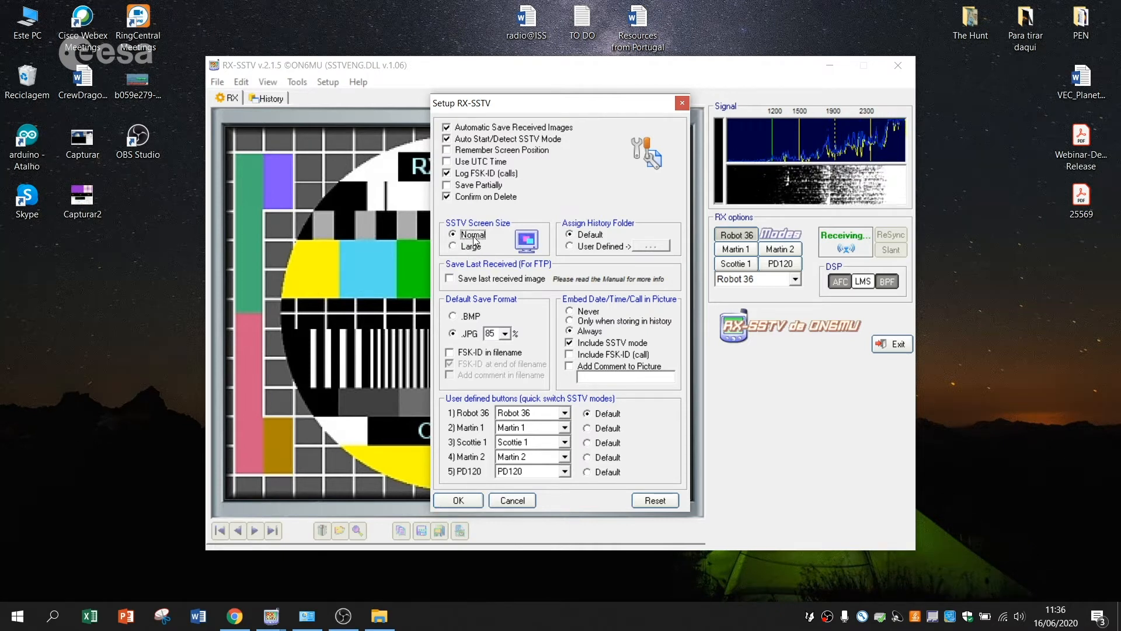
left_click(454, 246)
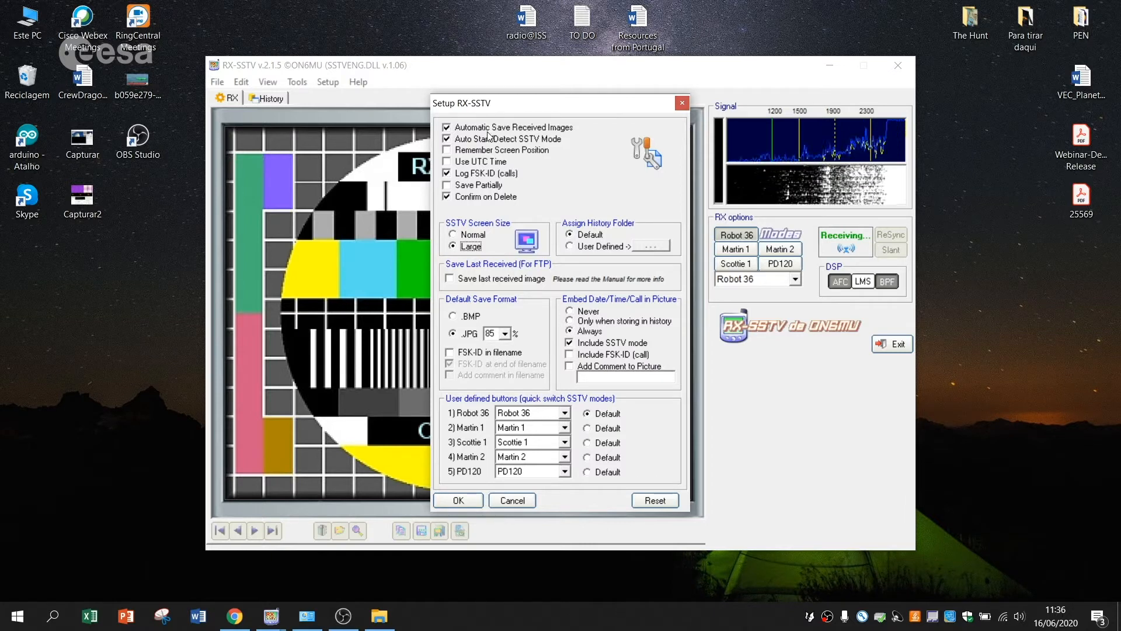
mouse_move(572, 136)
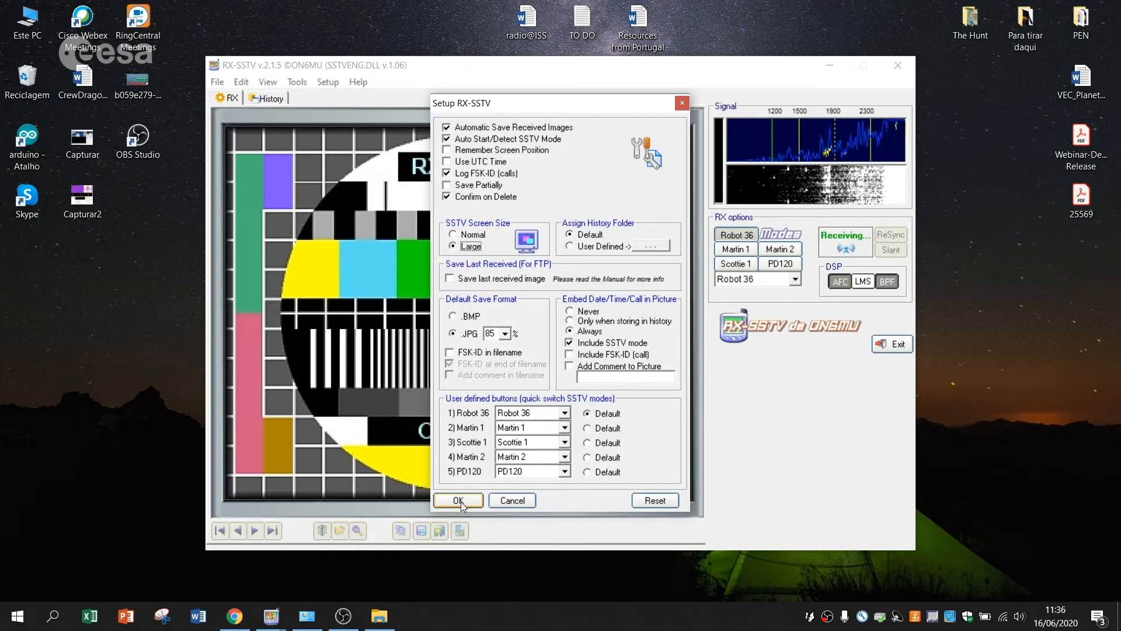
left_click(457, 500)
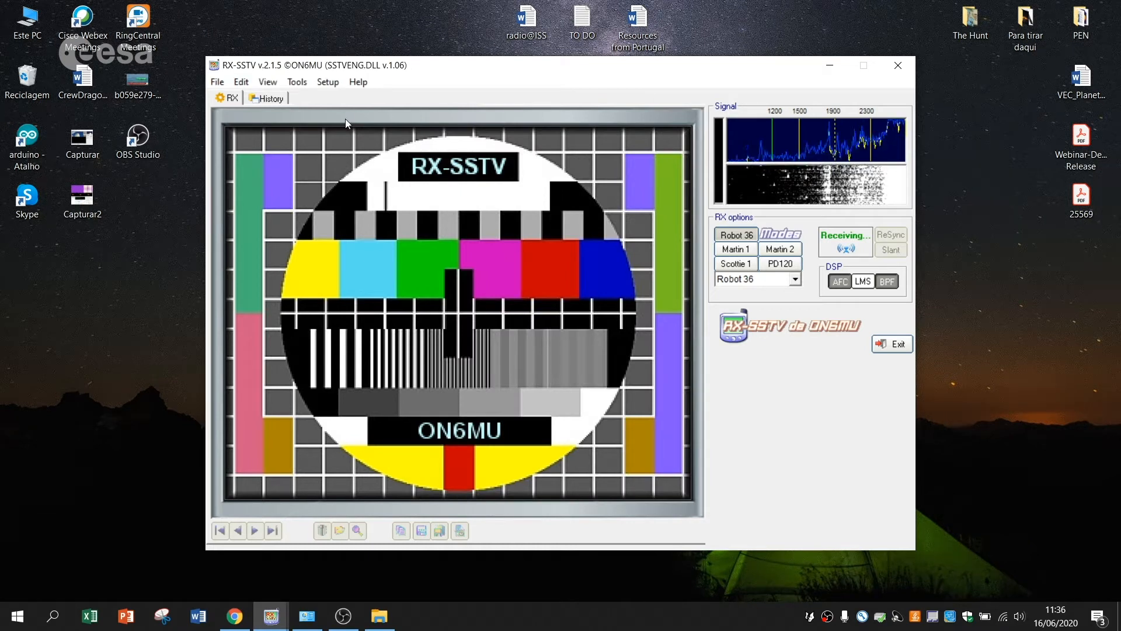
Step: Review the SSTV Engine RX settings (zero-crossing, Sharp filter, VIS or Sync auto start) and close
left_click(327, 82)
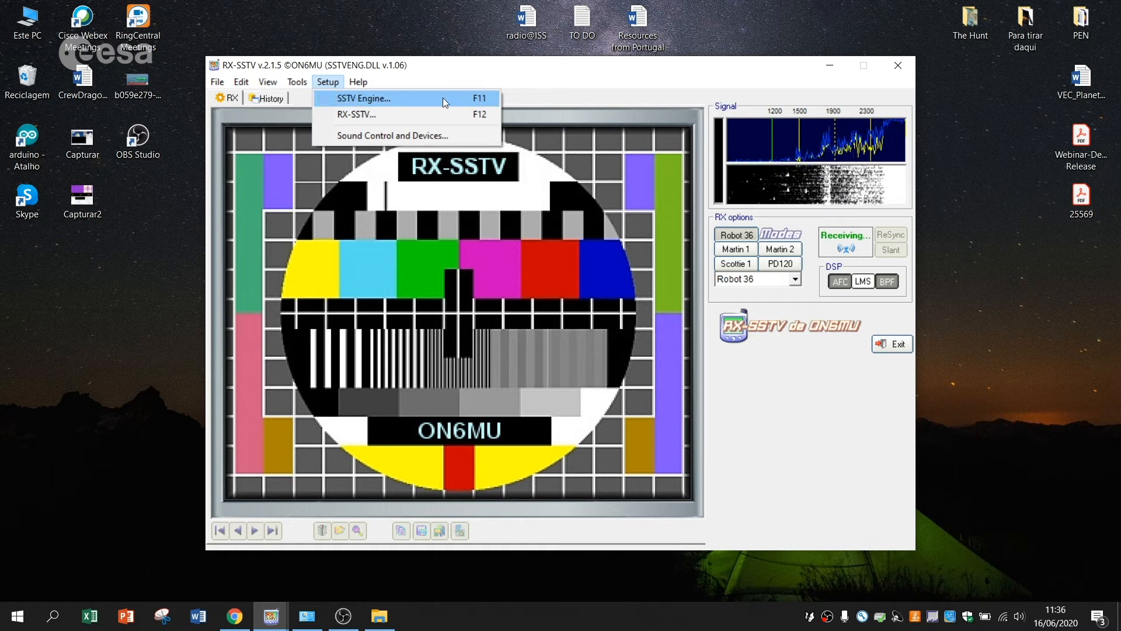
mouse_move(478, 105)
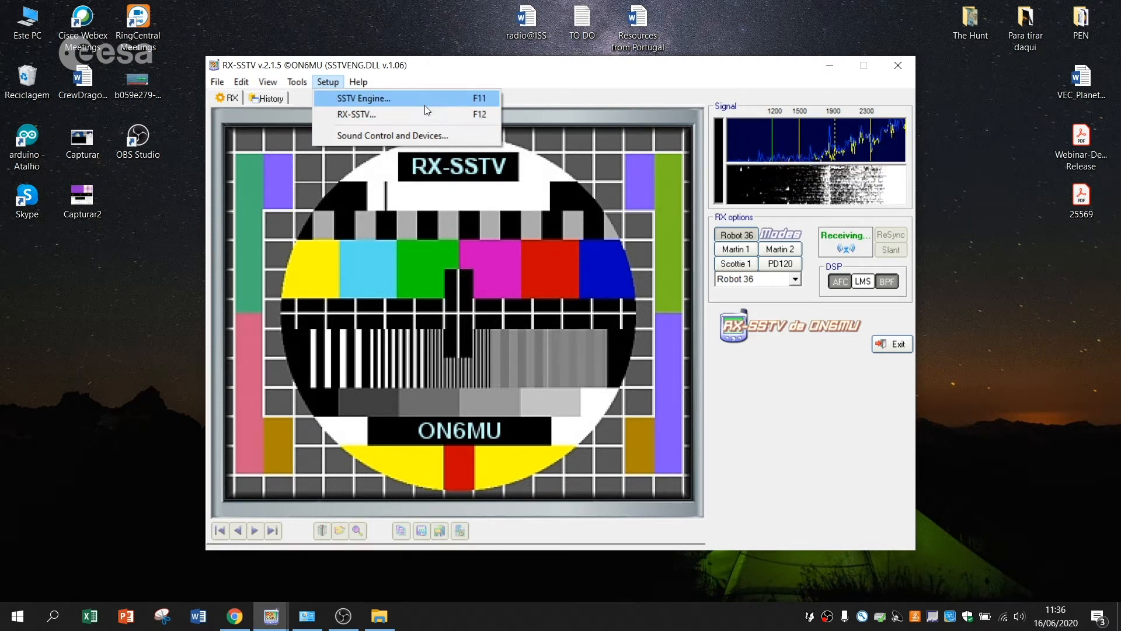
left_click(365, 98)
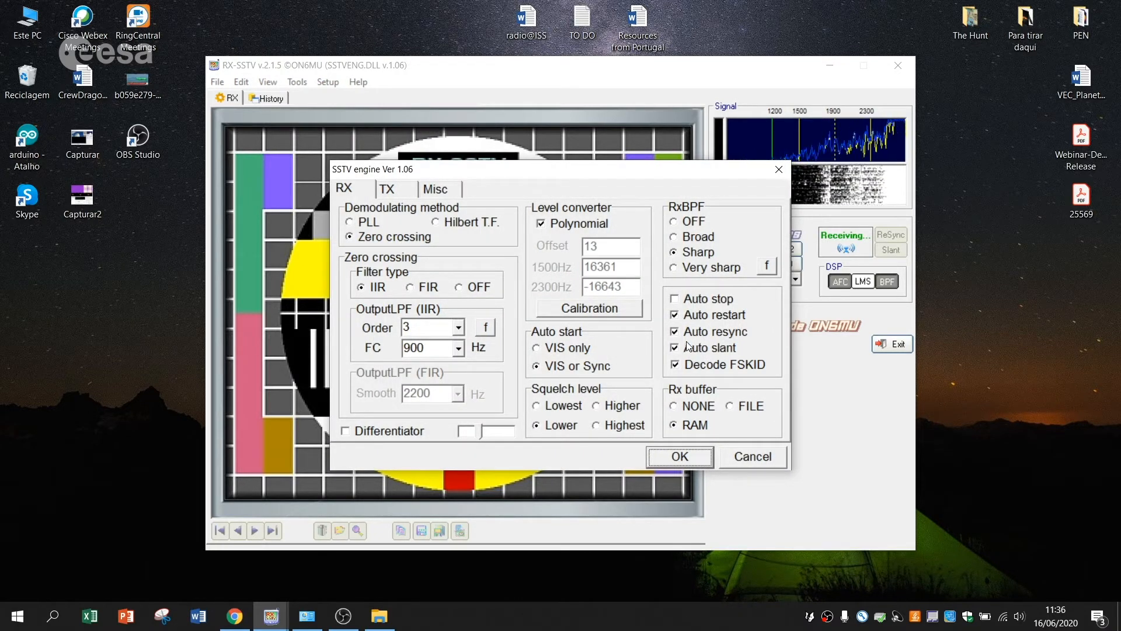
left_click(675, 331)
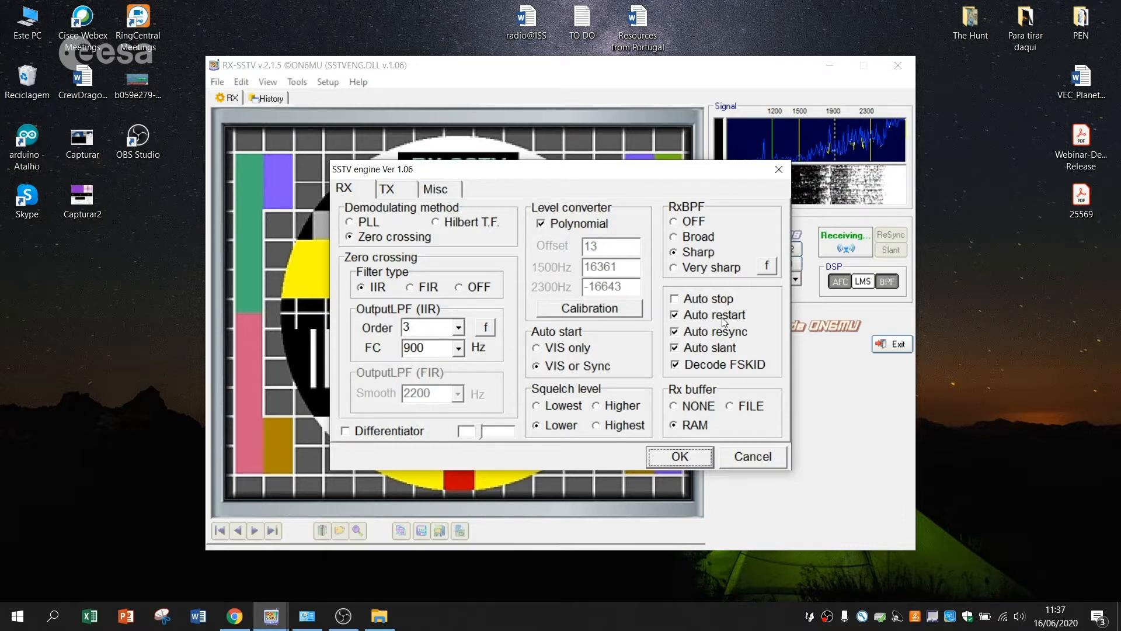
mouse_move(751, 326)
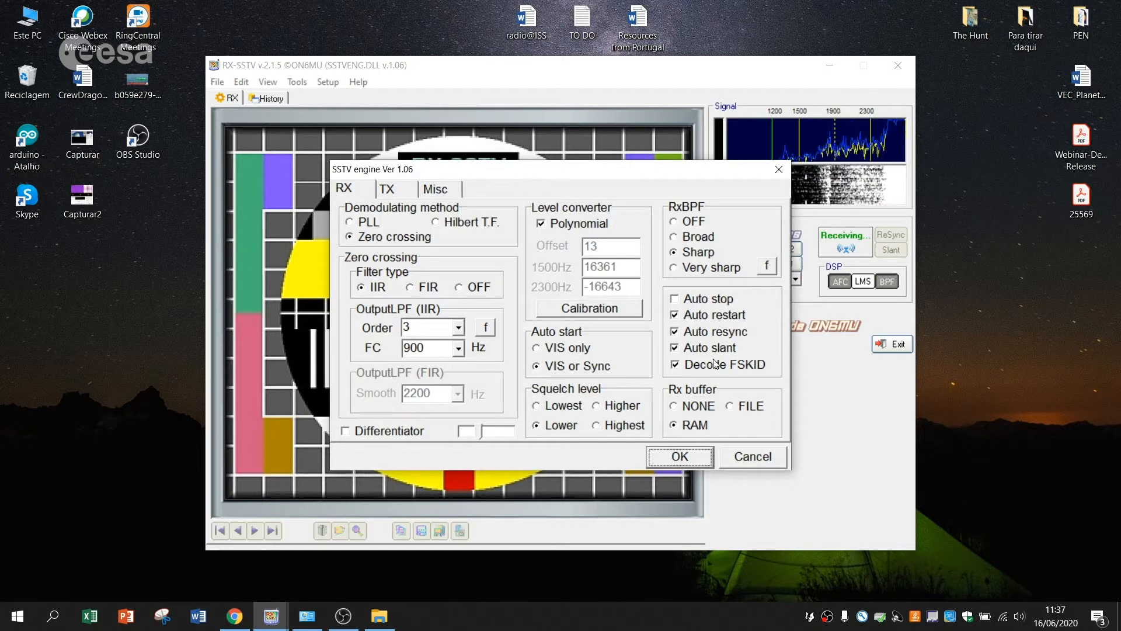
left_click(679, 457)
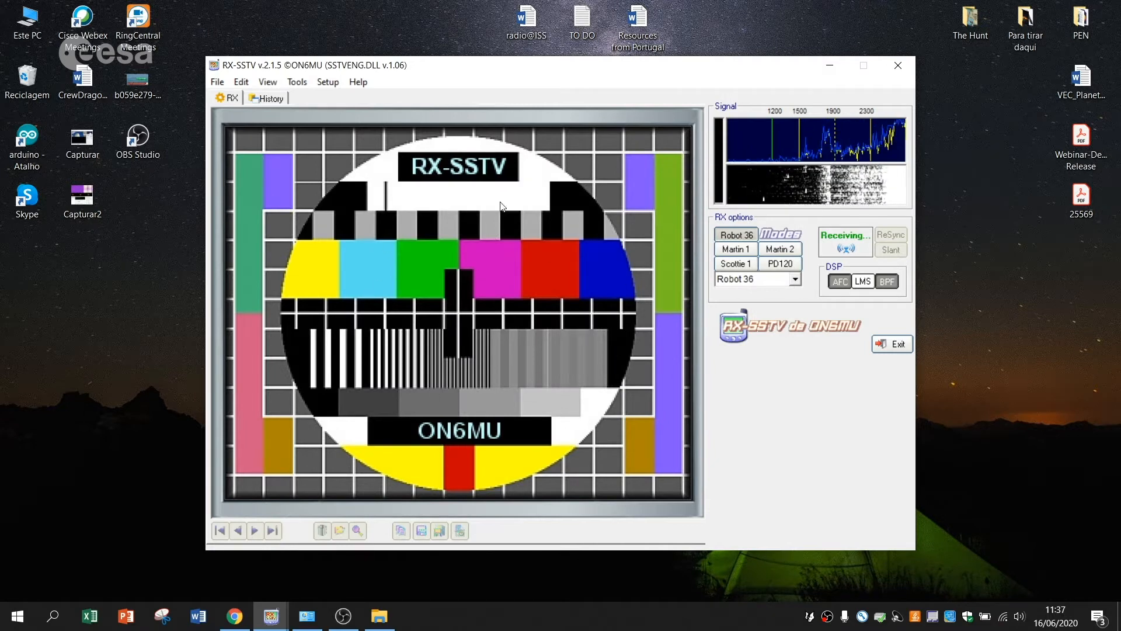
mouse_move(444, 298)
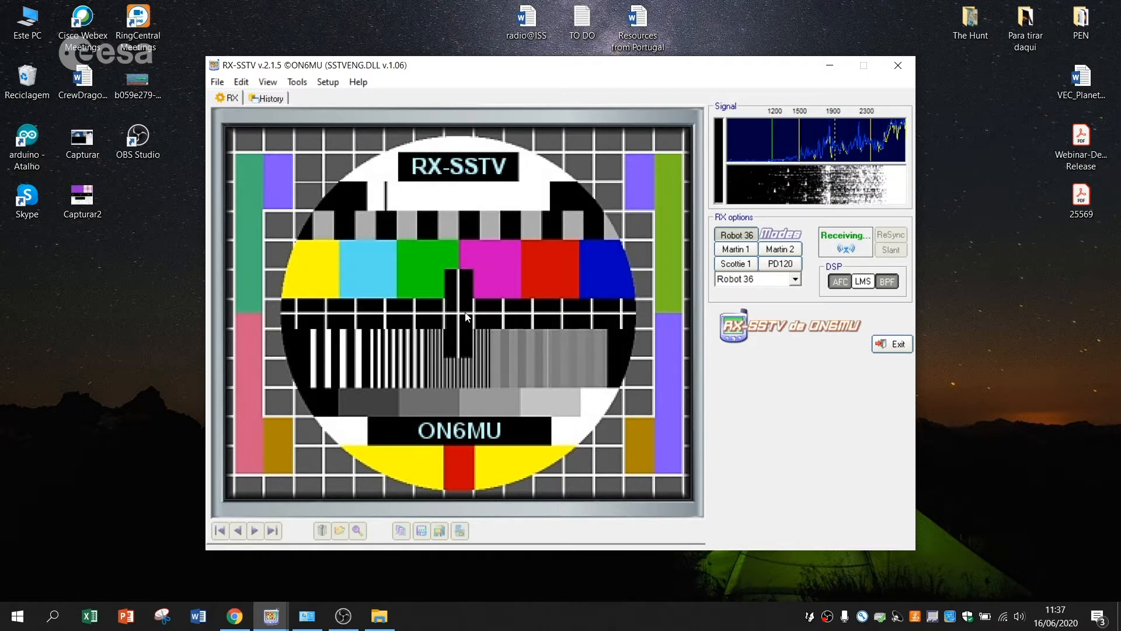
mouse_move(489, 136)
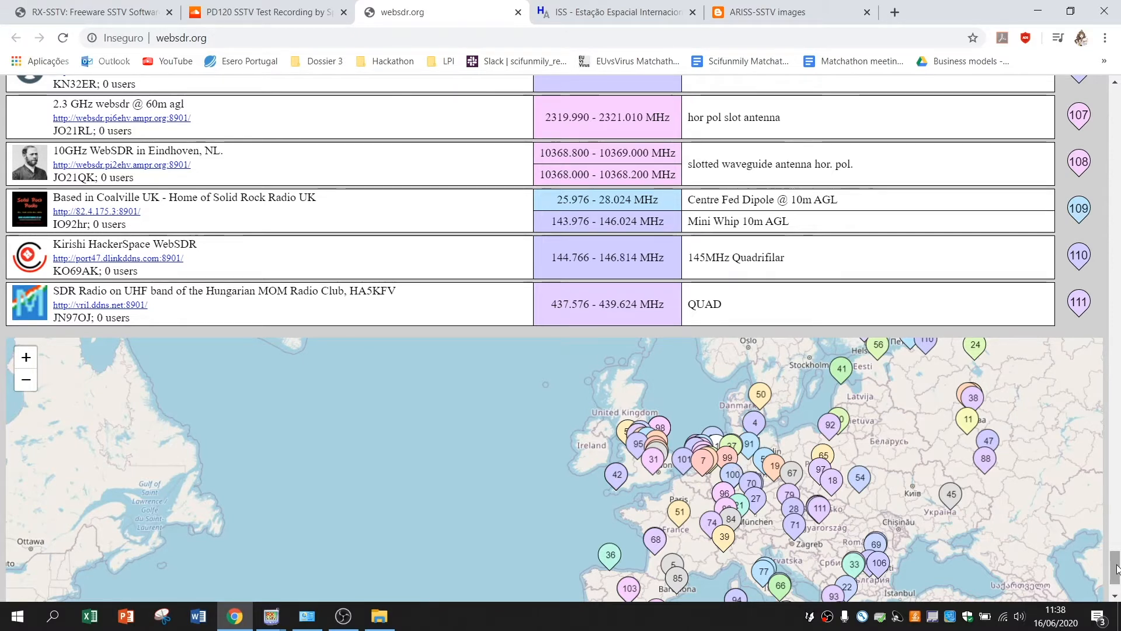
Step: Pick the Cornwall marker on the websdr.org map and open the vhf-goonhilly.batc.org.uk receiver
scroll("down", 3)
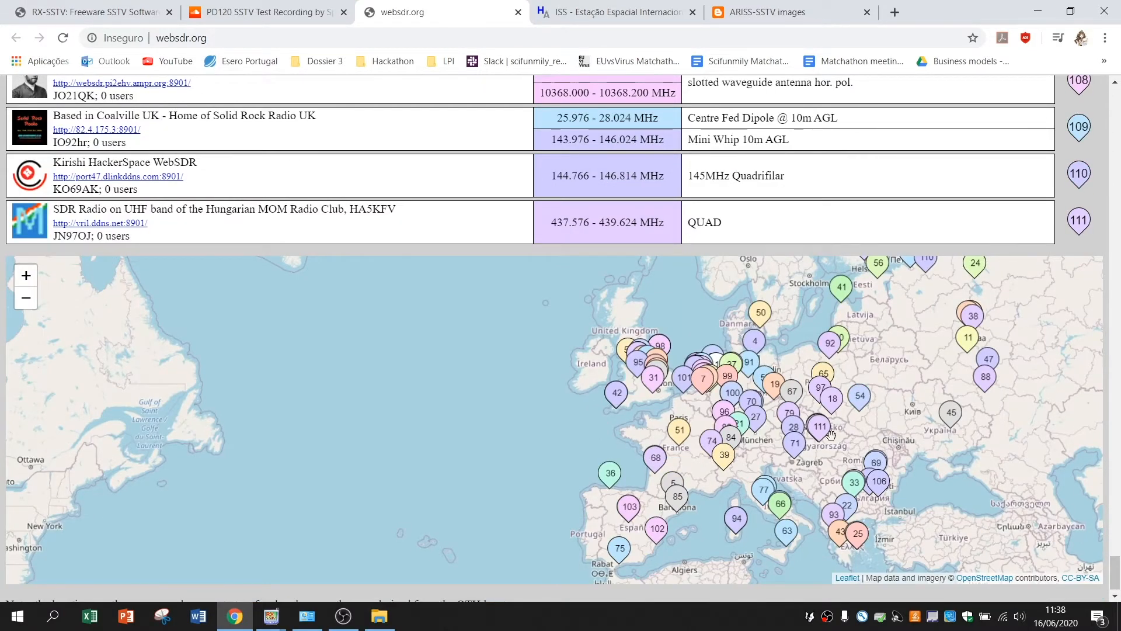
mouse_move(579, 401)
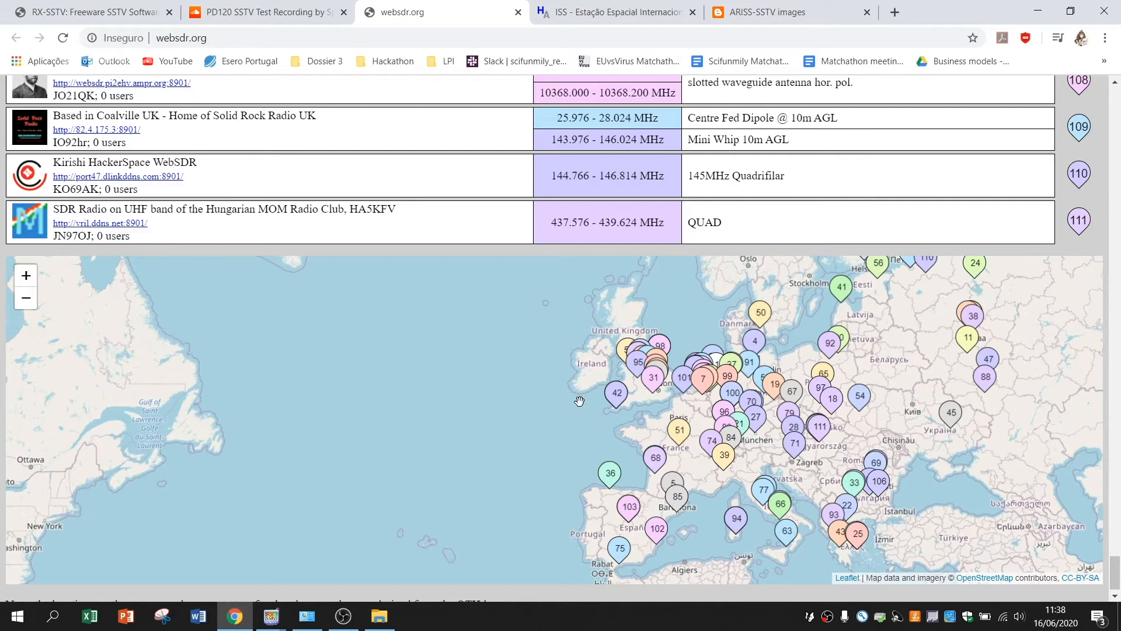
left_click(628, 352)
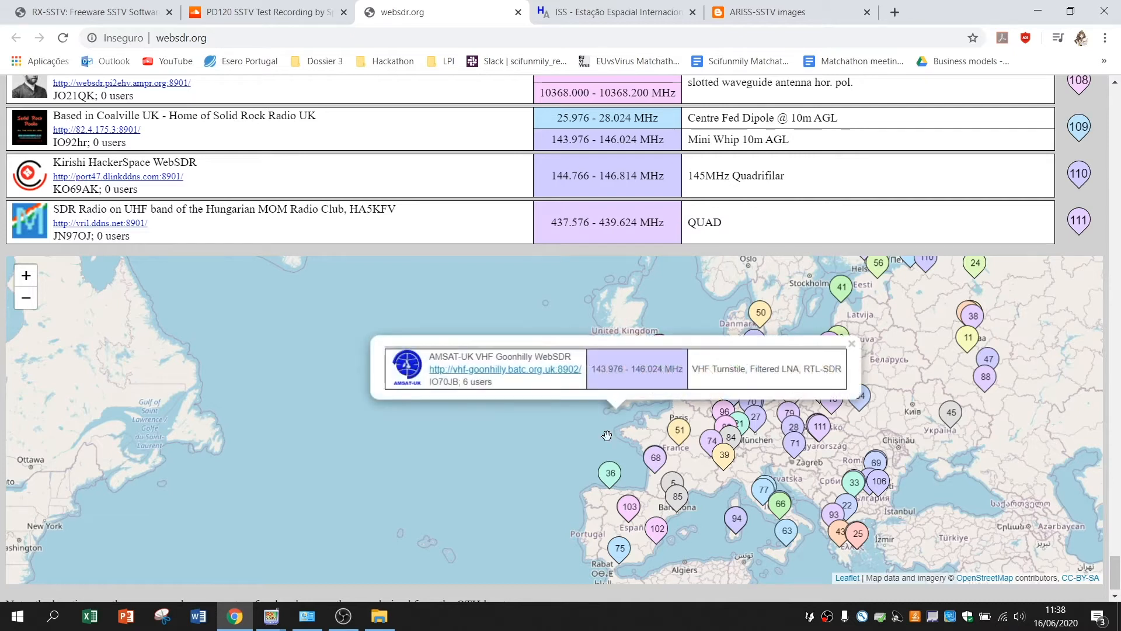
mouse_move(571, 378)
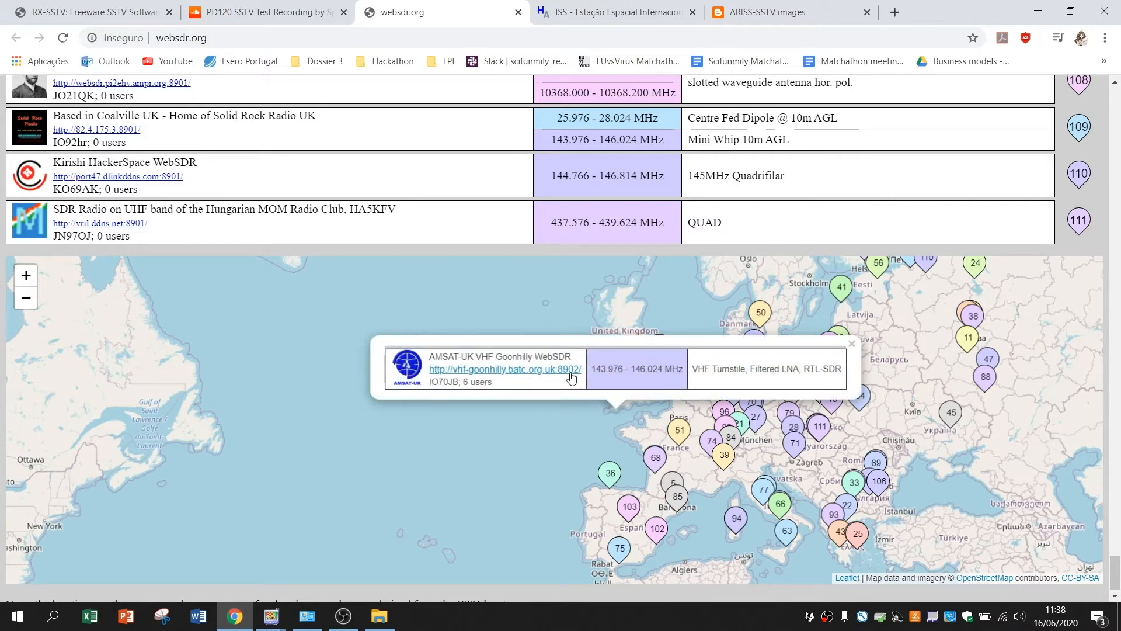
mouse_move(569, 361)
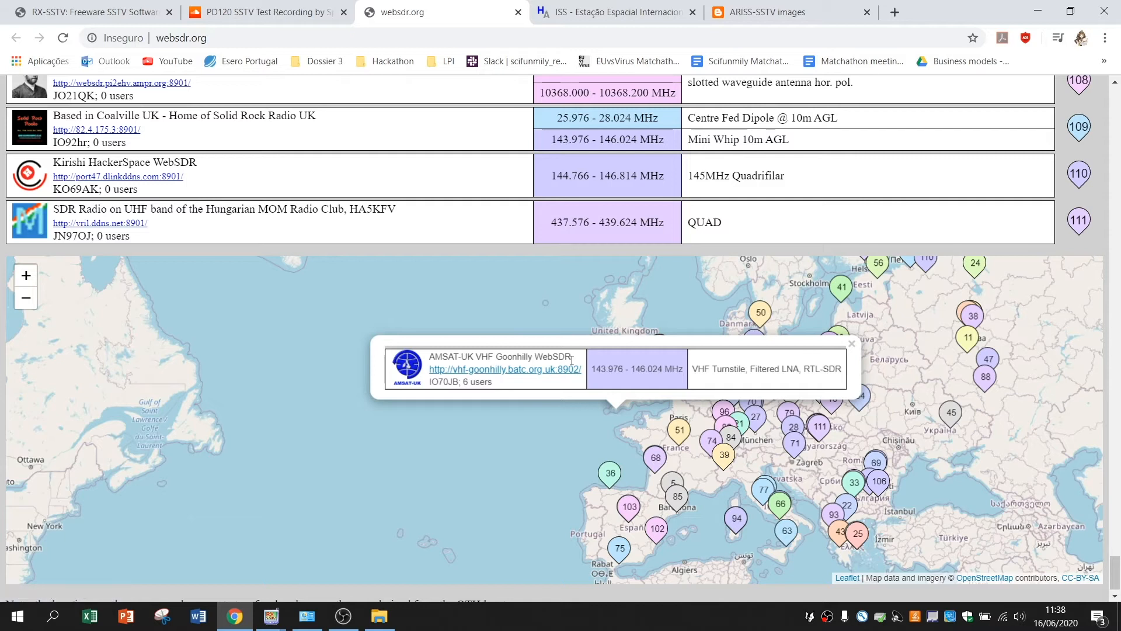
mouse_move(546, 377)
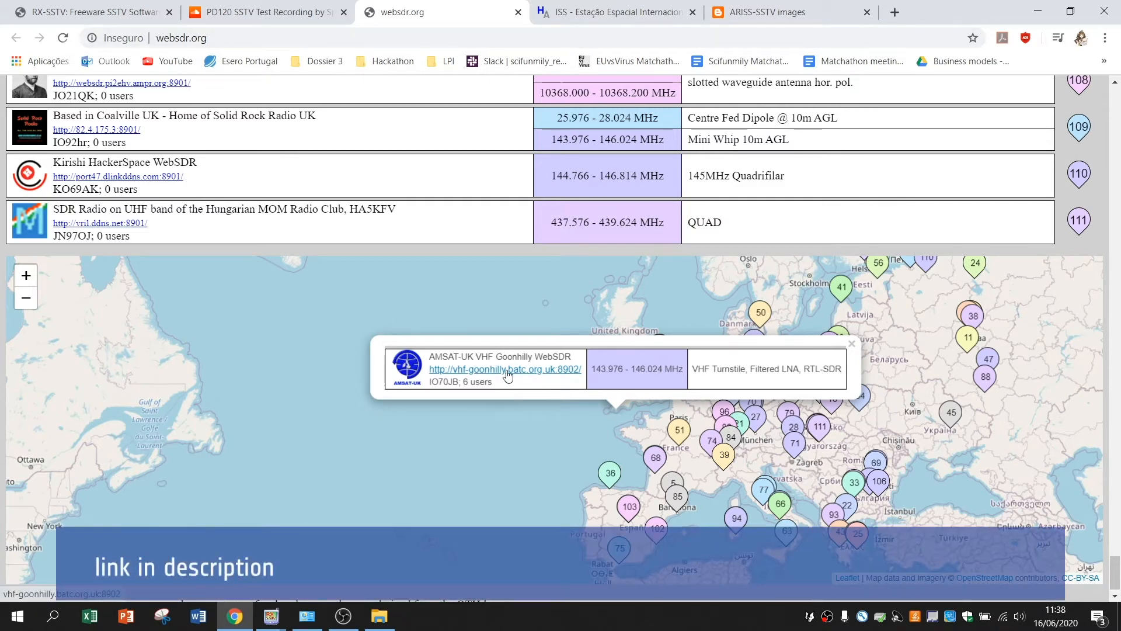
left_click(506, 369)
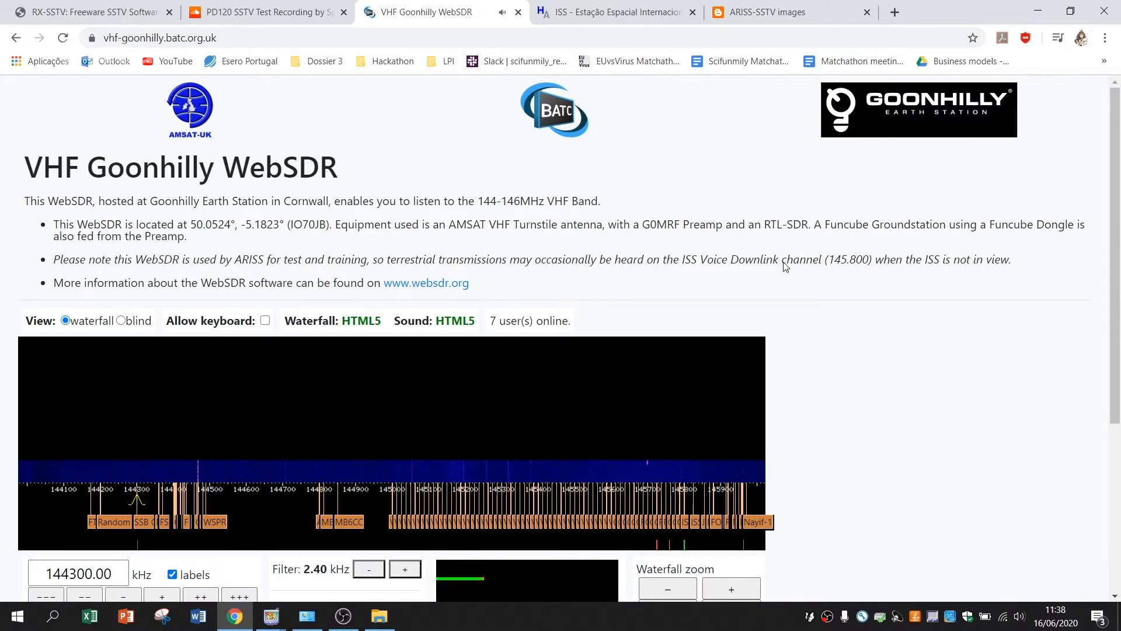
Step: Tune the Goonhilly WebSDR to the ISS Voice downlink at 145800.00 kHz FM
scroll("down", 3)
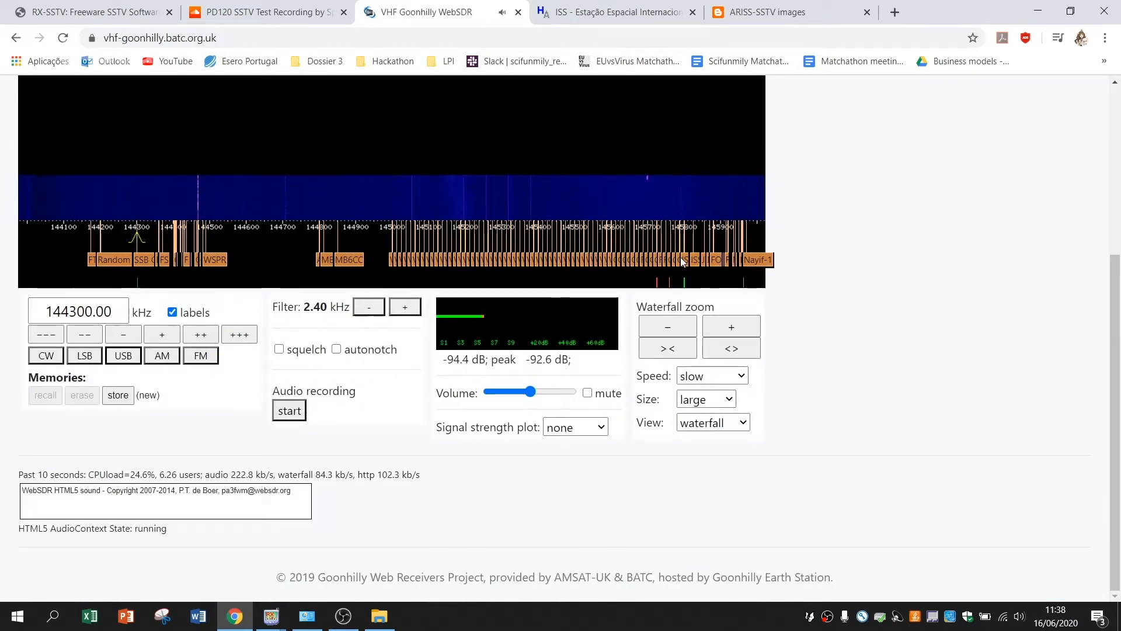
scroll("up", 3)
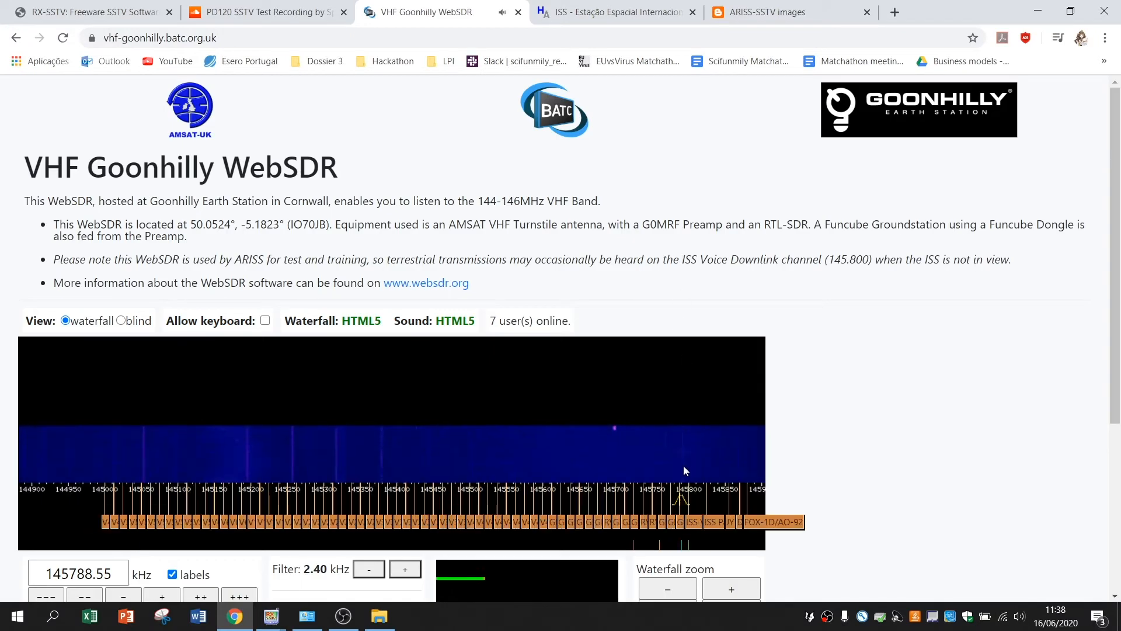
left_click(730, 589)
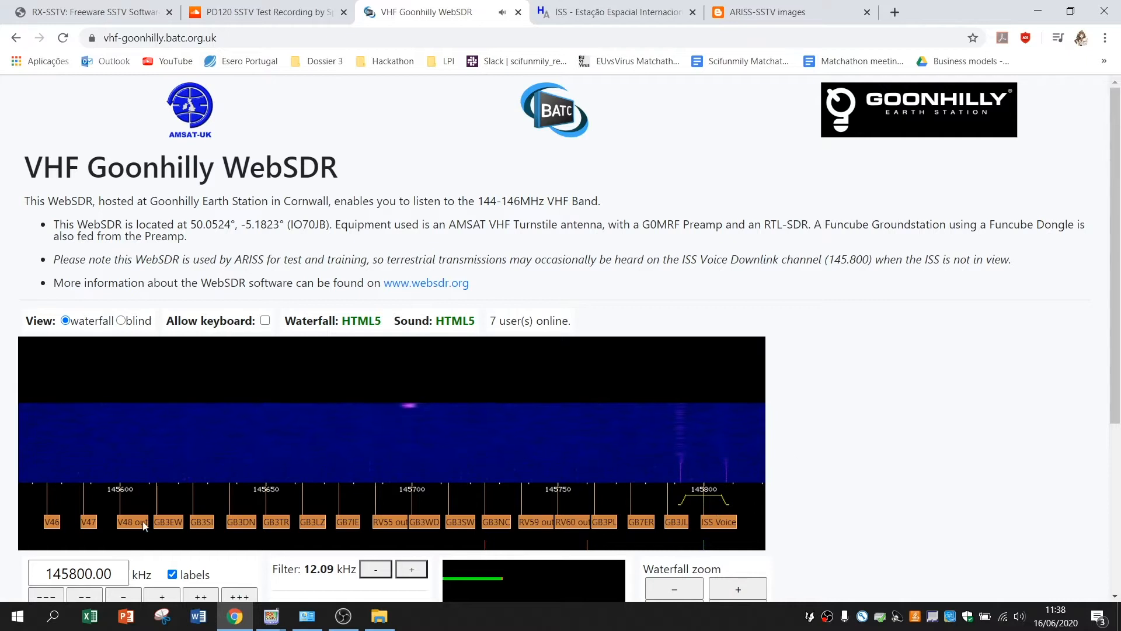
left_click(78, 573)
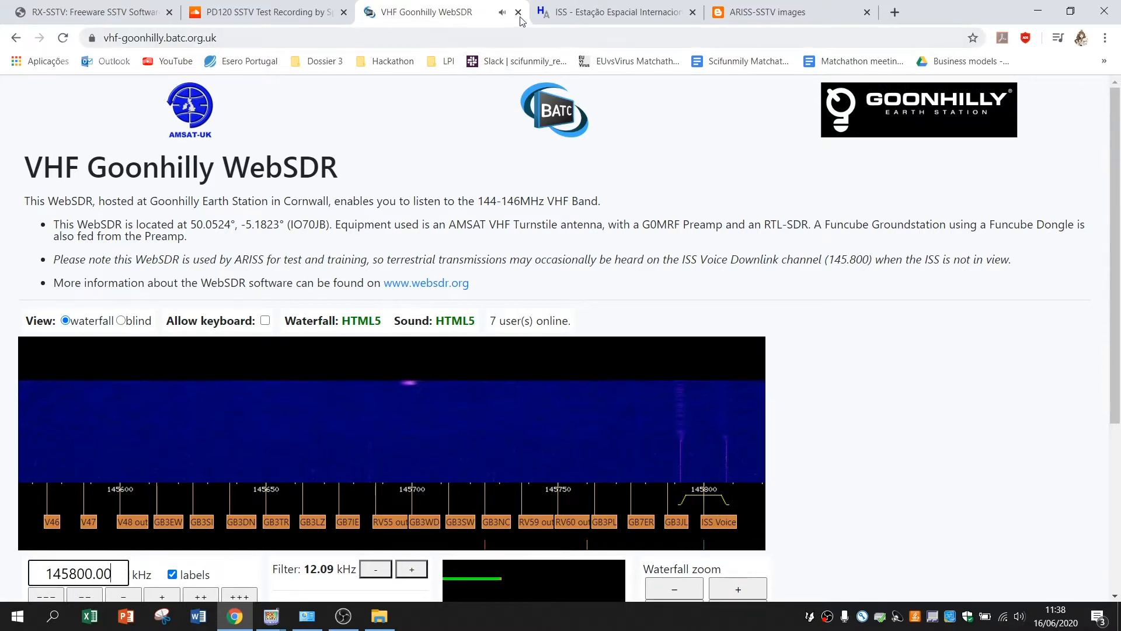
Step: Close the Goonhilly WebSDR tab and move on from the Heavens-Above ISS passes table to the ARISS-SSTV blog tab
left_click(518, 11)
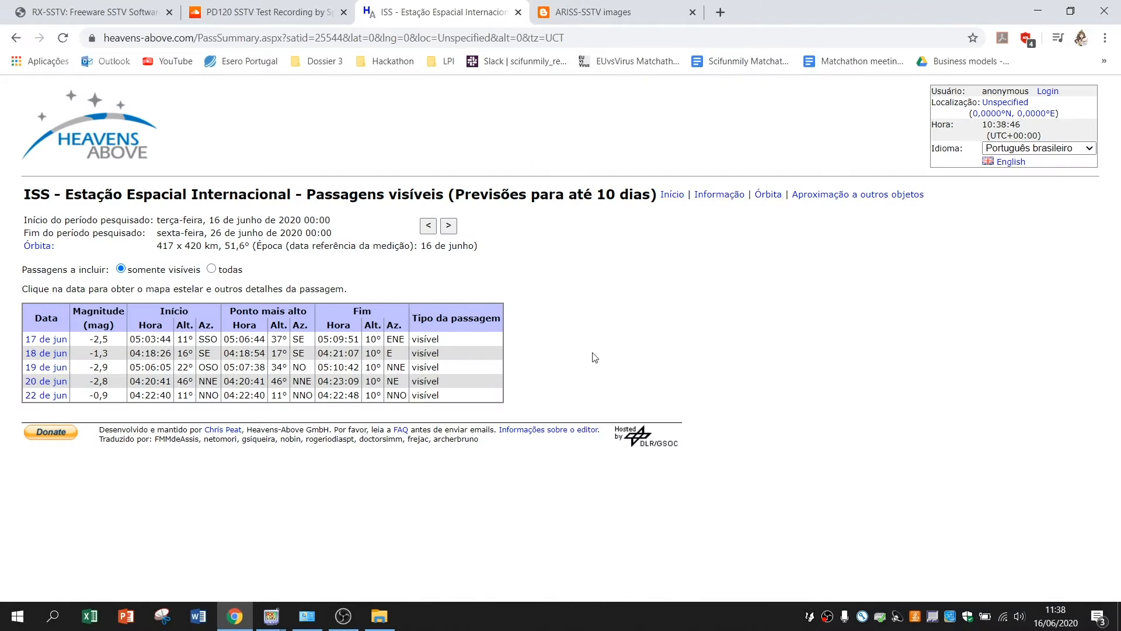
mouse_move(97, 170)
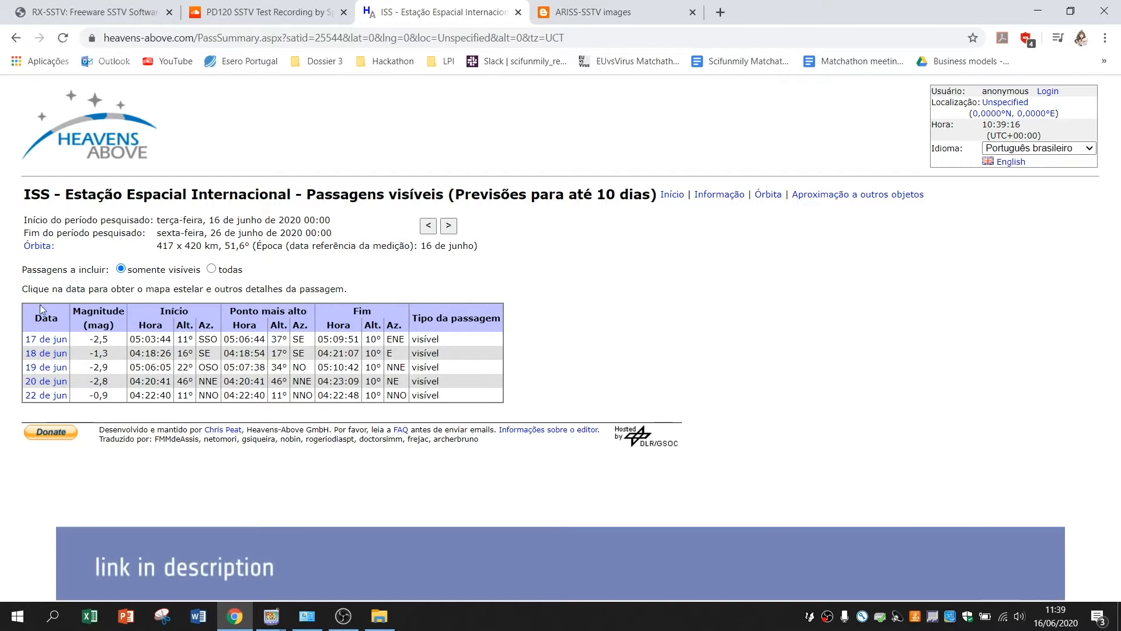
mouse_move(440, 266)
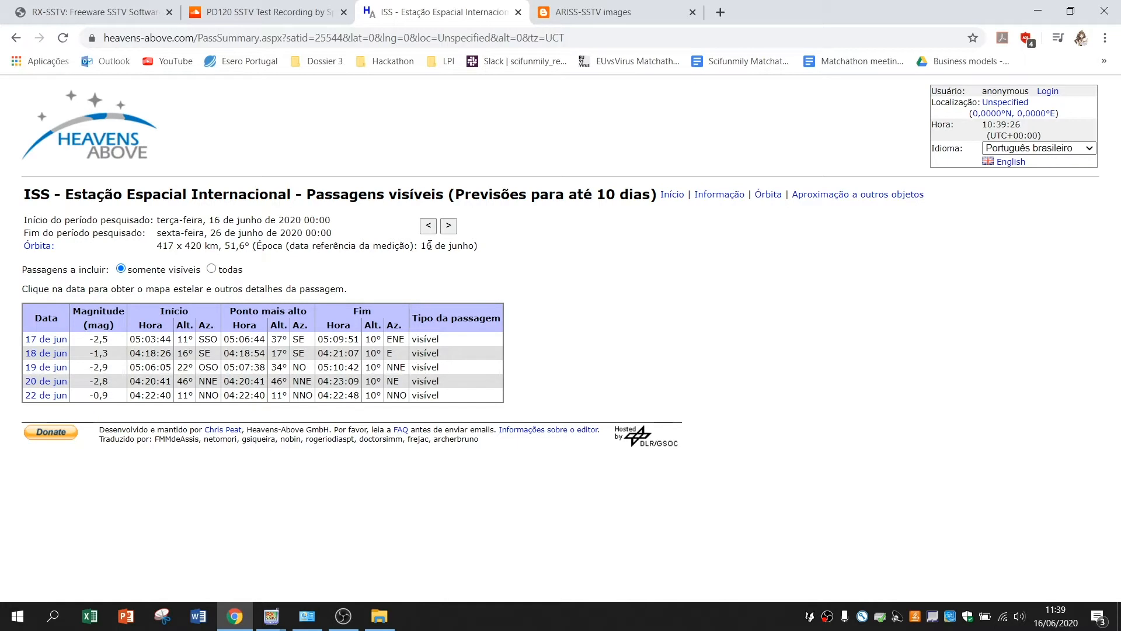
left_click(616, 11)
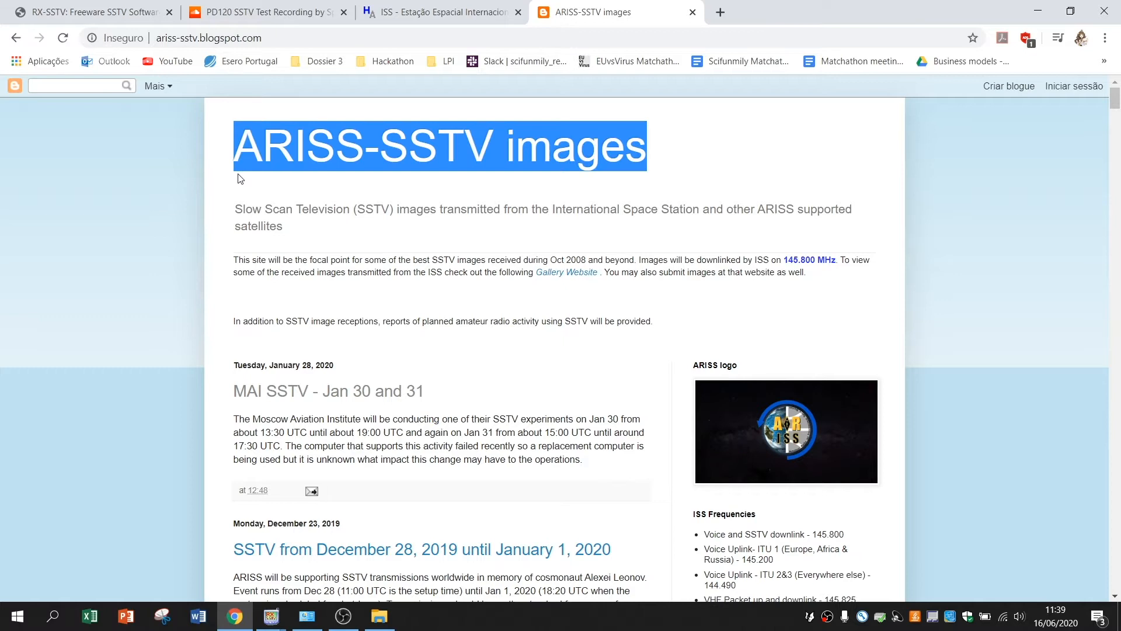
Step: Clear the text selection on the ARISS-SSTV images blog title
left_click(241, 178)
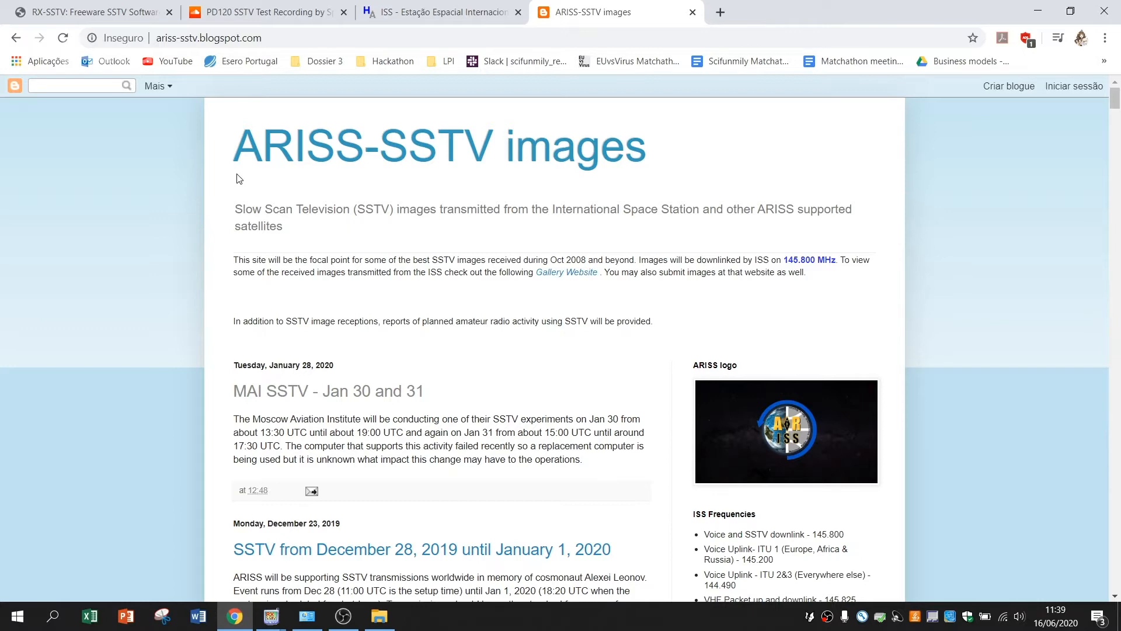
mouse_move(252, 149)
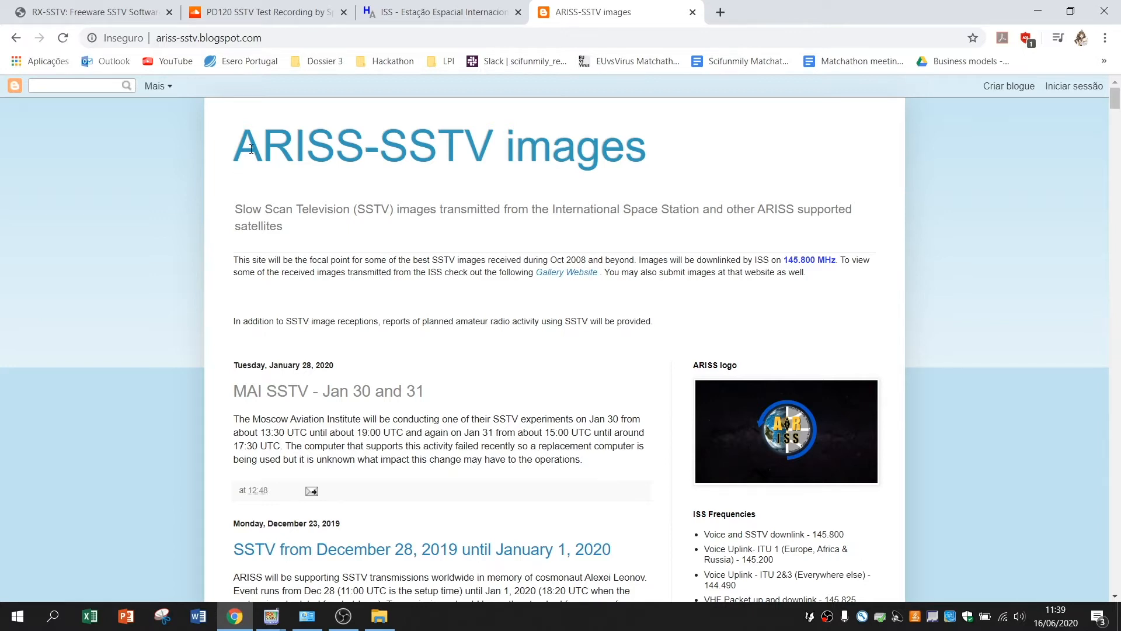
mouse_move(331, 164)
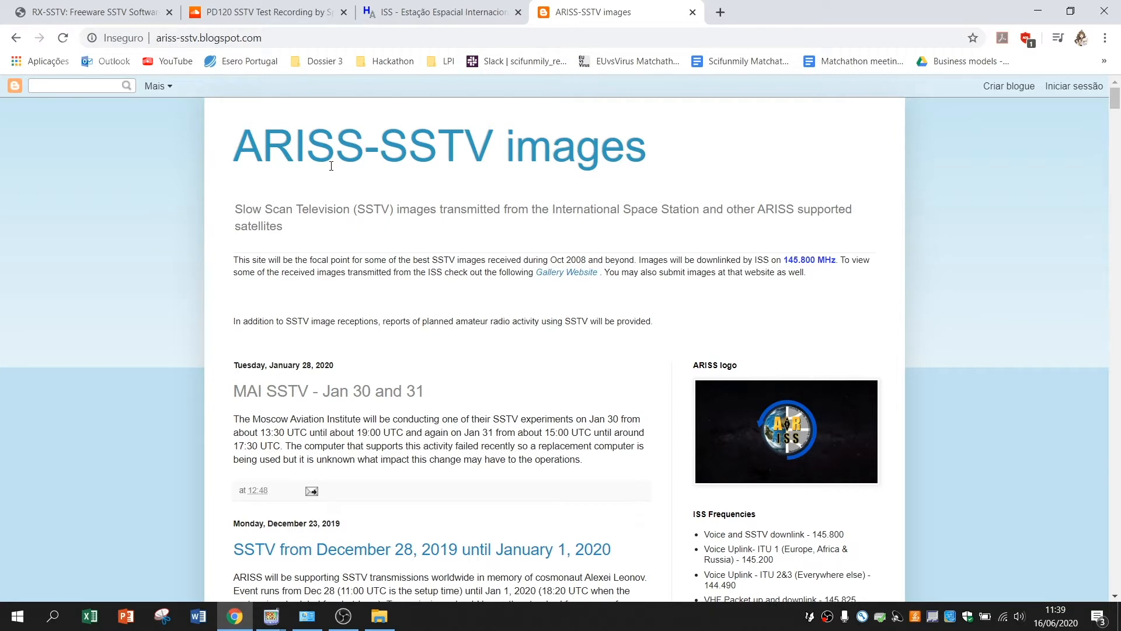
mouse_move(446, 222)
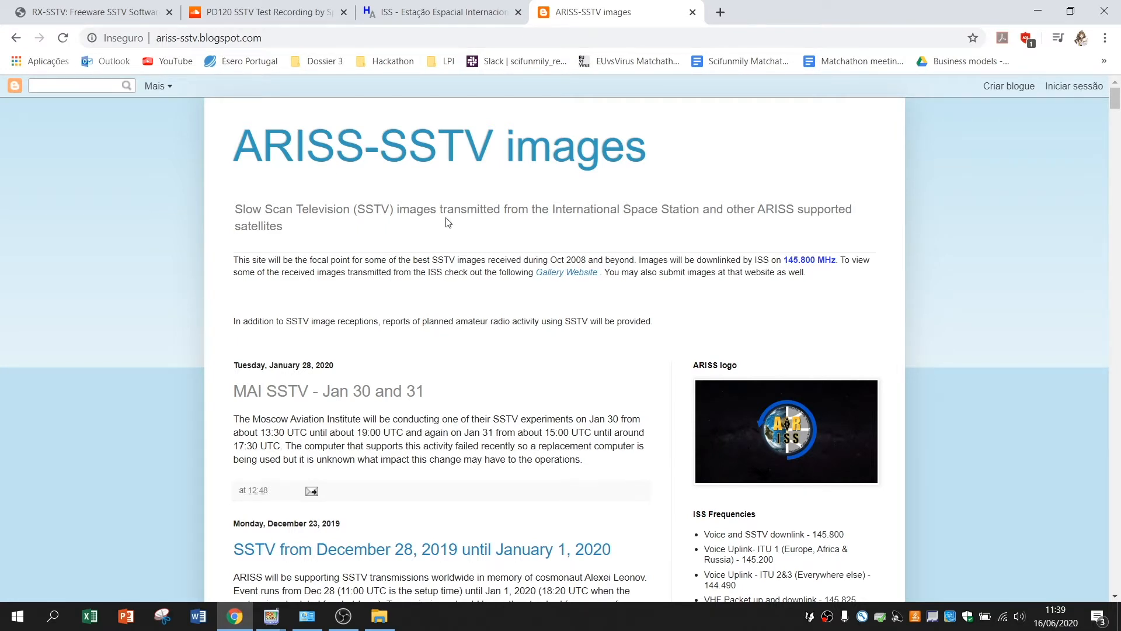
mouse_move(439, 215)
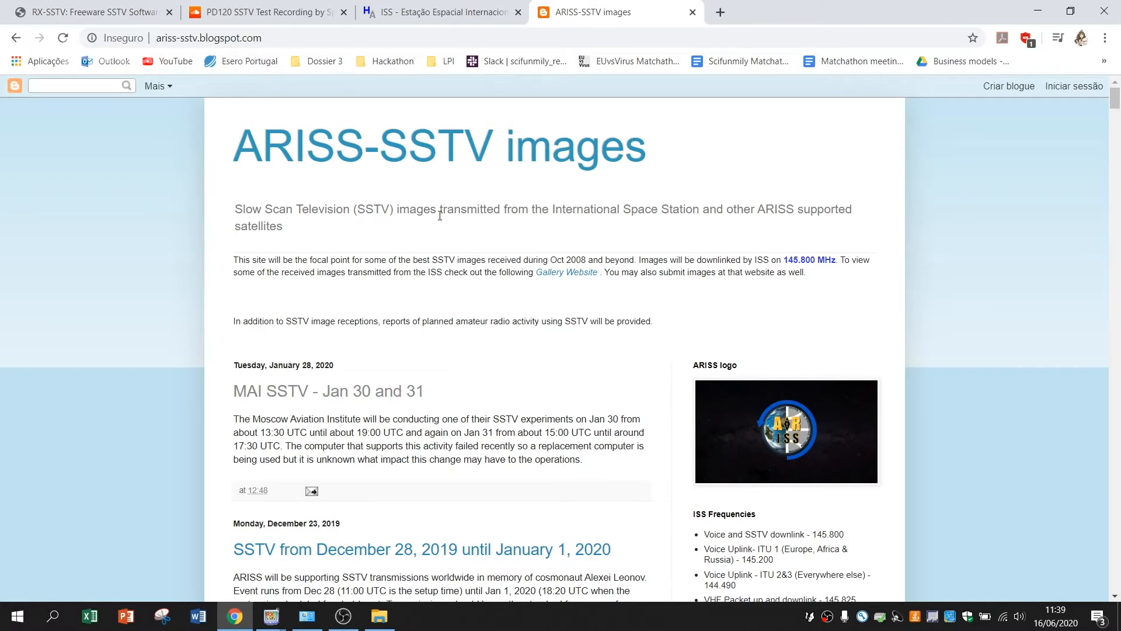
mouse_move(270, 615)
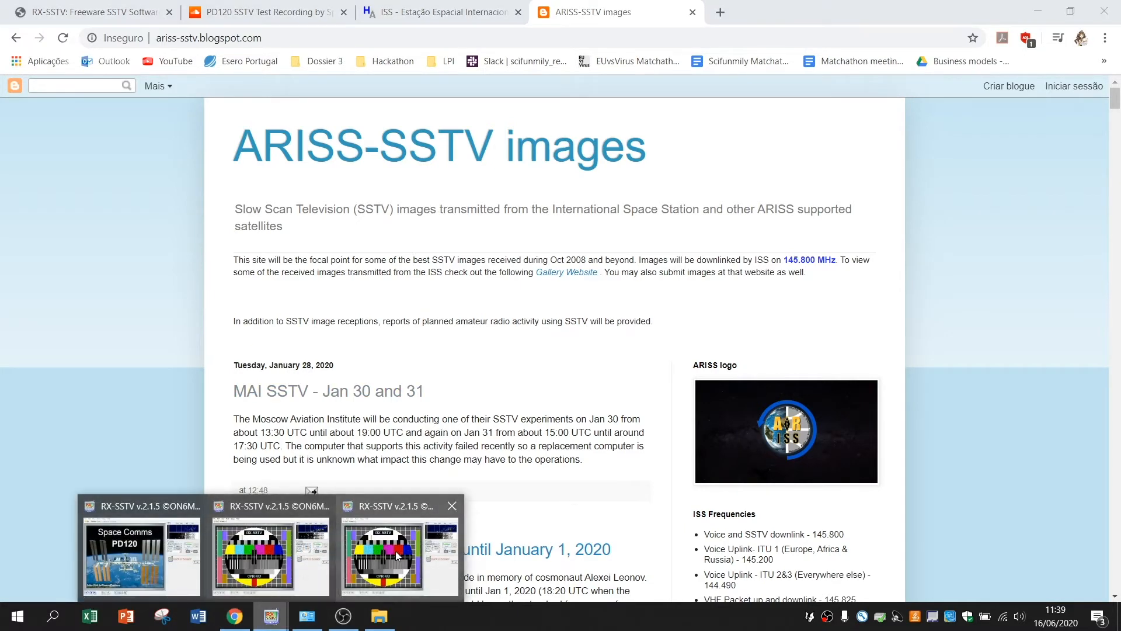
Step: Bring RX-SSTV forward, then switch to the SoundCloud PD120 SSTV Test Recording tab
left_click(398, 553)
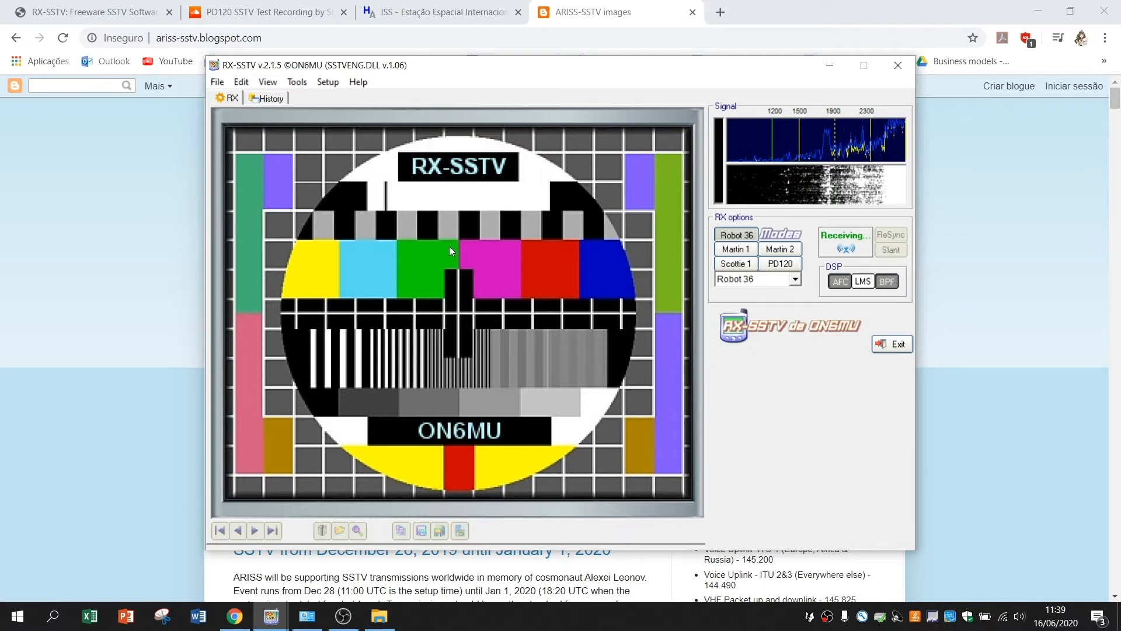
left_click(265, 11)
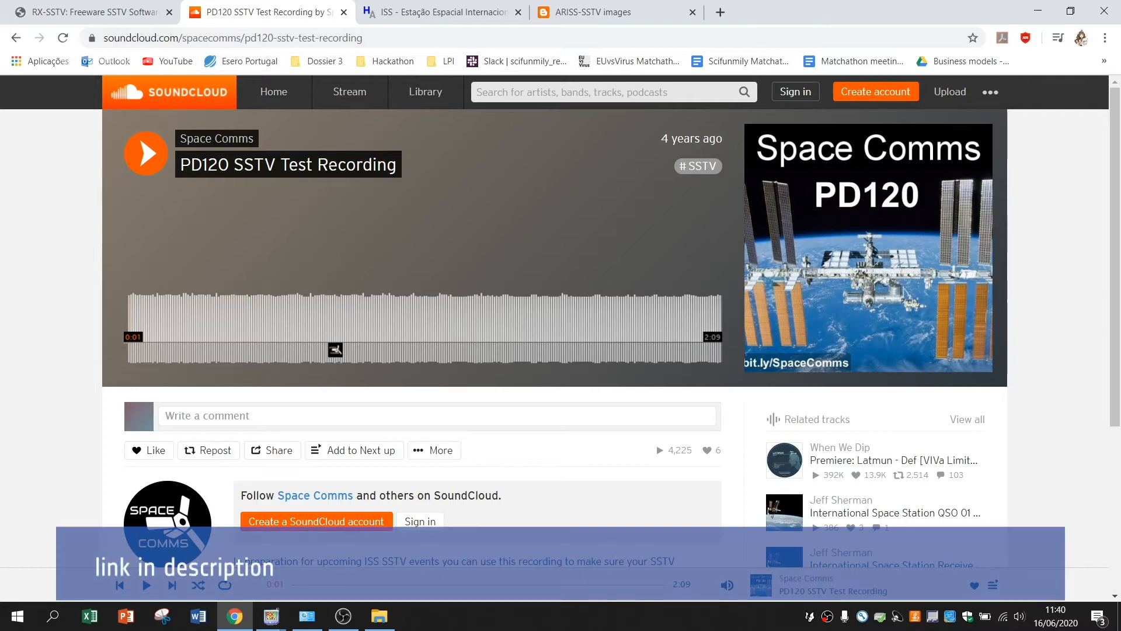
mouse_move(778, 304)
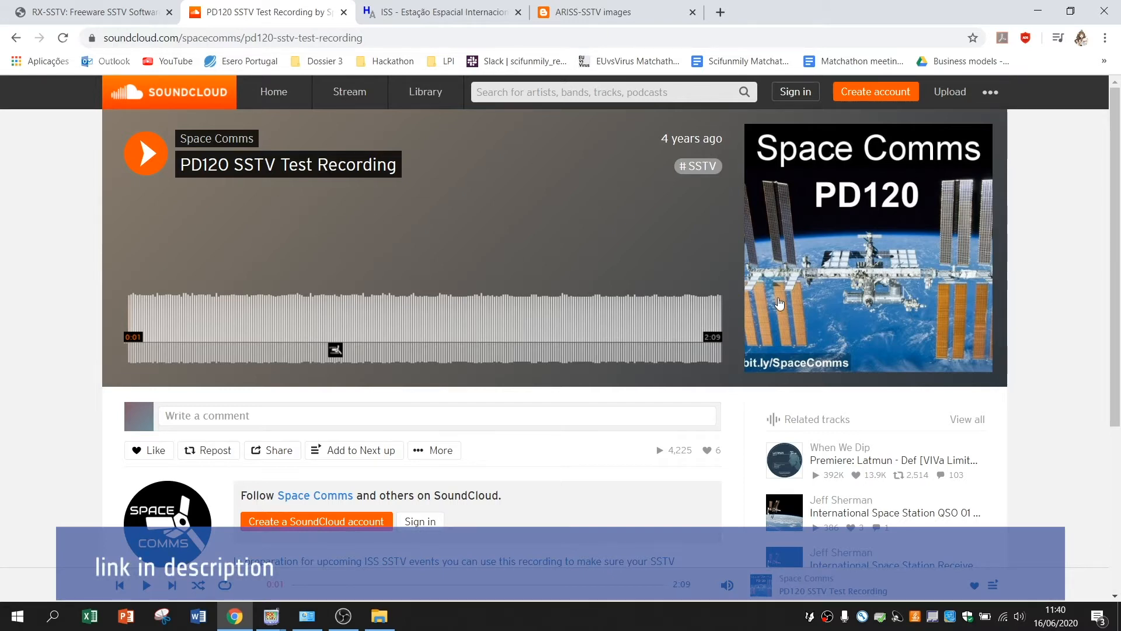
mouse_move(836, 274)
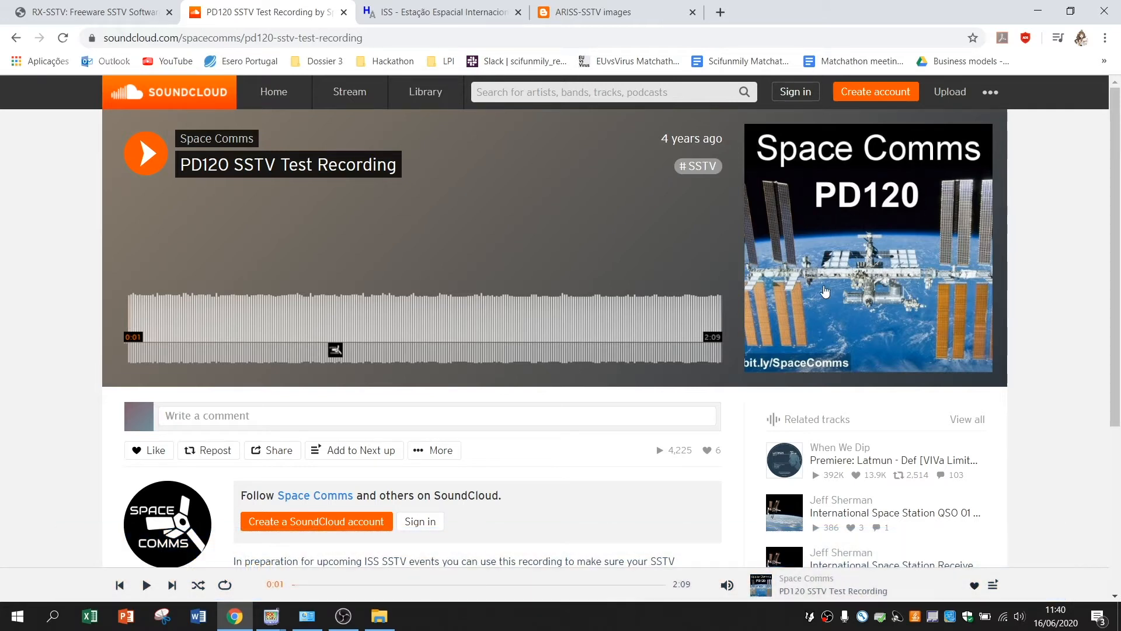
mouse_move(829, 176)
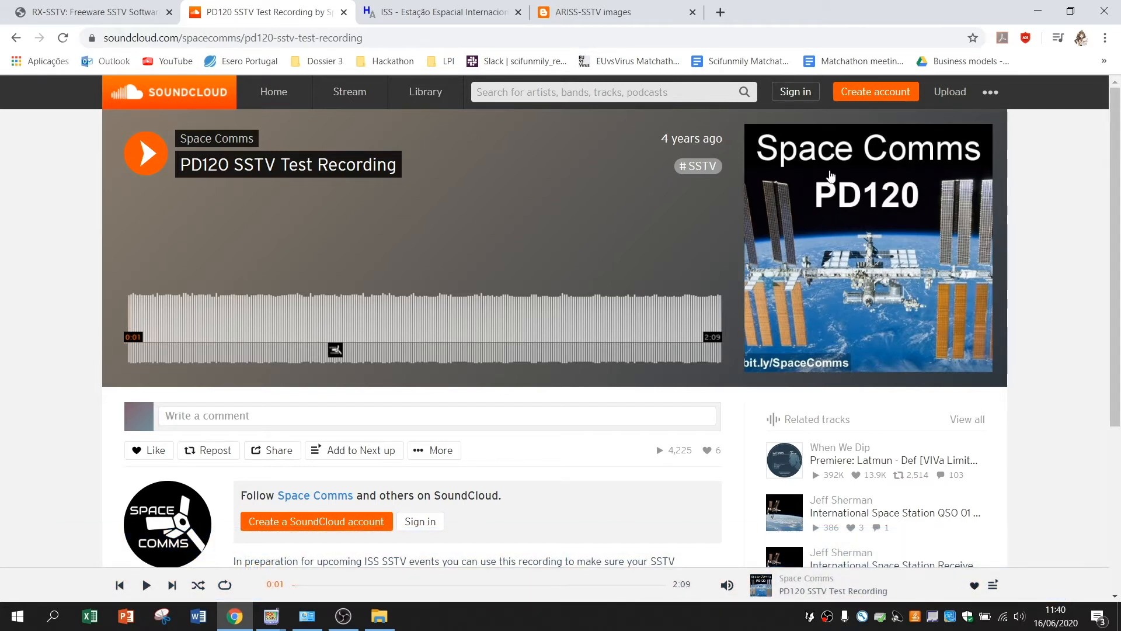
mouse_move(859, 225)
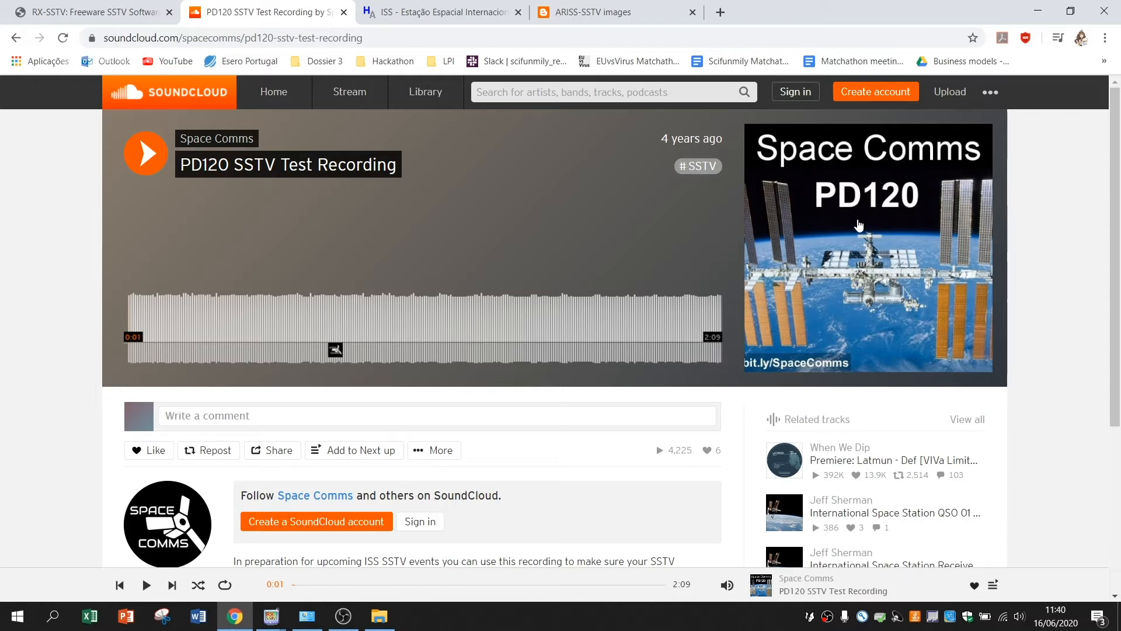
mouse_move(751, 156)
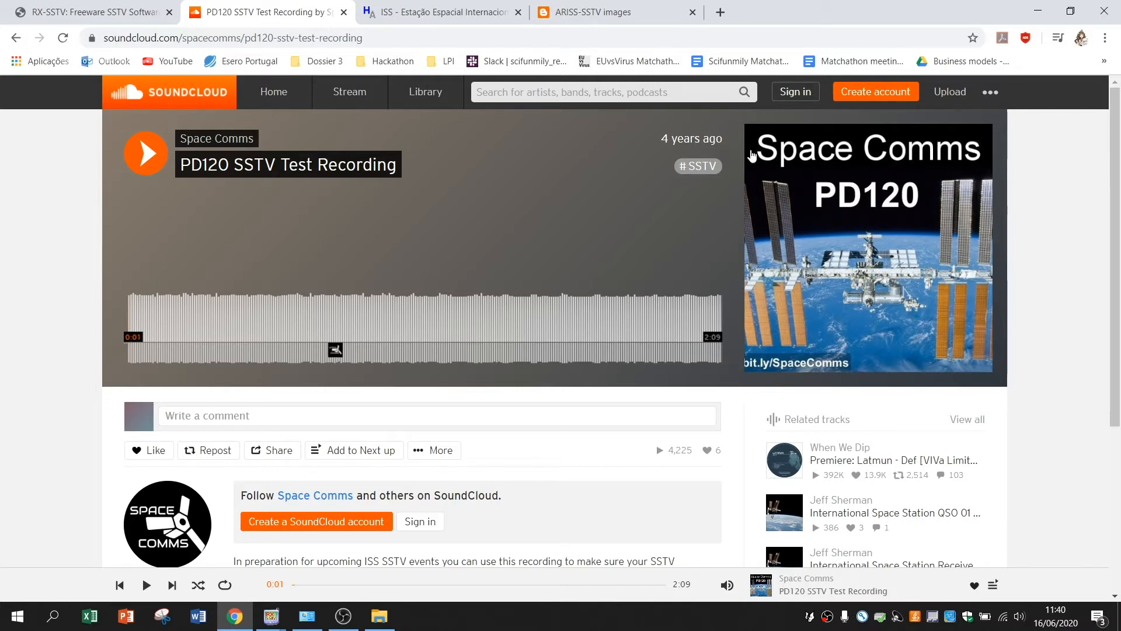
mouse_move(499, 384)
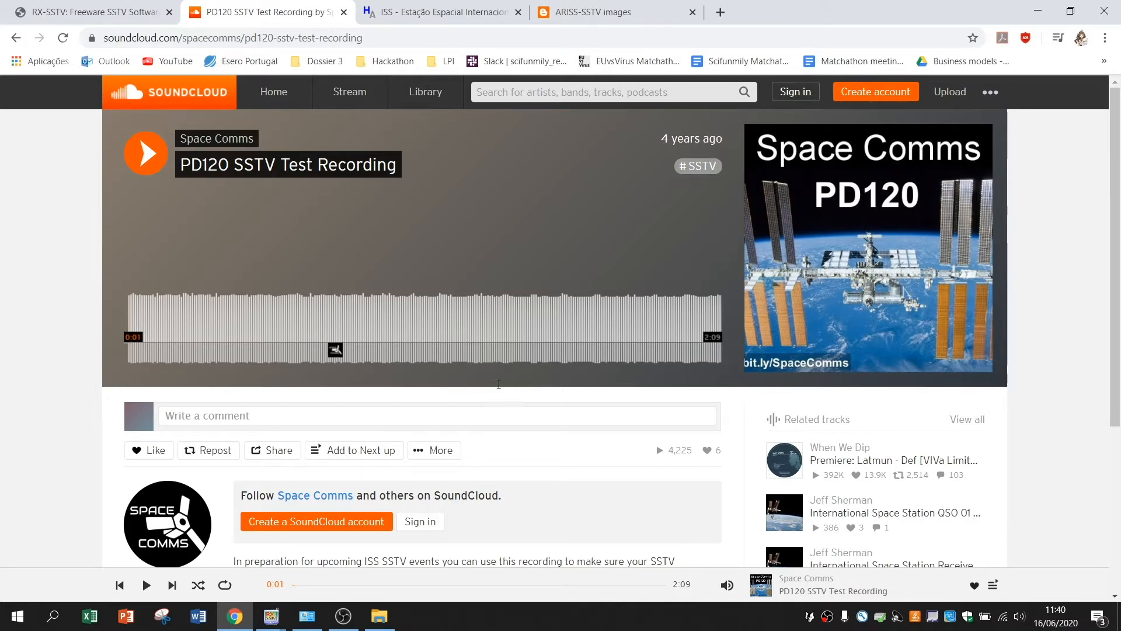
Step: Bring the RX-SSTV decoder window in front of the SoundCloud page via its taskbar button
left_click(270, 615)
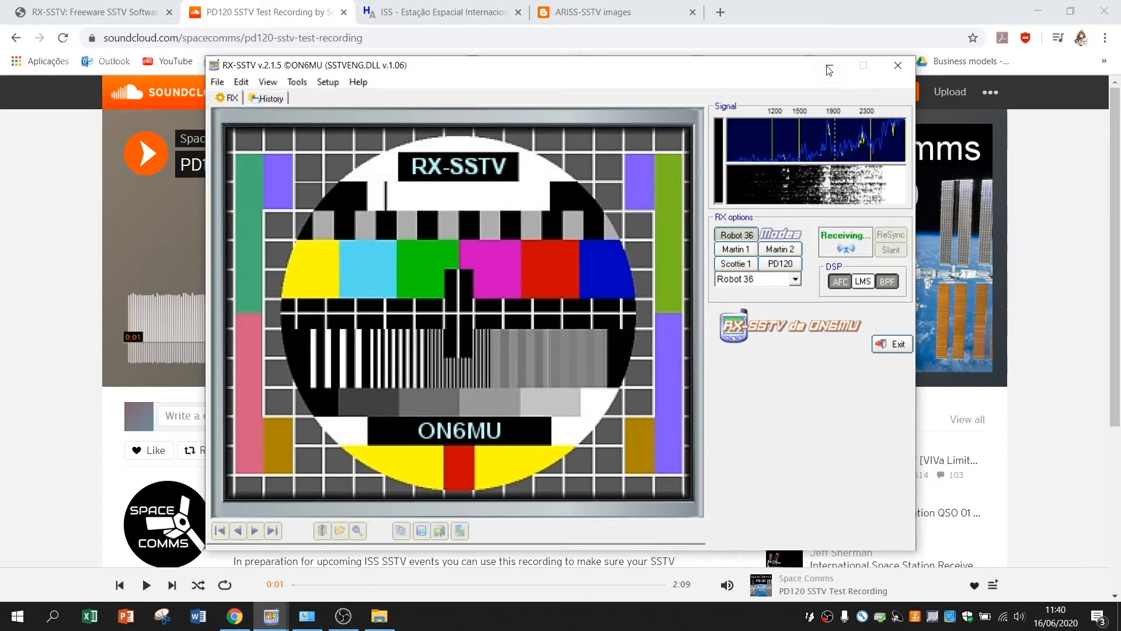
mouse_move(511, 279)
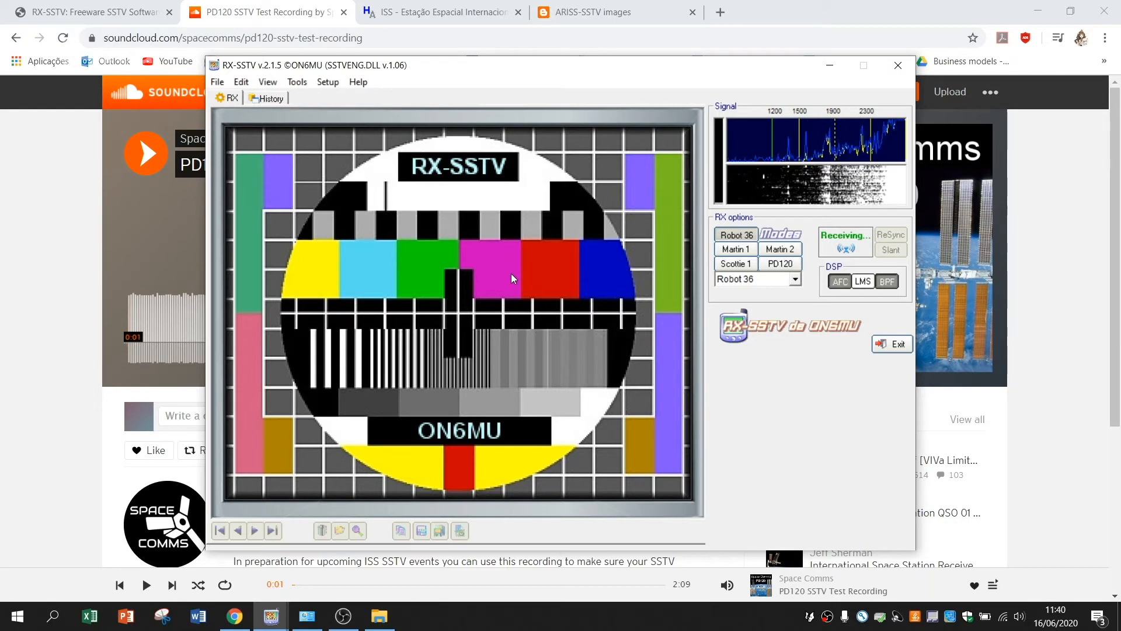
mouse_move(516, 317)
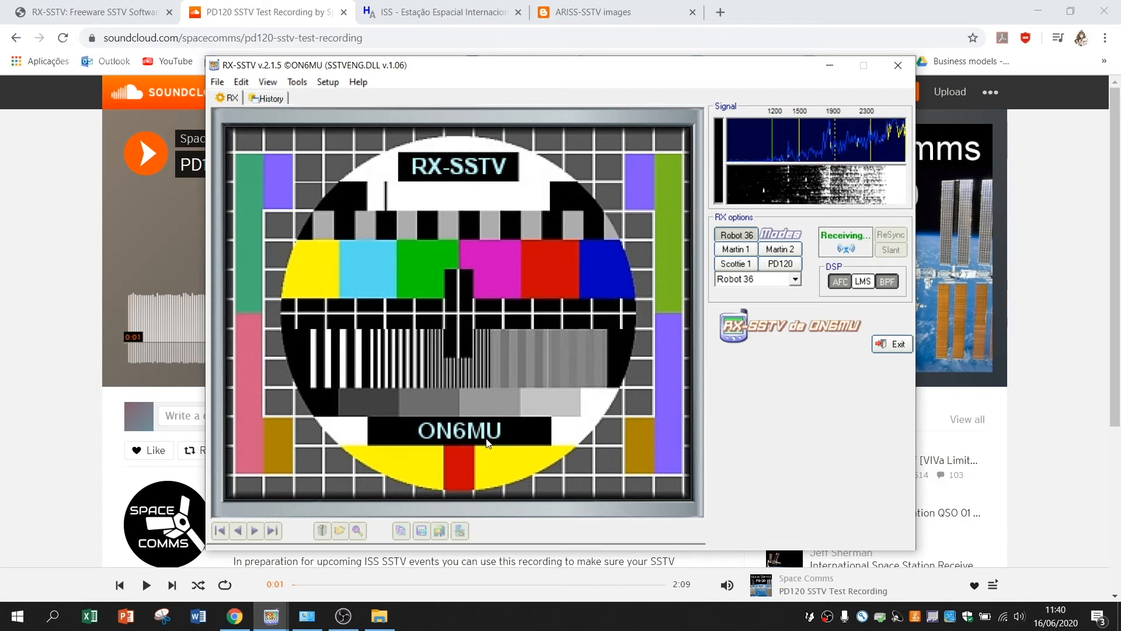
mouse_move(583, 326)
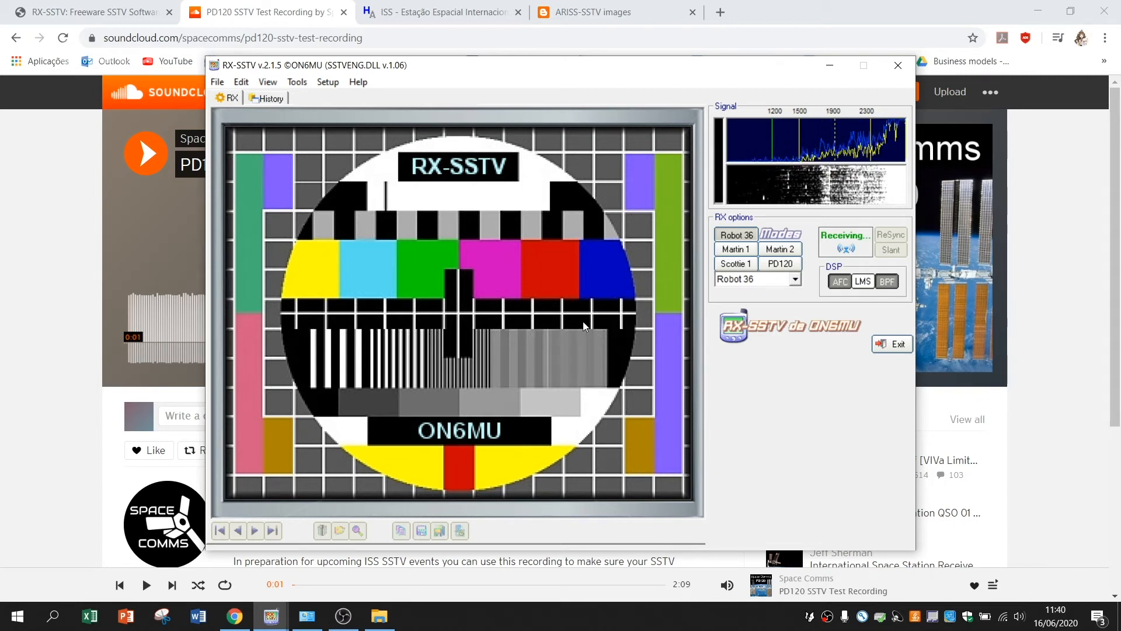
mouse_move(511, 447)
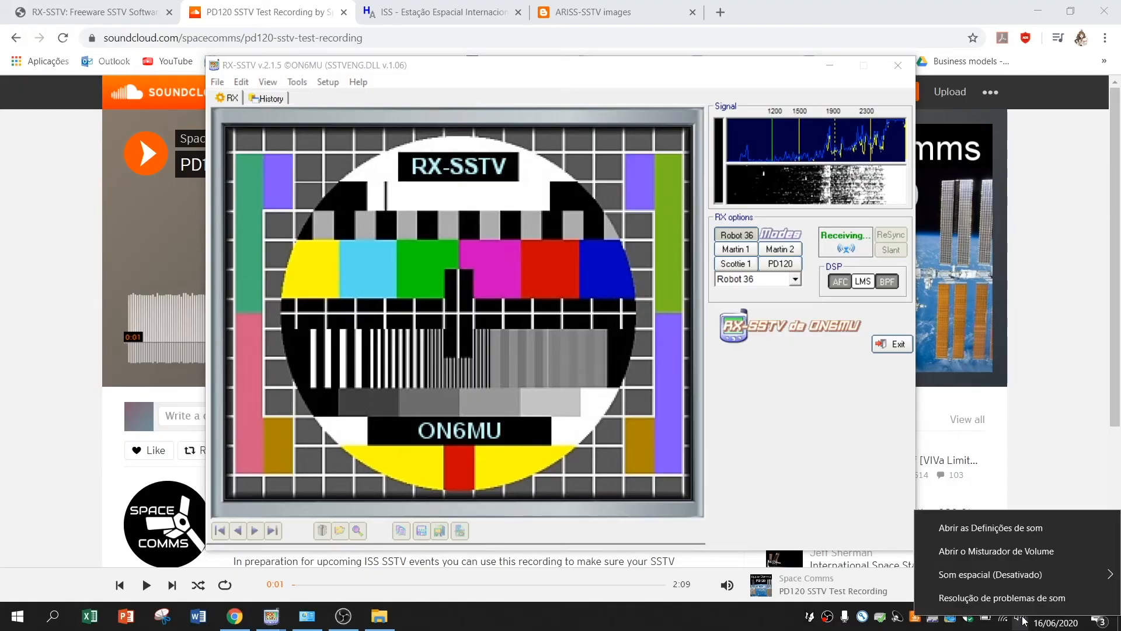
Step: Mute System Sounds in the Windows Volume Mixer, leaving other sources on, and close it
left_click(996, 550)
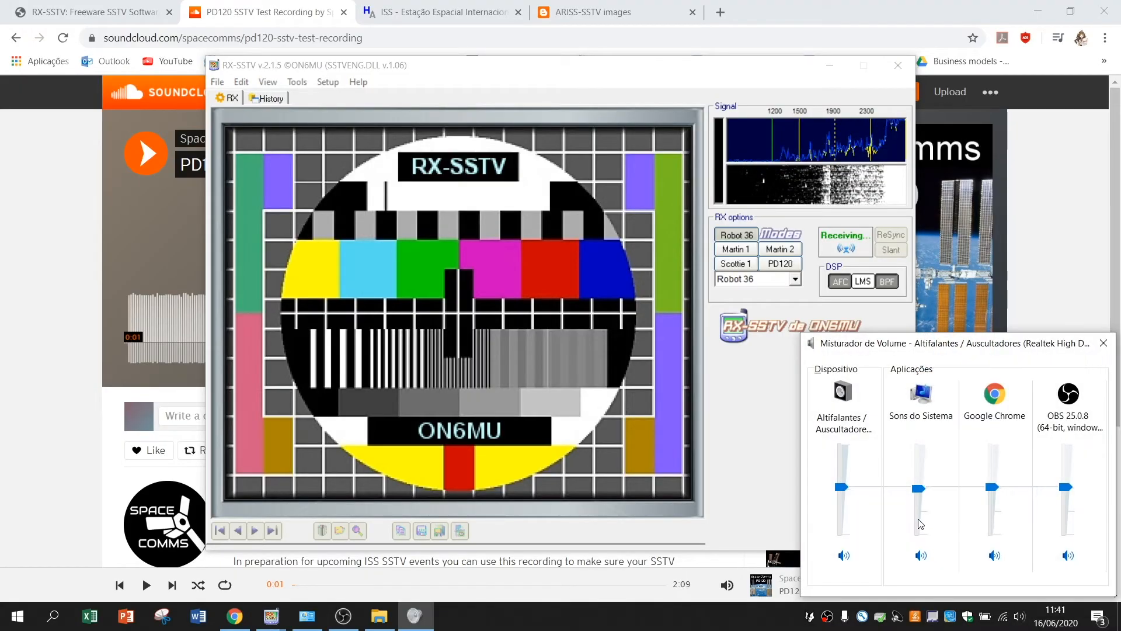
left_click(922, 554)
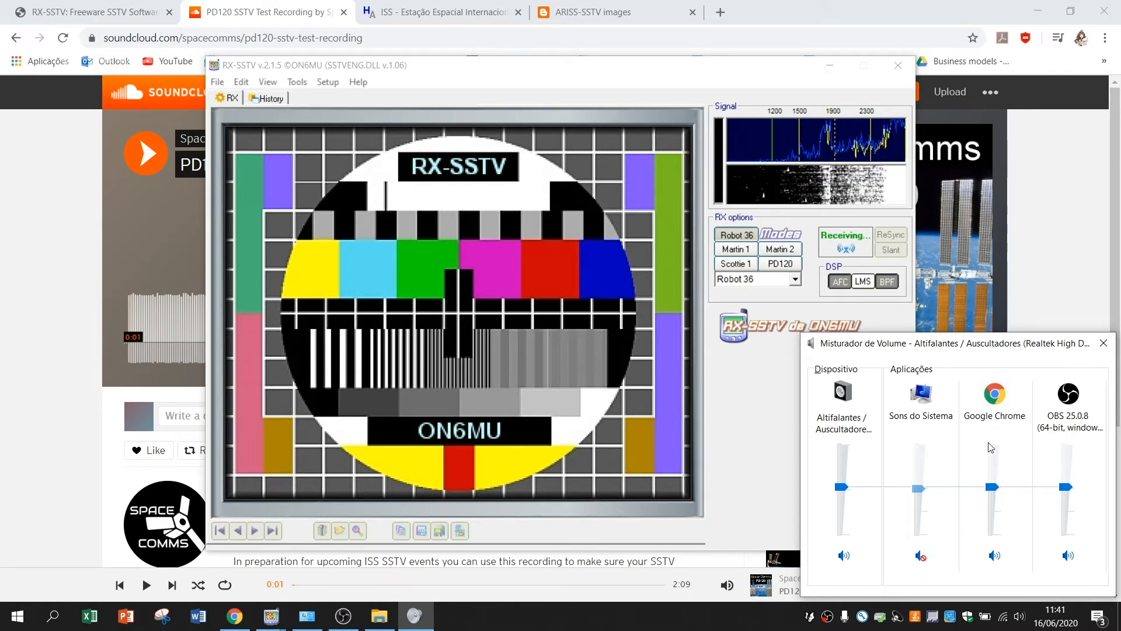
mouse_move(175, 217)
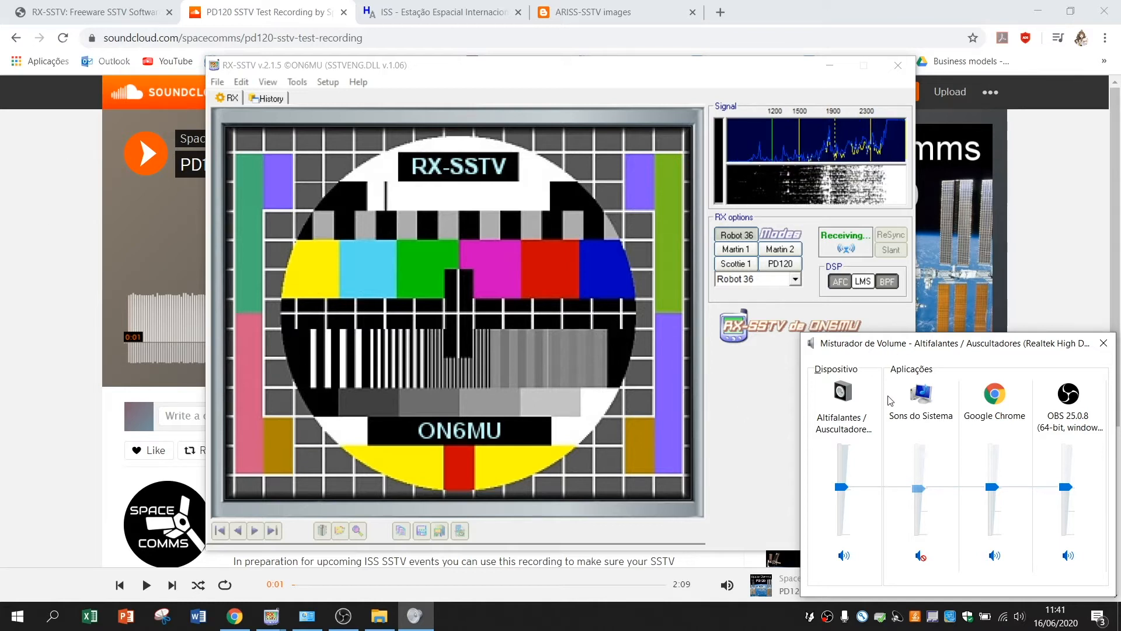
mouse_move(778, 373)
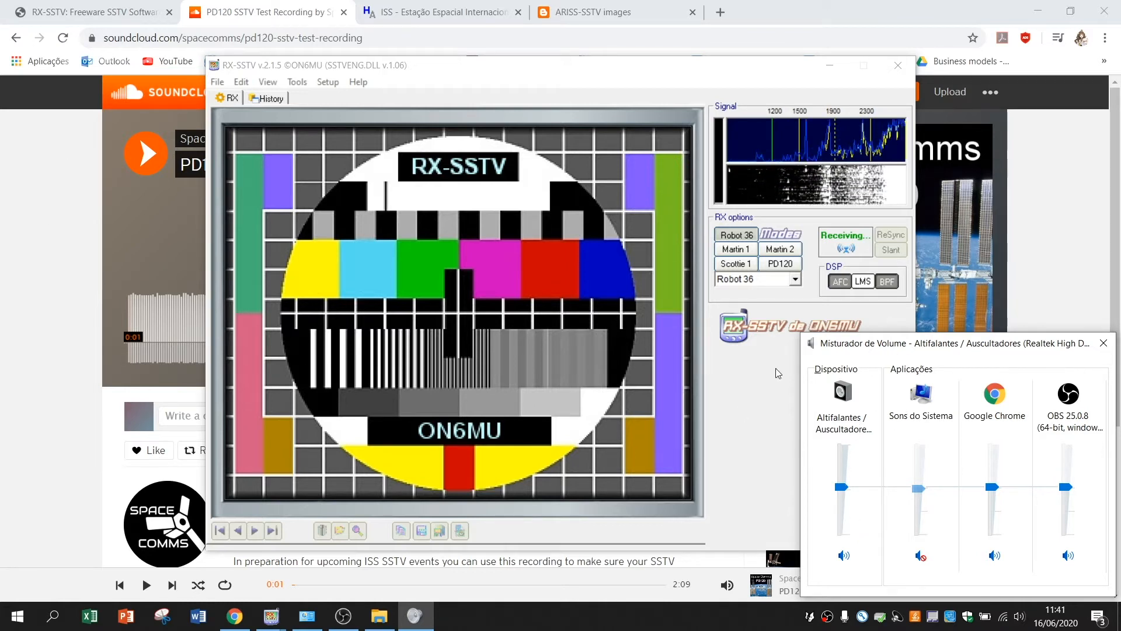
mouse_move(891, 440)
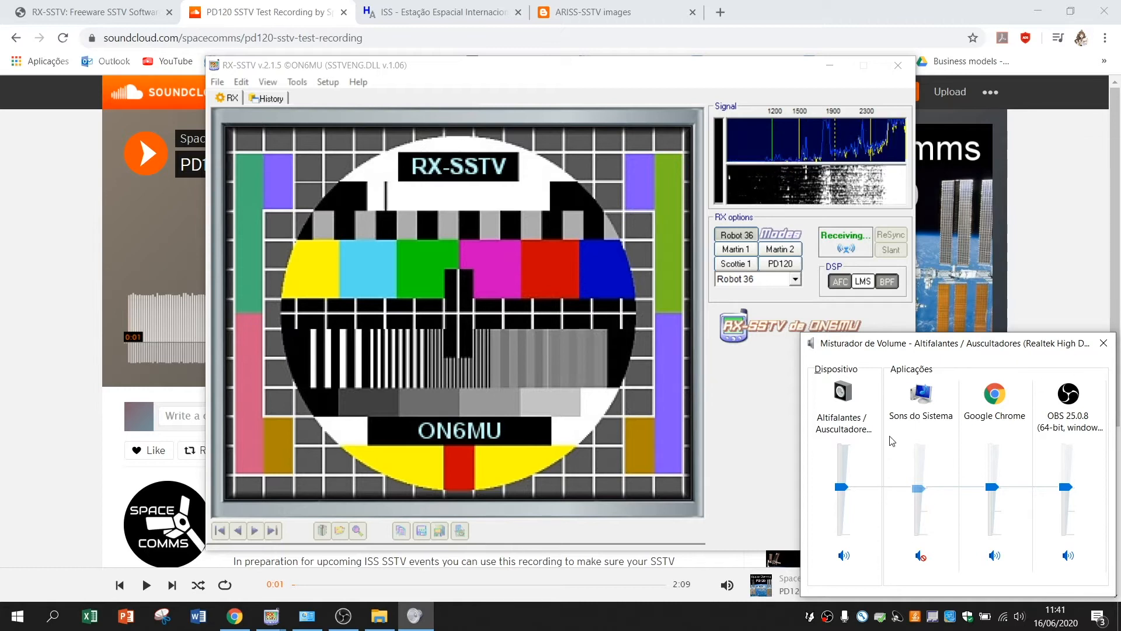
mouse_move(1104, 343)
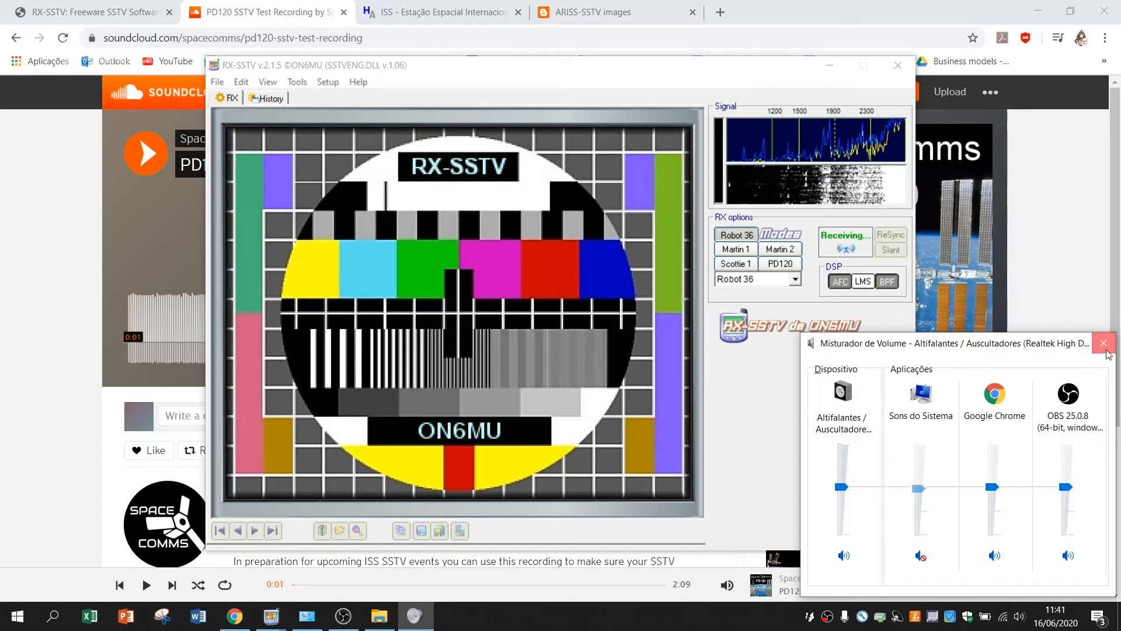
left_click(1104, 343)
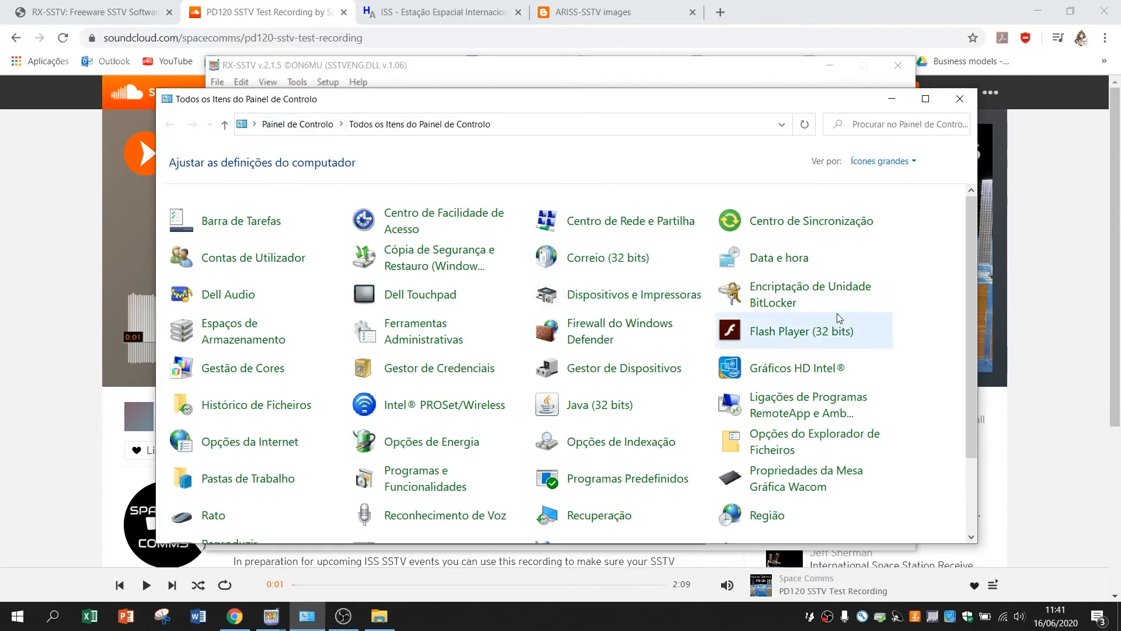
Step: Scroll the Control Panel all-items list down to the Som (Sound) entry
scroll("down", 3)
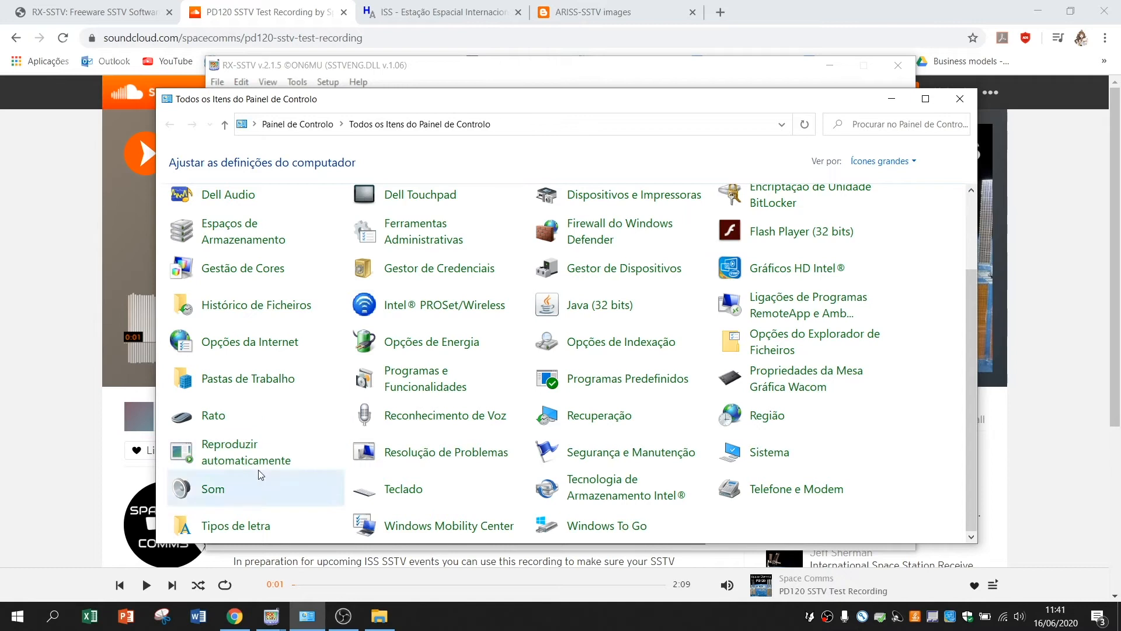
mouse_move(292, 486)
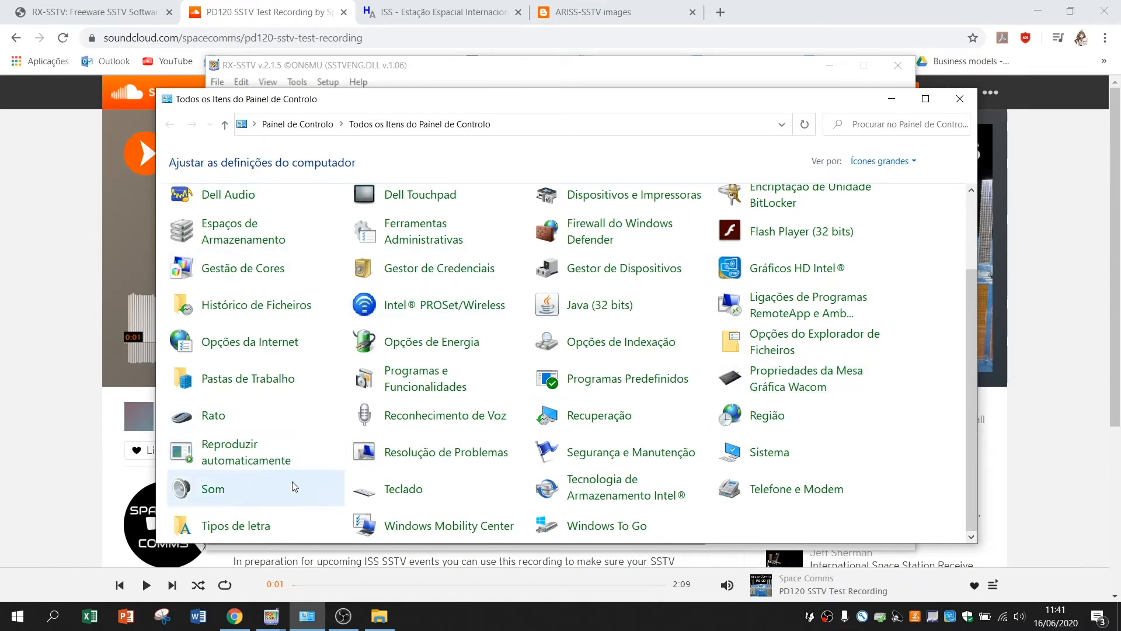
mouse_move(186, 486)
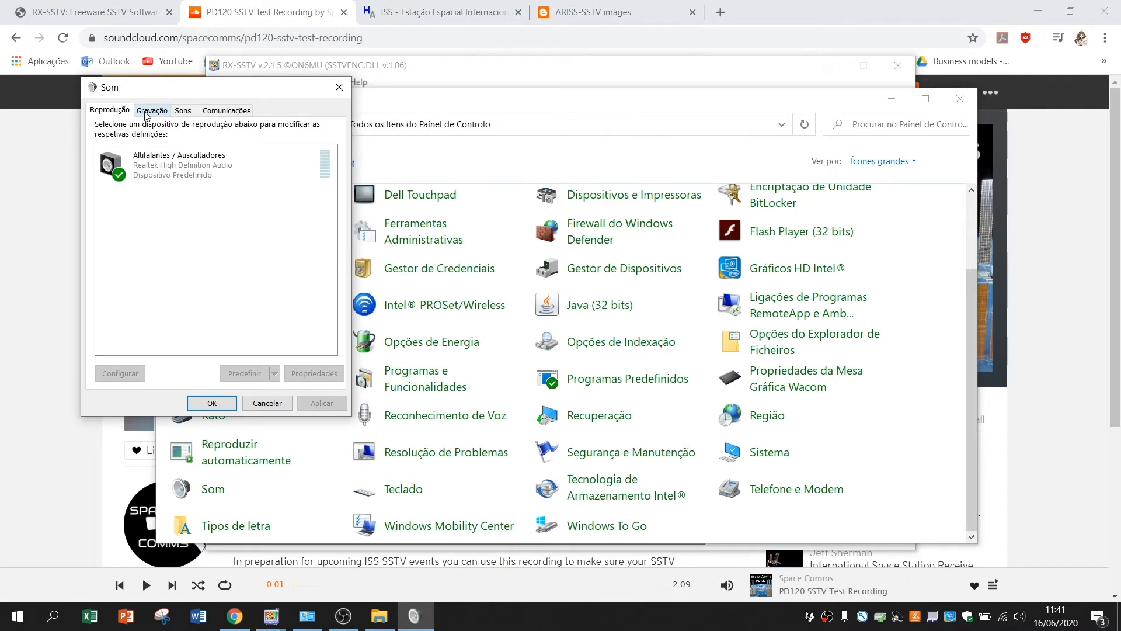
Step: Show the Sound dialog's Recording devices, with Mistura estéreo as default
left_click(152, 109)
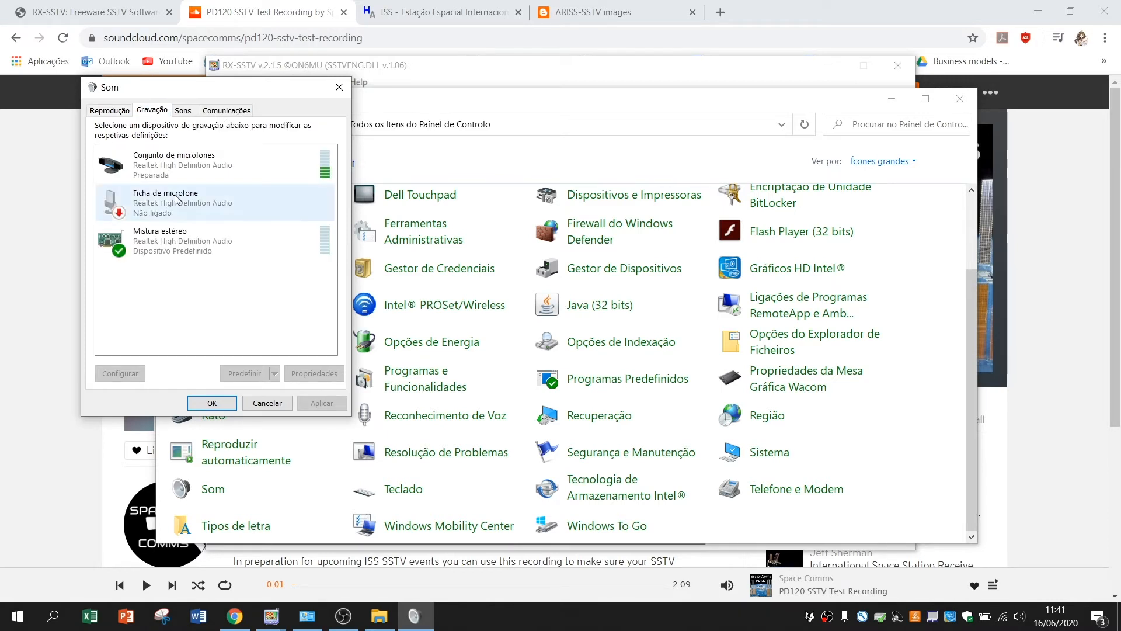
mouse_move(226, 209)
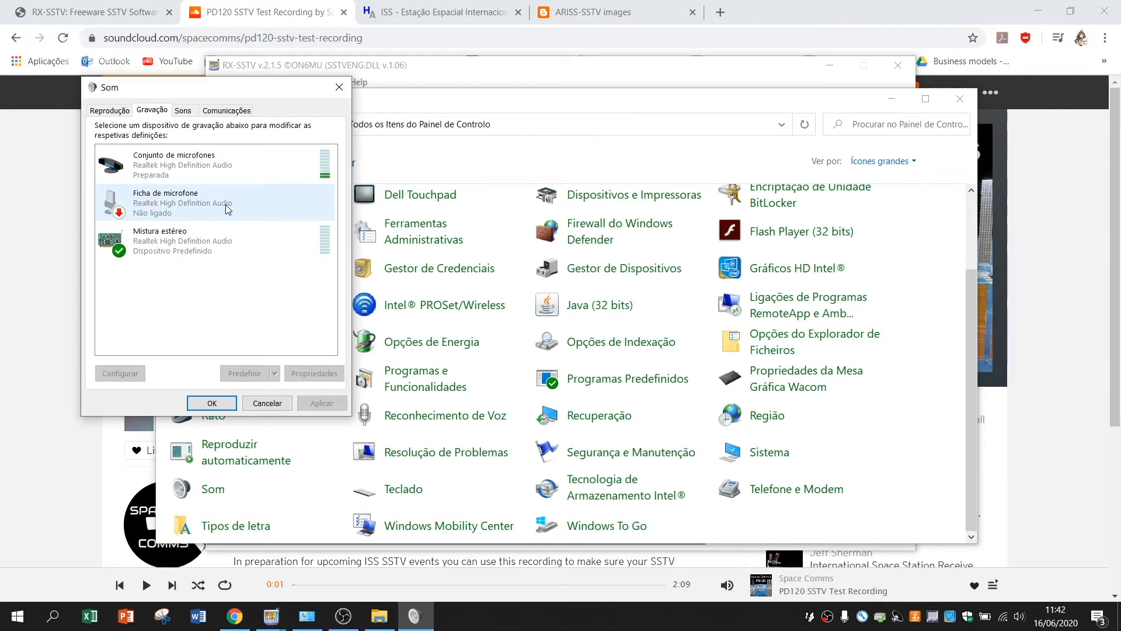
left_click(184, 241)
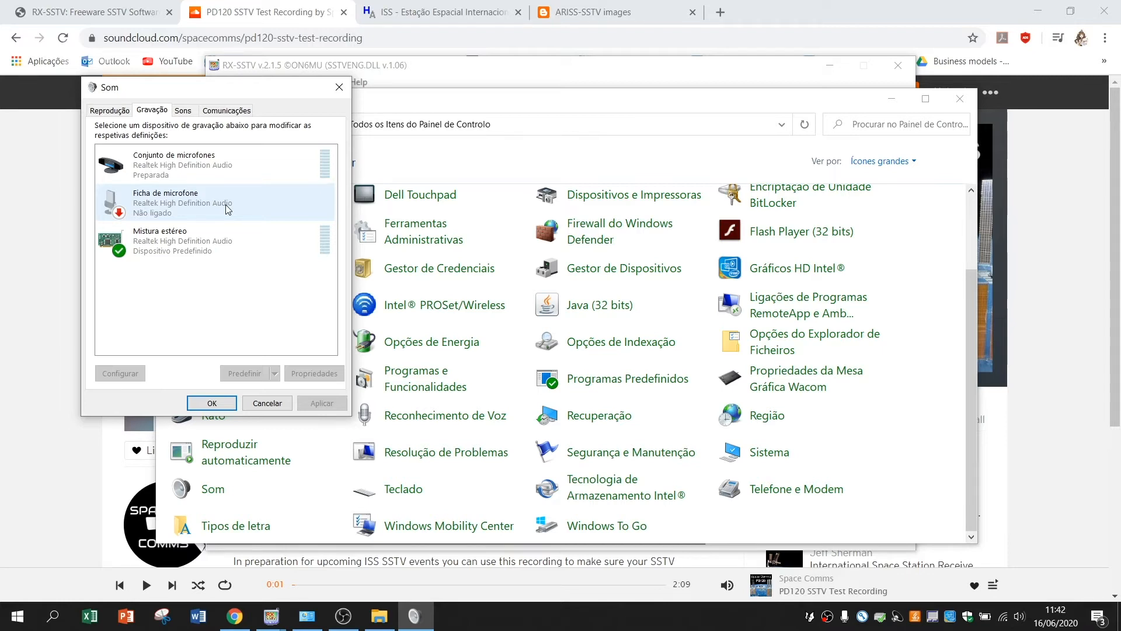
mouse_move(197, 214)
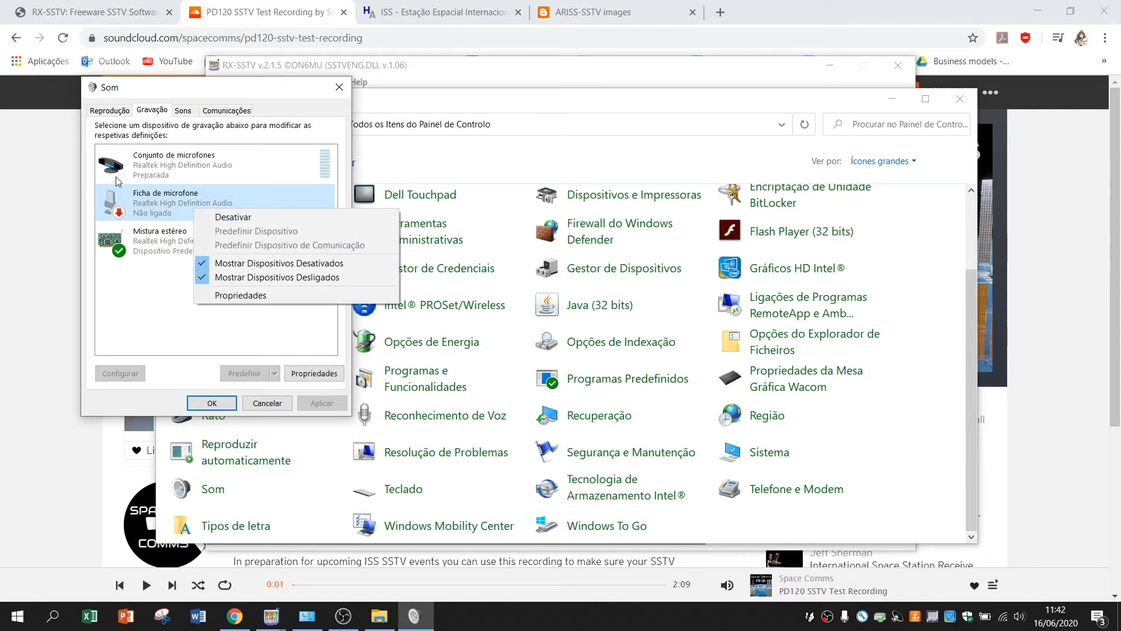
mouse_move(242, 217)
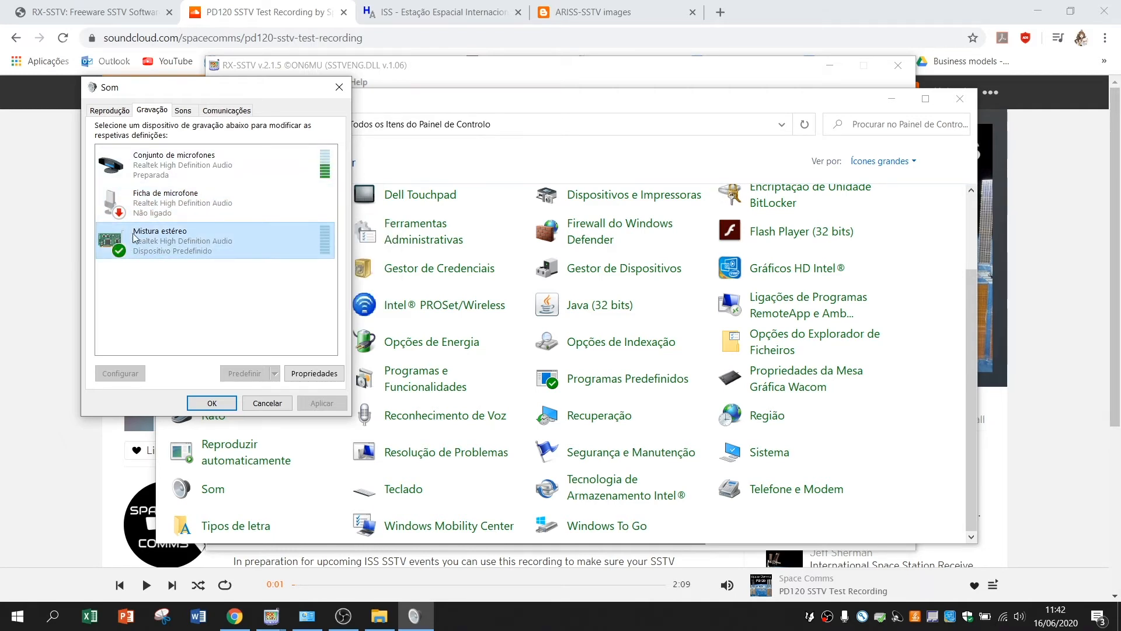
mouse_move(208, 240)
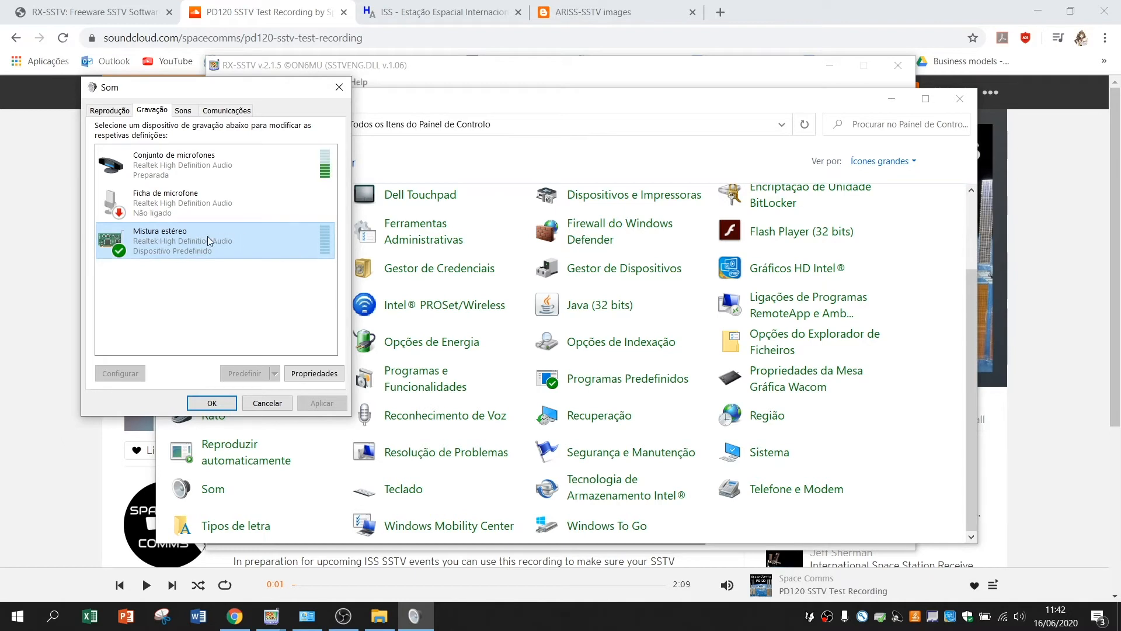
mouse_move(225, 248)
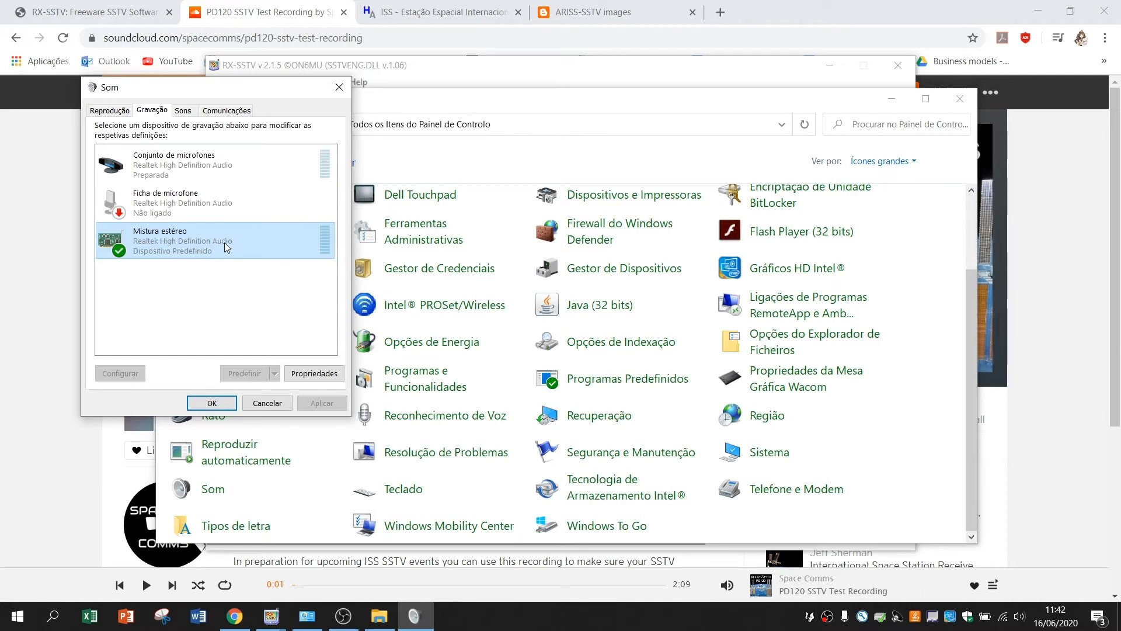
left_click(211, 403)
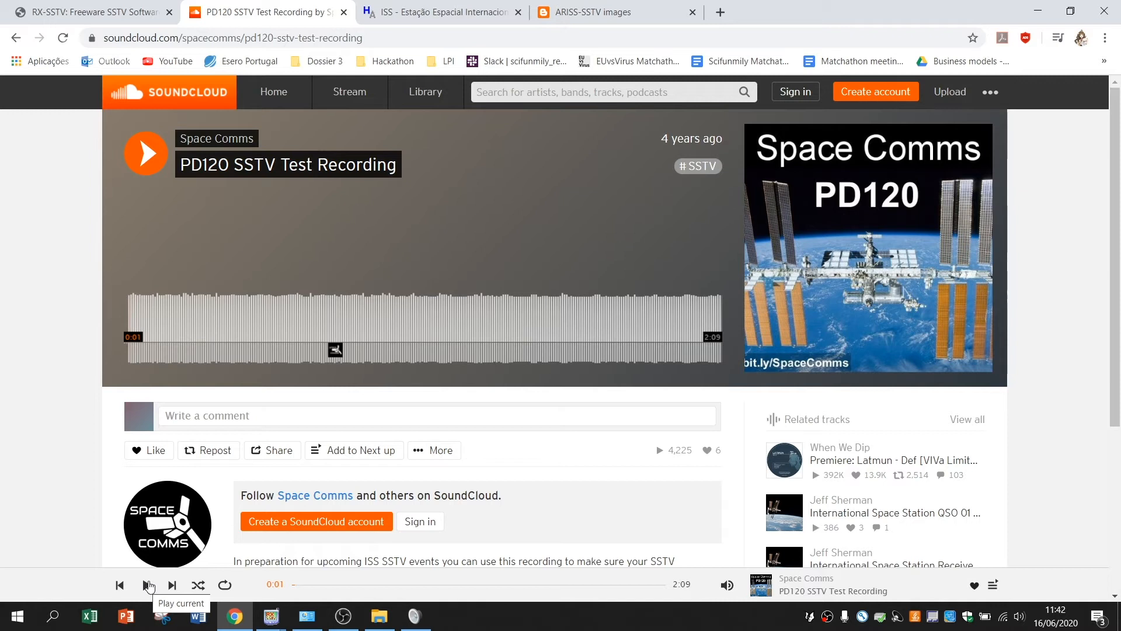
mouse_move(410, 606)
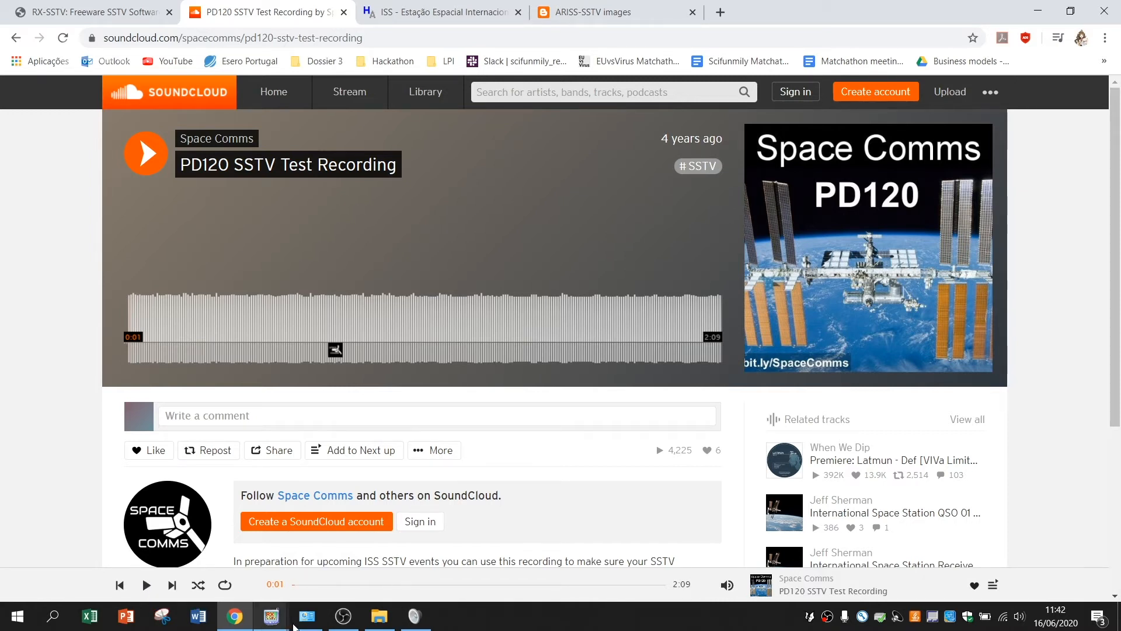
left_click(270, 615)
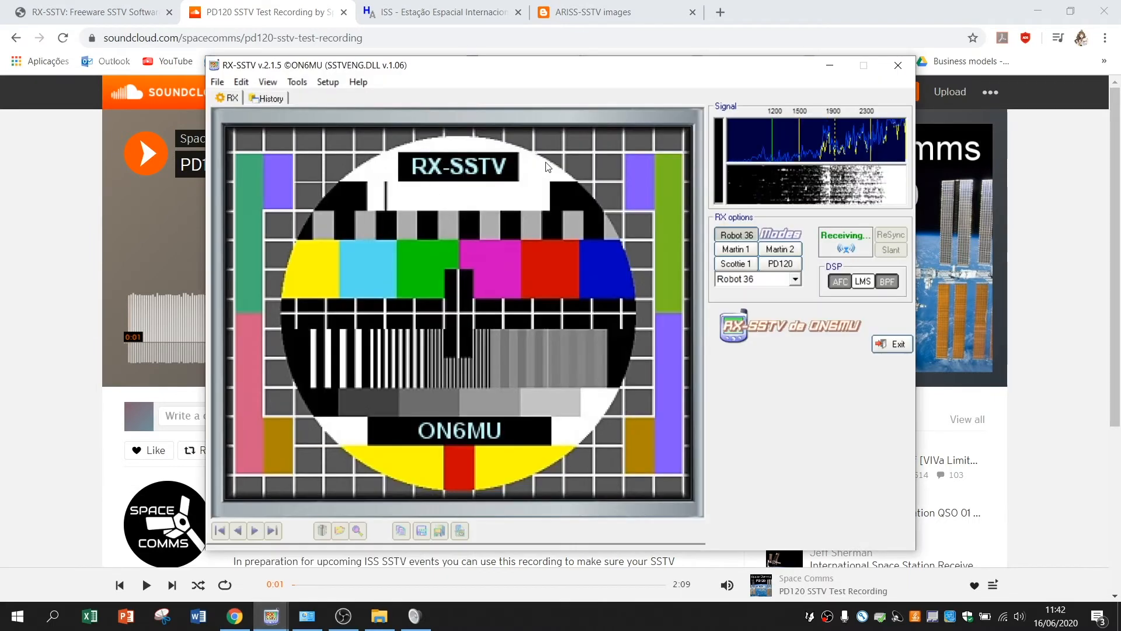
mouse_move(458, 243)
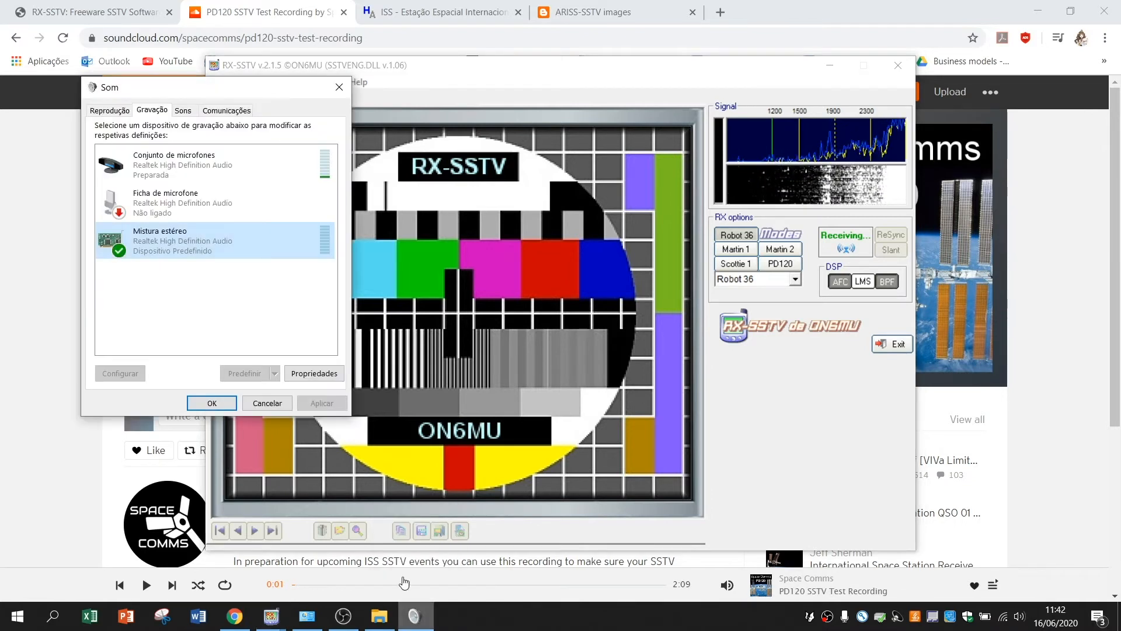
right_click(165, 202)
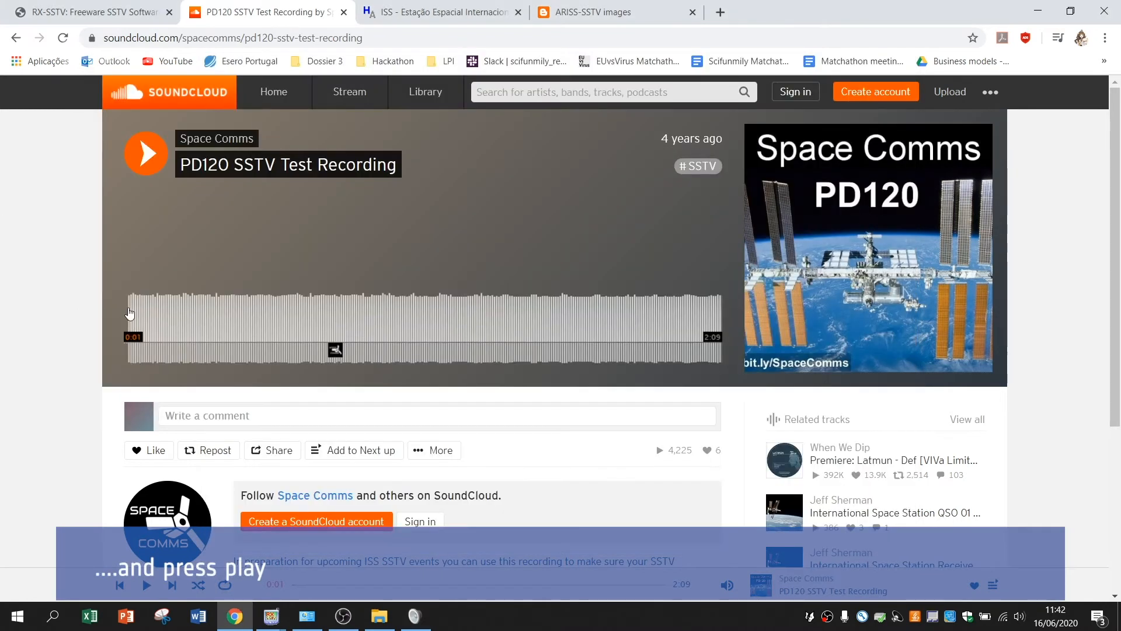
Step: Play the Space Comms PD120 SSTV Test Recording on SoundCloud from the start
left_click(146, 154)
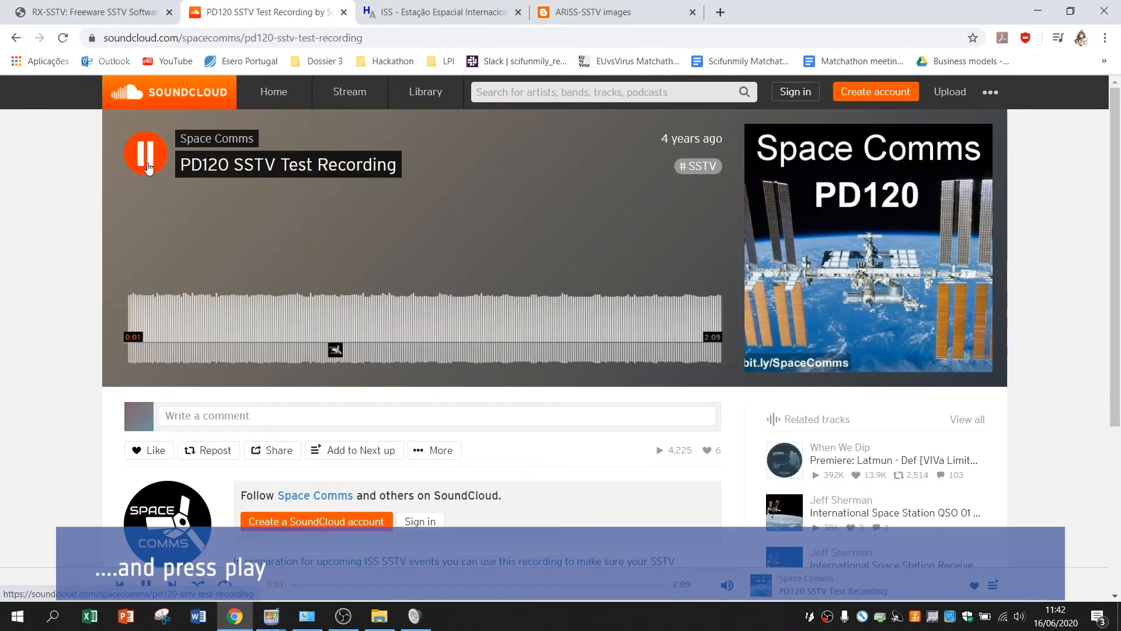
left_click(270, 616)
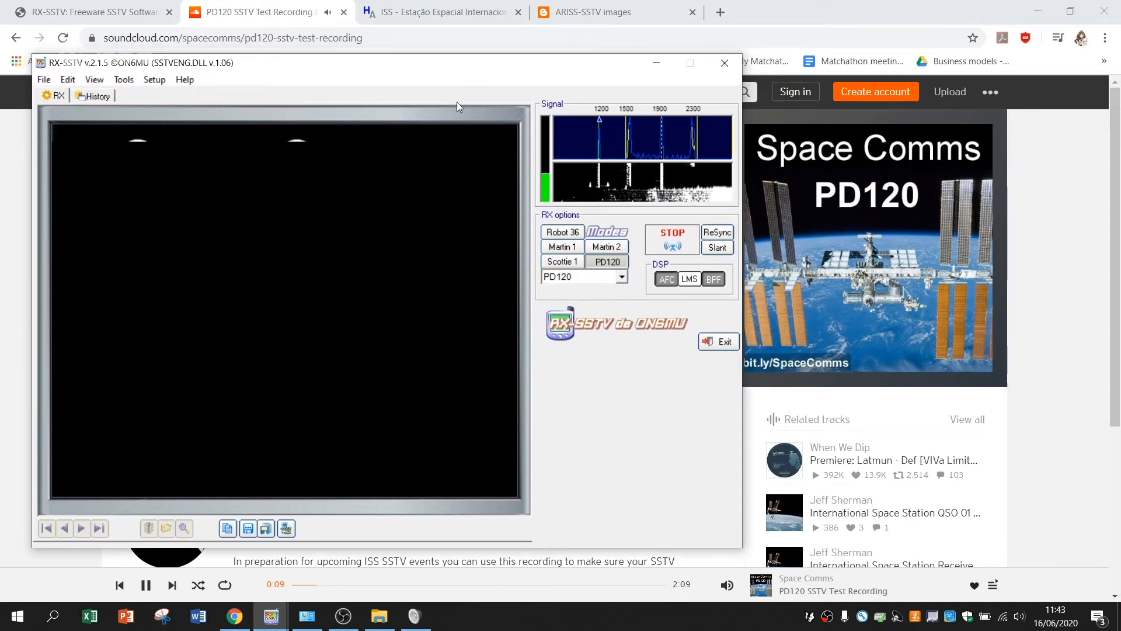
Step: Bring RX-SSTV forward to watch it start receiving in PD120 mode
left_click(172, 586)
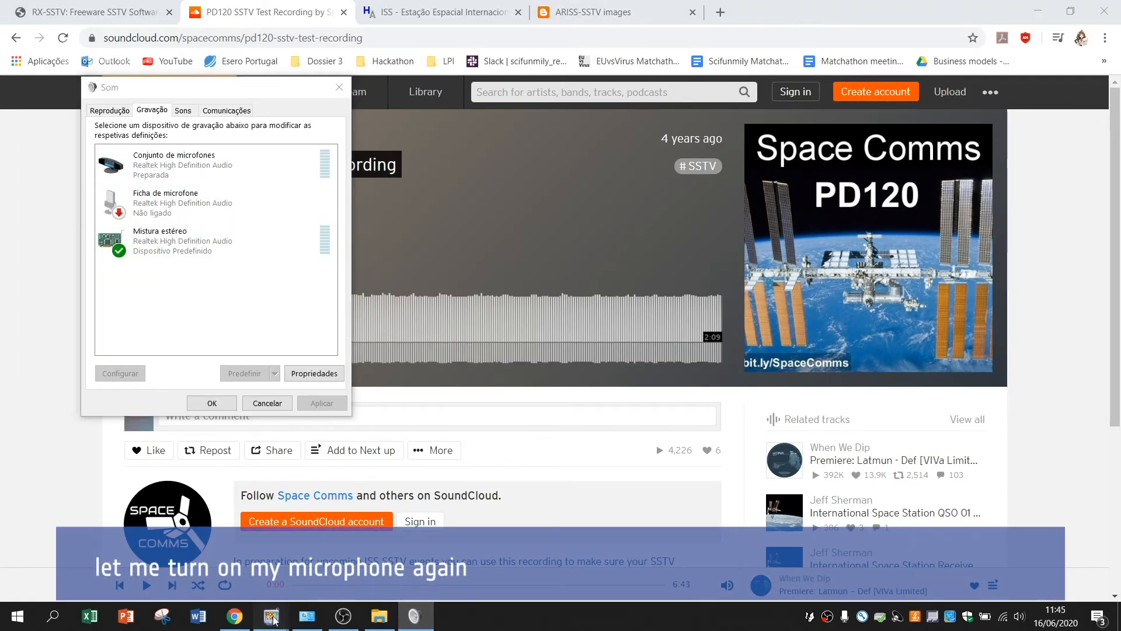
Step: Return to the RX-SSTV decoder window from the Sound Recording list
left_click(211, 403)
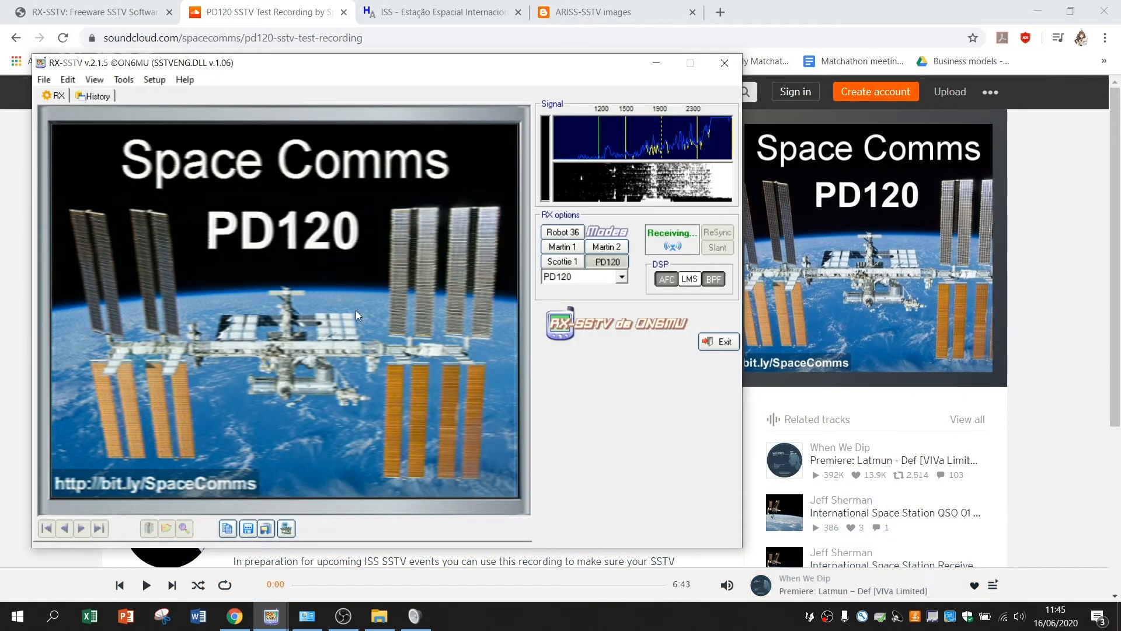
mouse_move(337, 242)
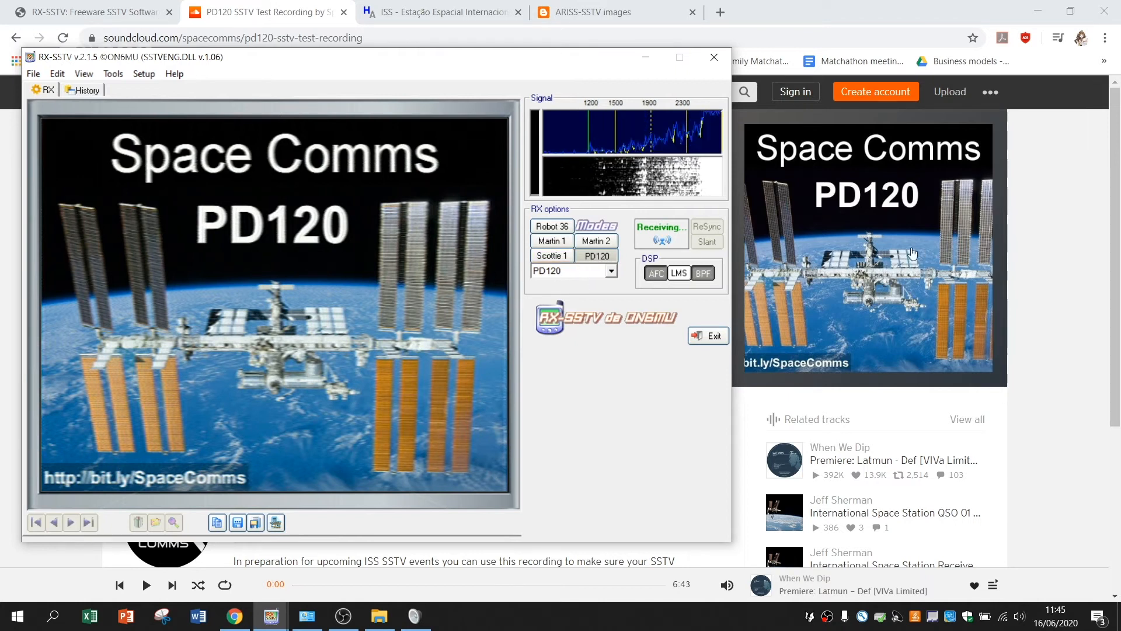
mouse_move(343, 318)
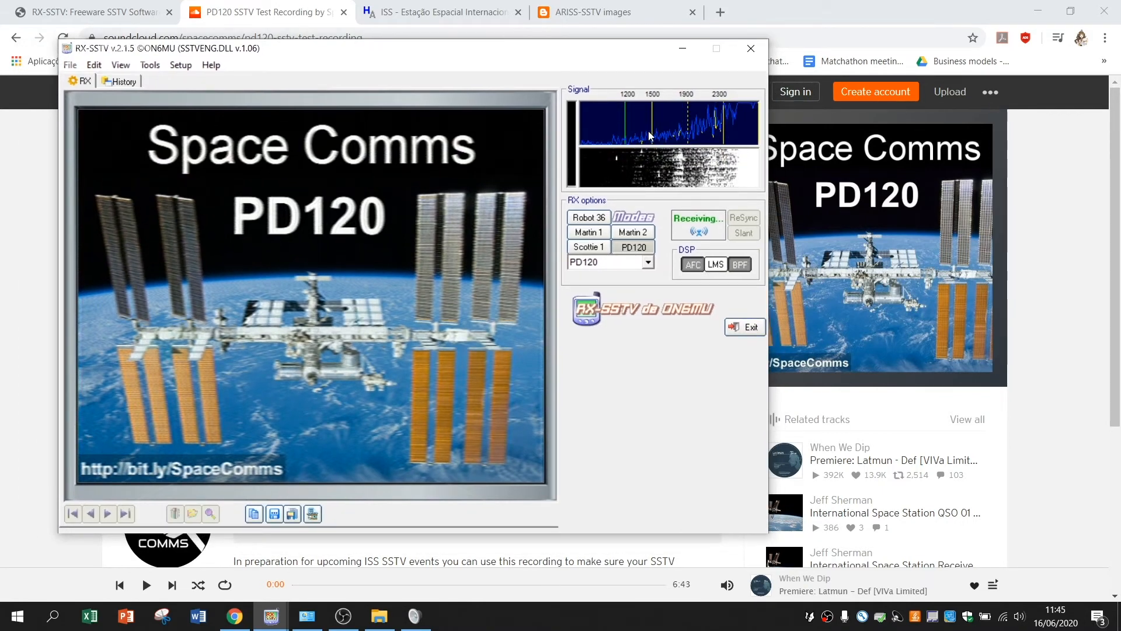
mouse_move(650, 134)
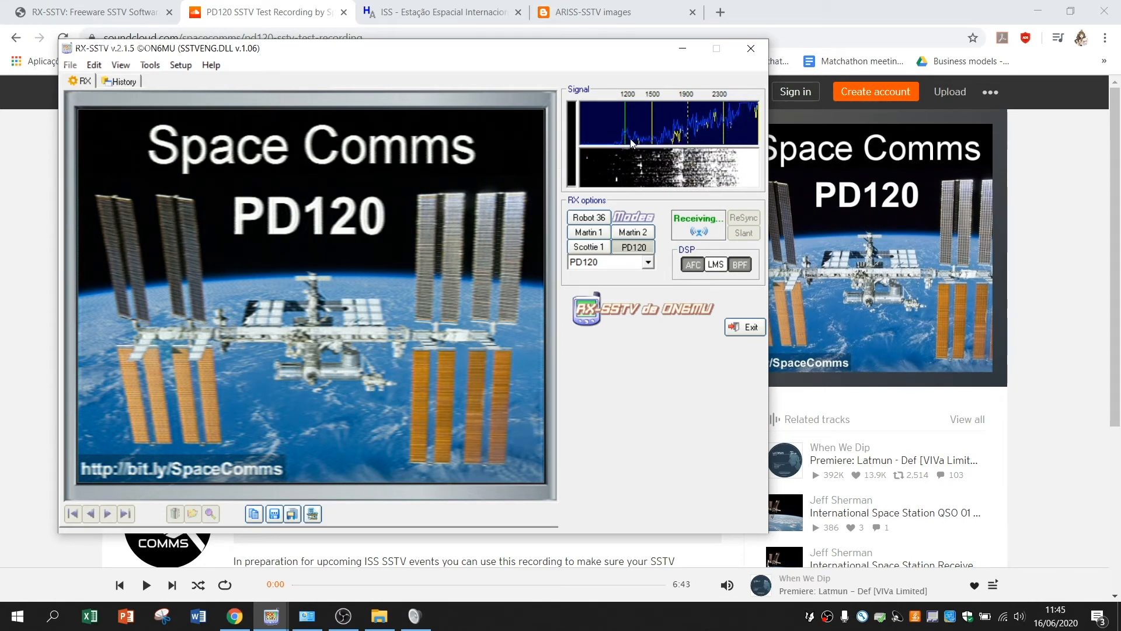
mouse_move(639, 135)
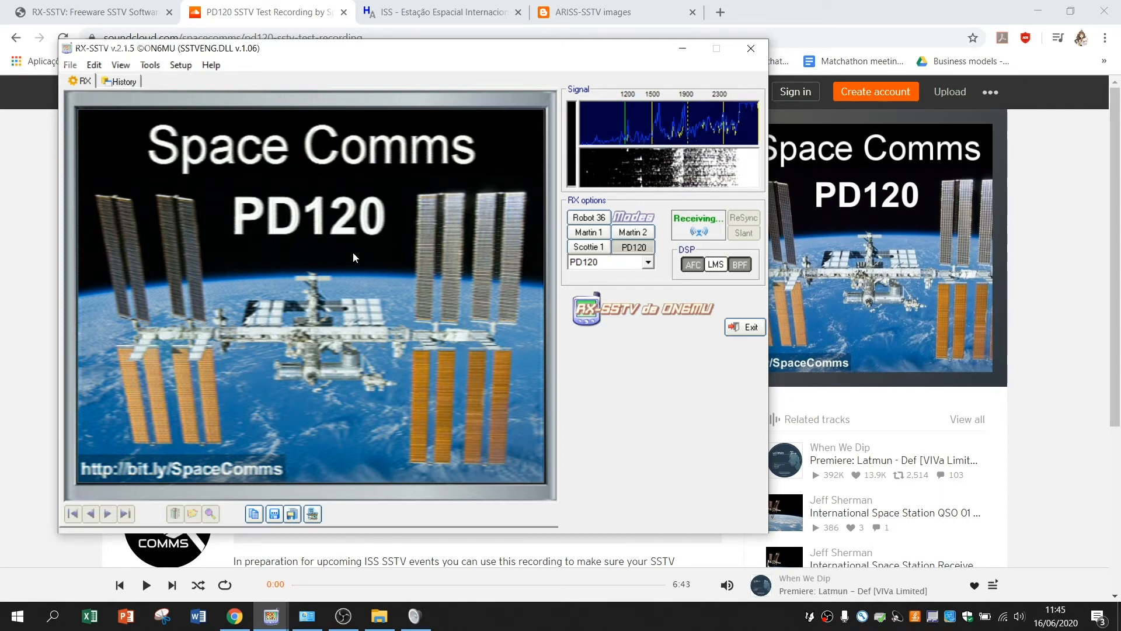
mouse_move(367, 265)
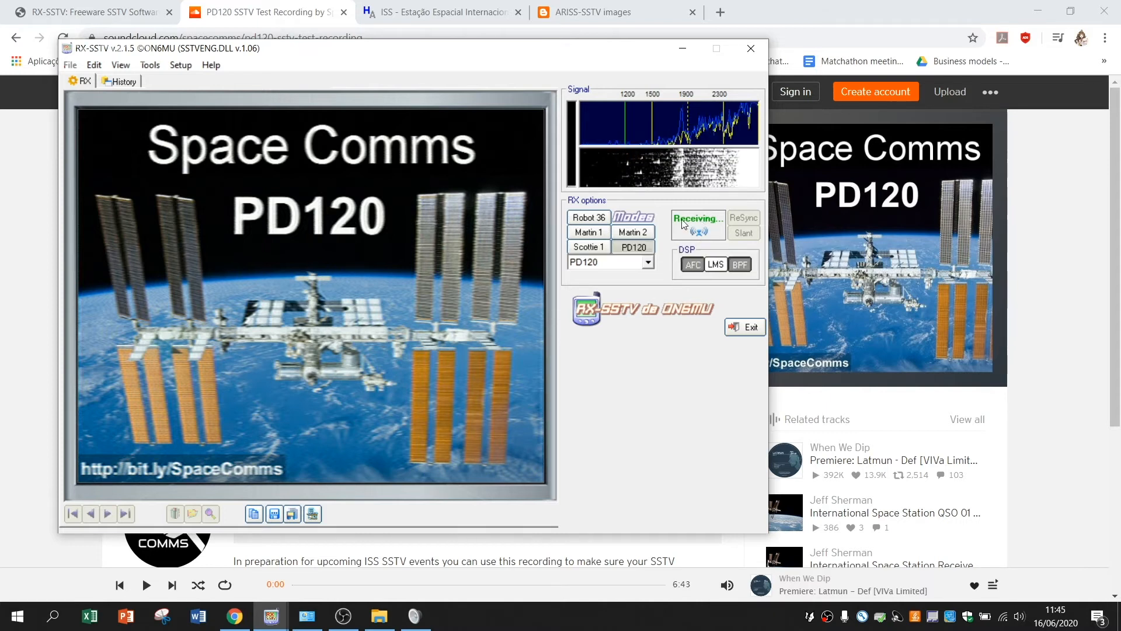
mouse_move(693, 243)
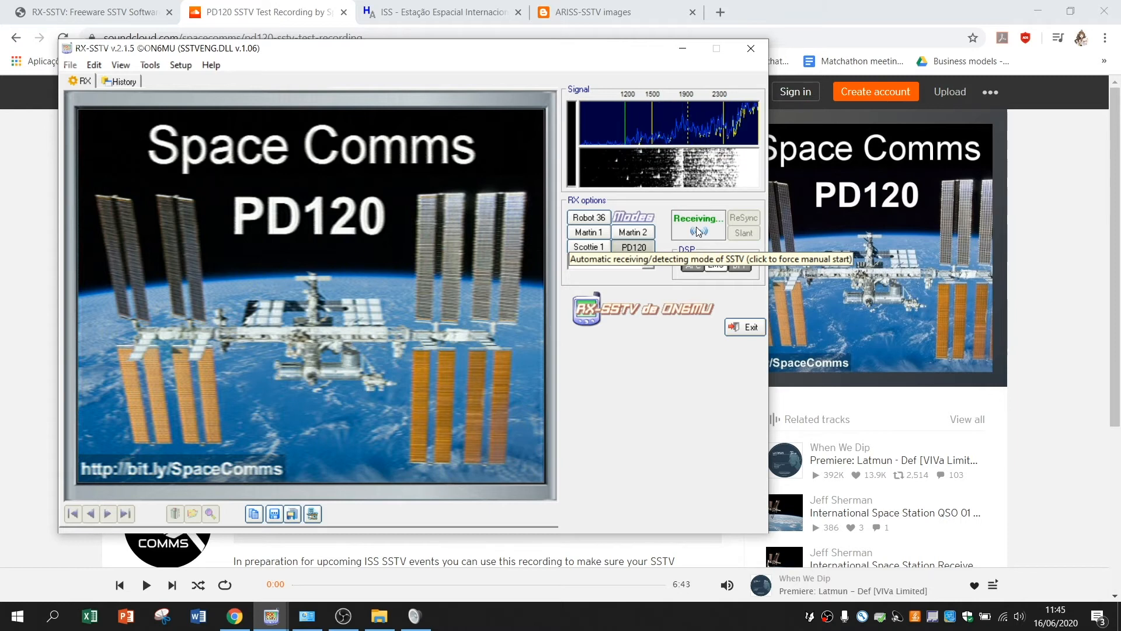
mouse_move(667, 230)
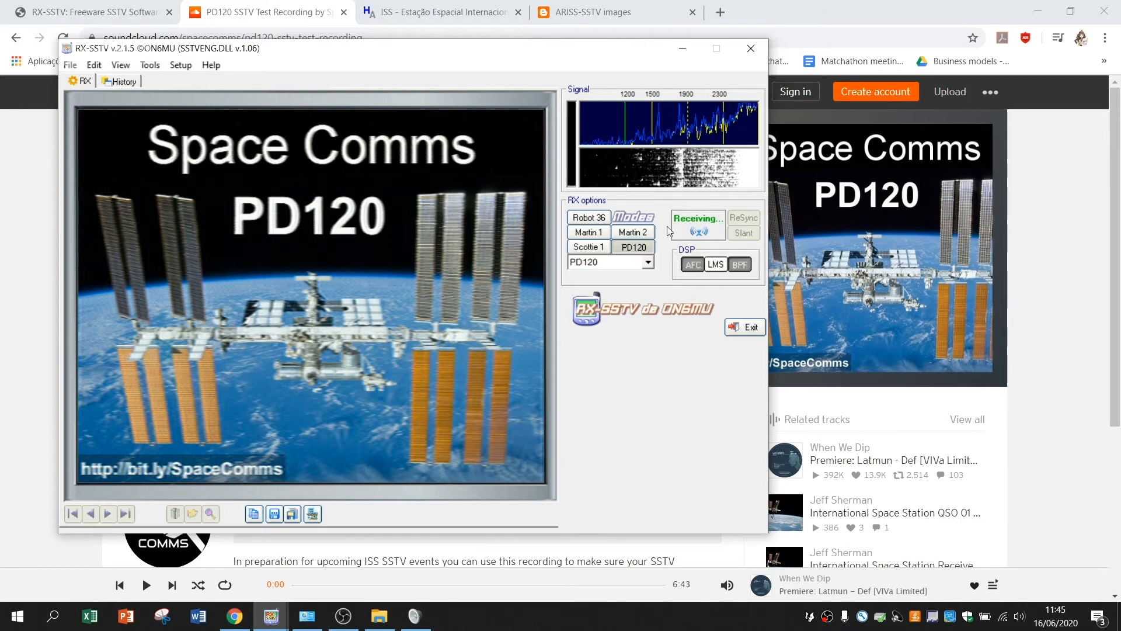
mouse_move(701, 231)
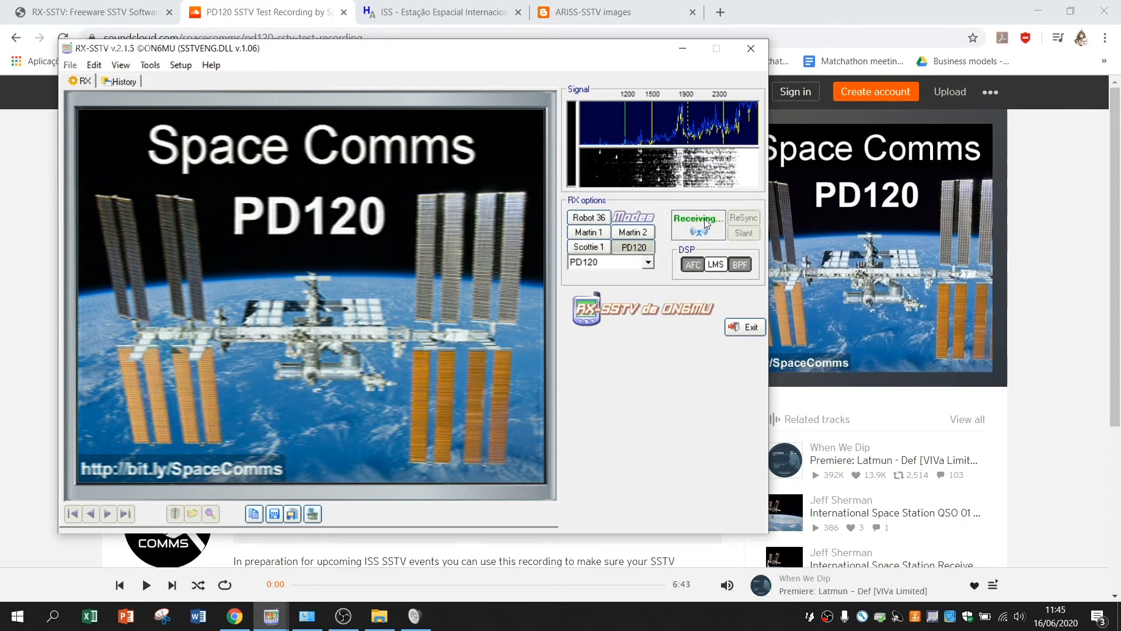
mouse_move(701, 226)
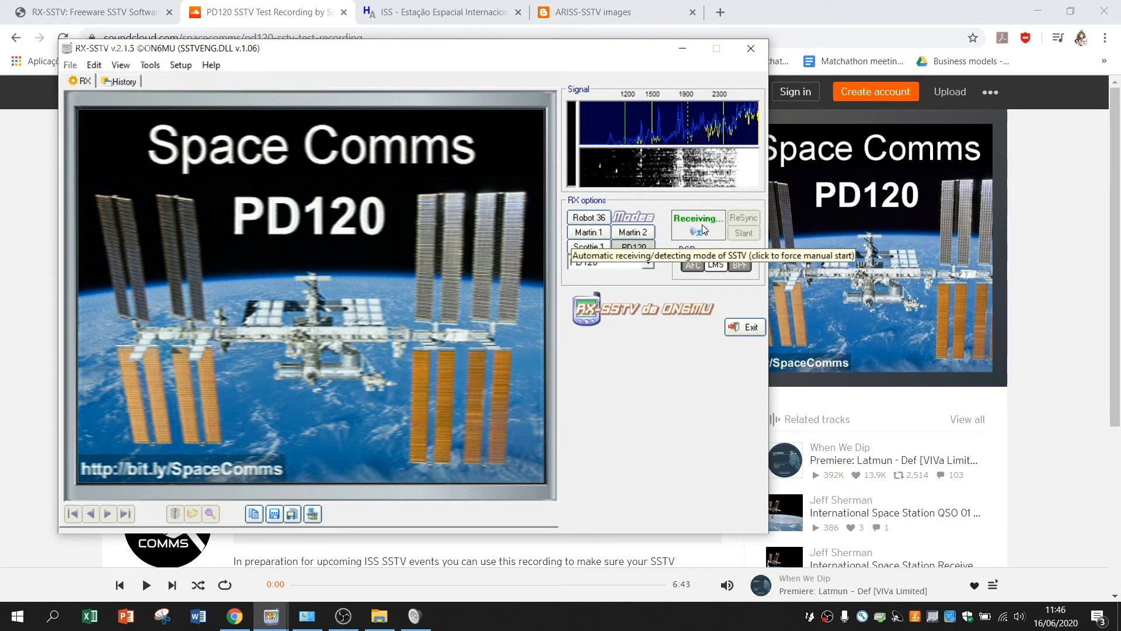
mouse_move(229, 139)
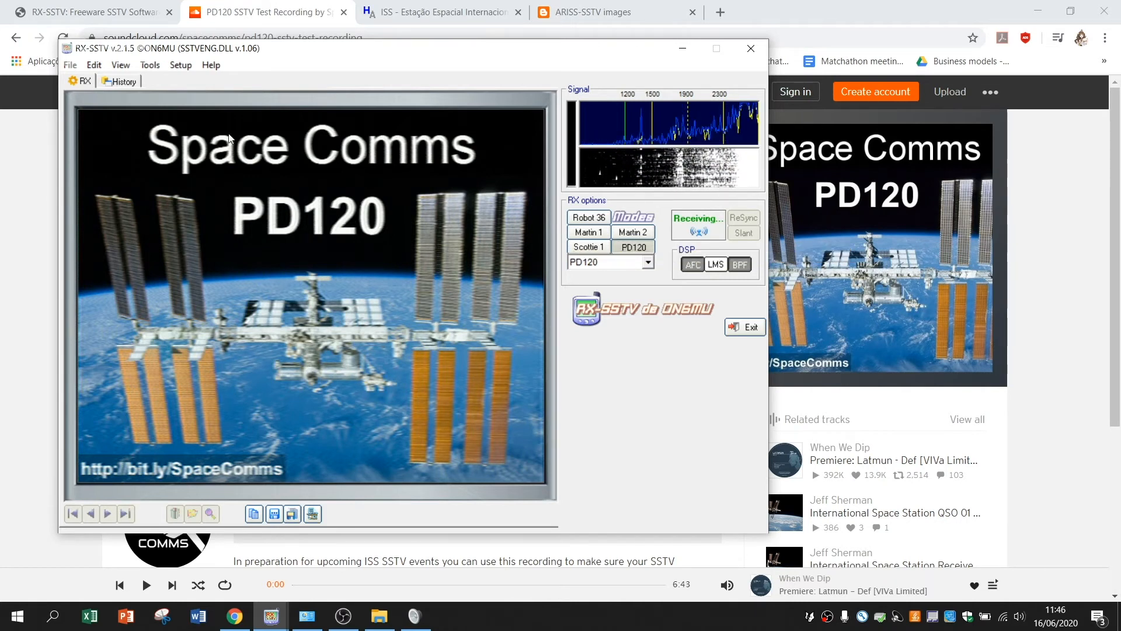
mouse_move(286, 458)
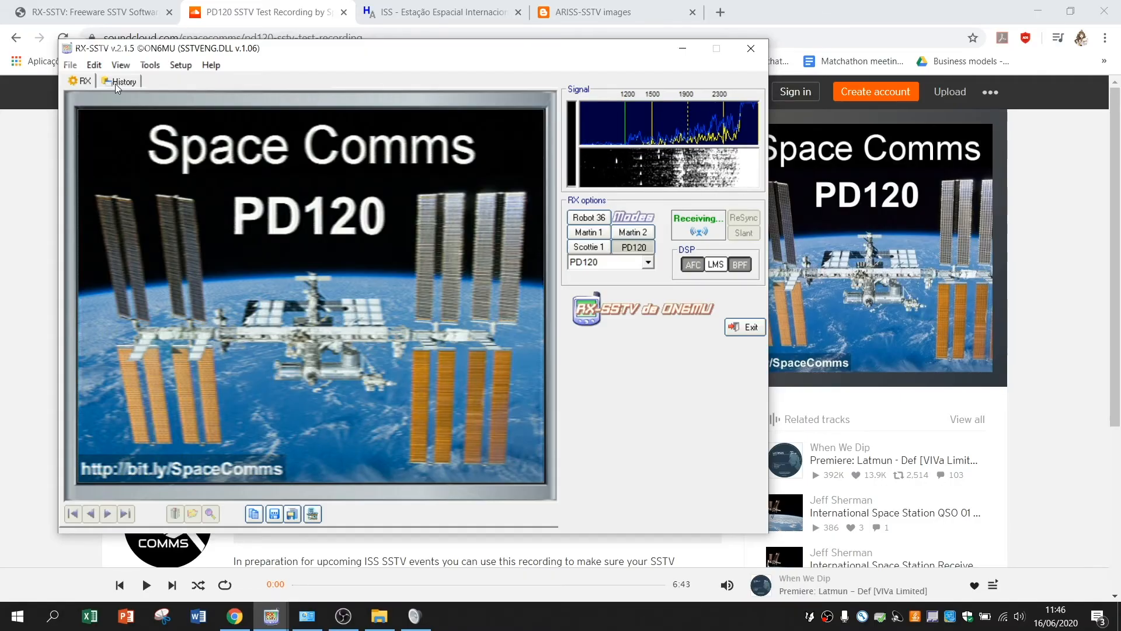
Step: Browse RX-SSTV's image history back through earlier decodes and forward to the latest PD120 ISS image
left_click(123, 82)
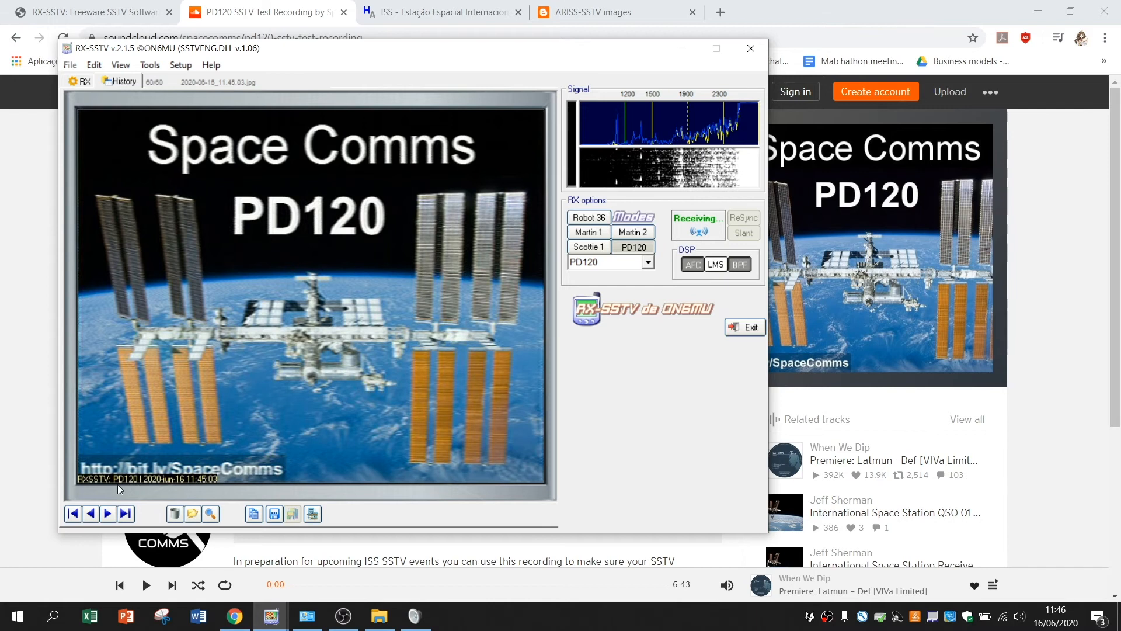
mouse_move(177, 485)
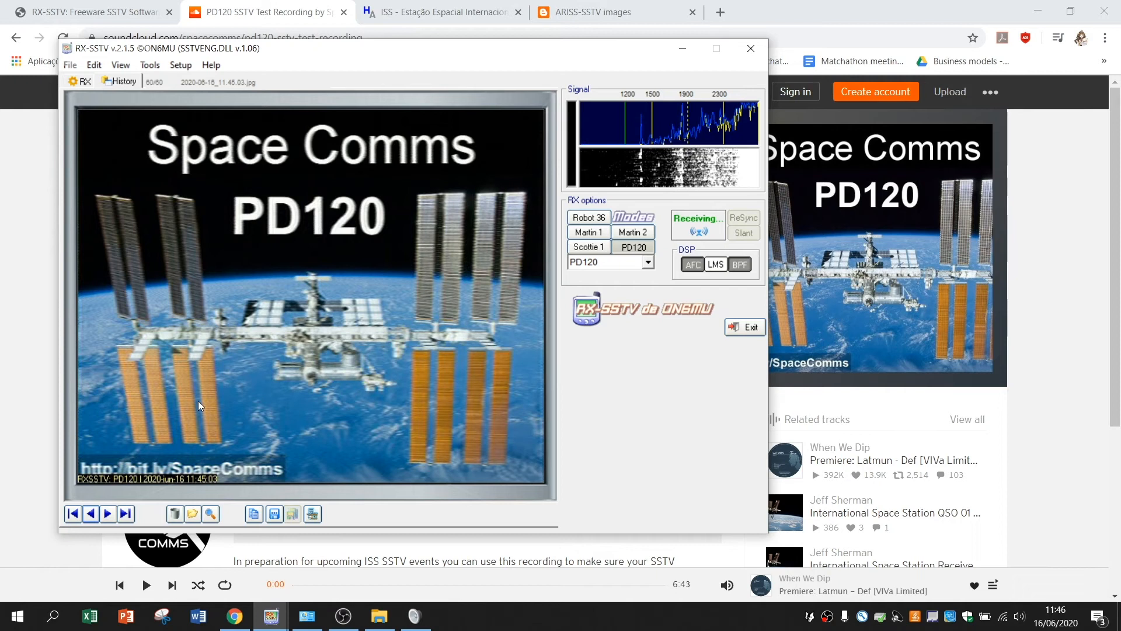
mouse_move(210, 492)
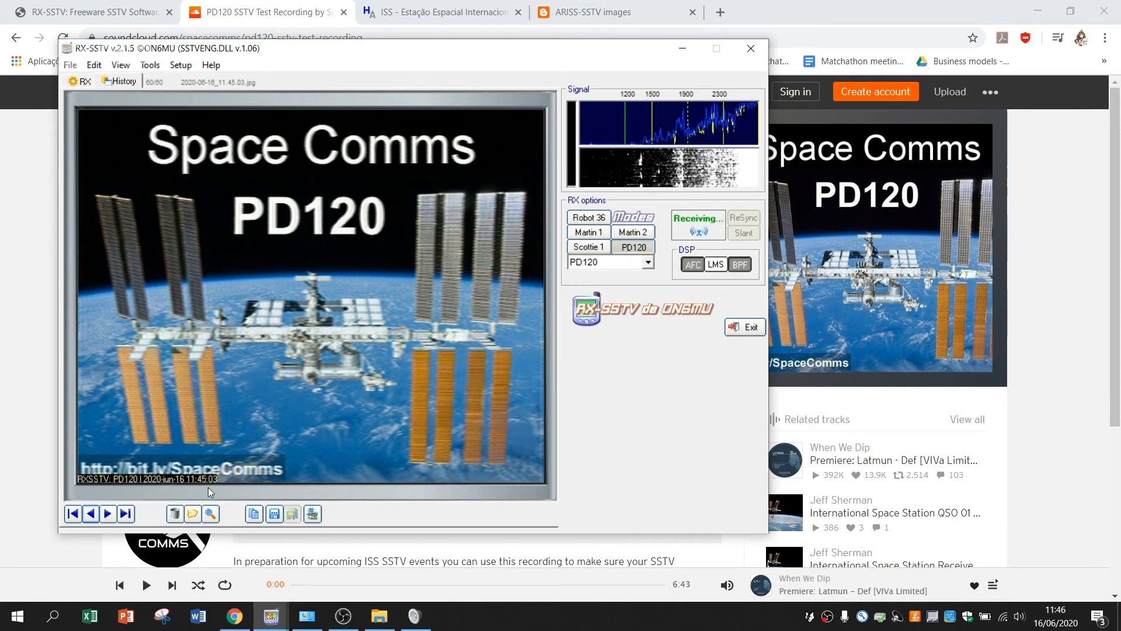
left_click(89, 514)
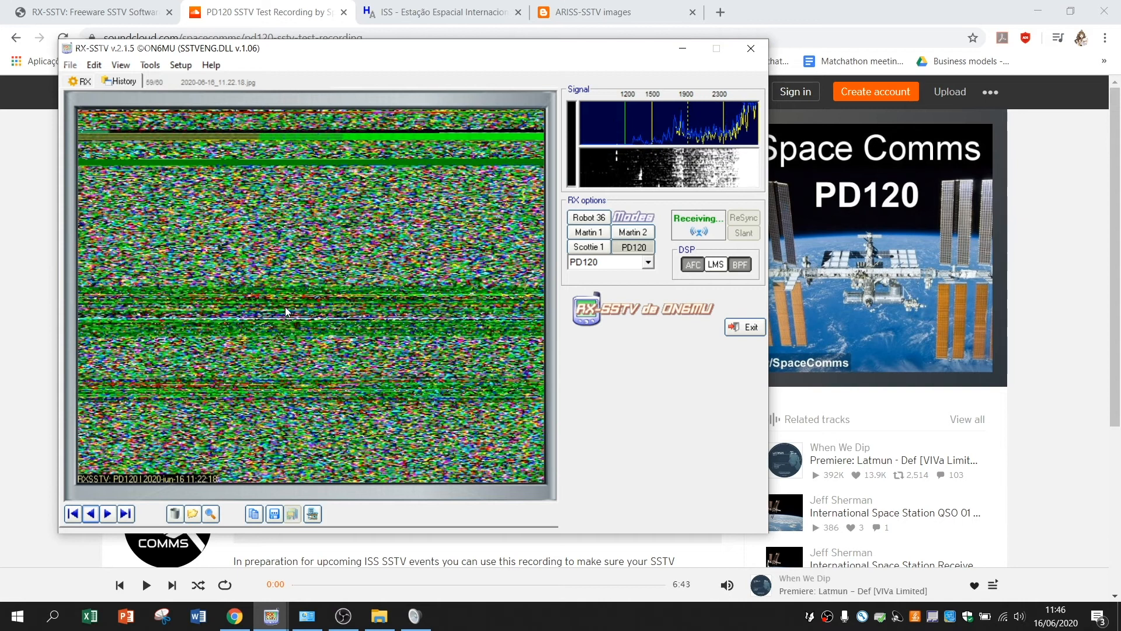
left_click(89, 514)
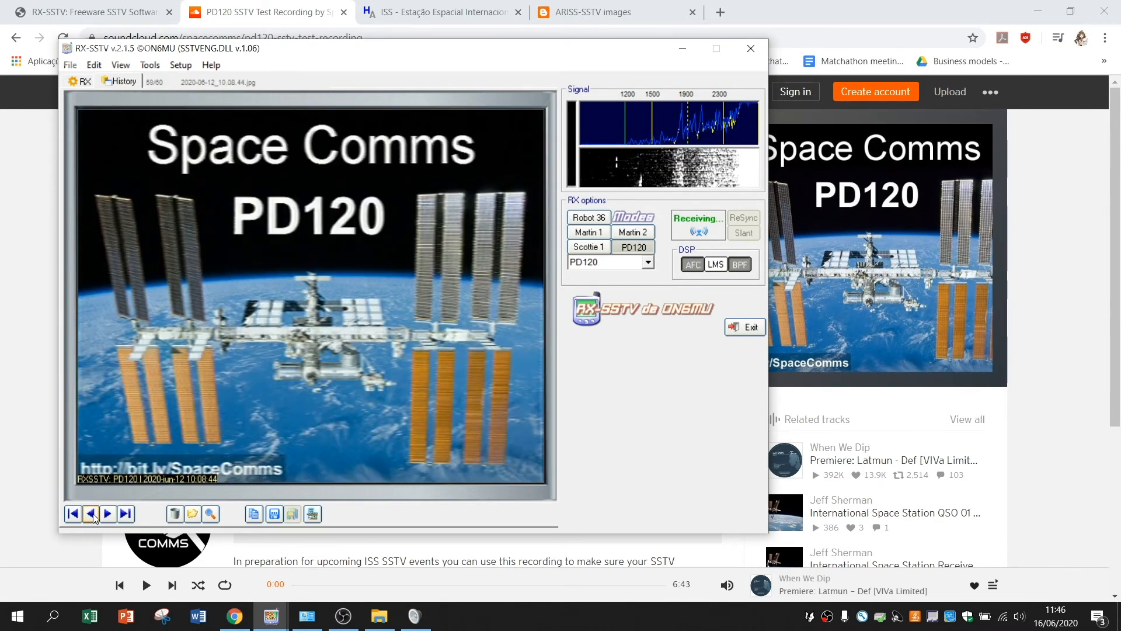
mouse_move(283, 278)
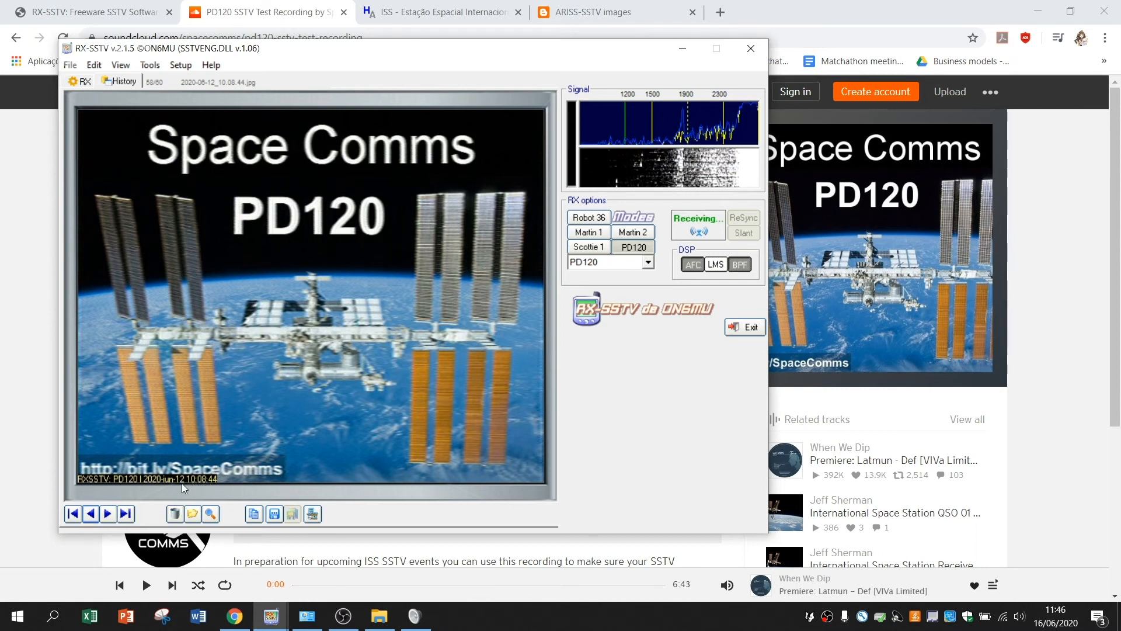
left_click(107, 514)
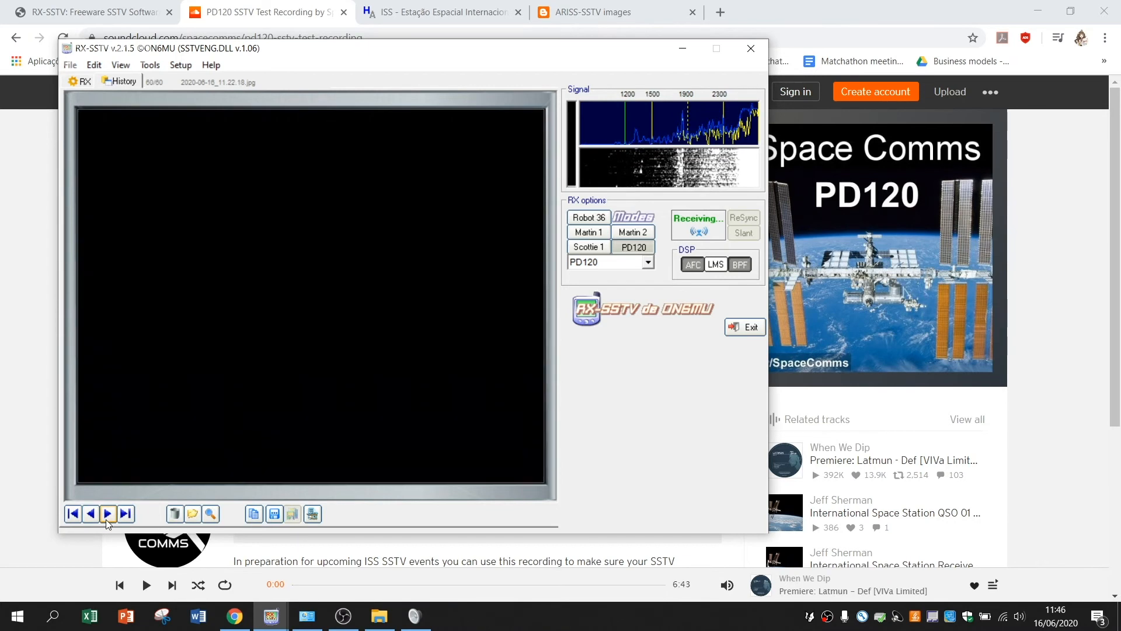
left_click(106, 514)
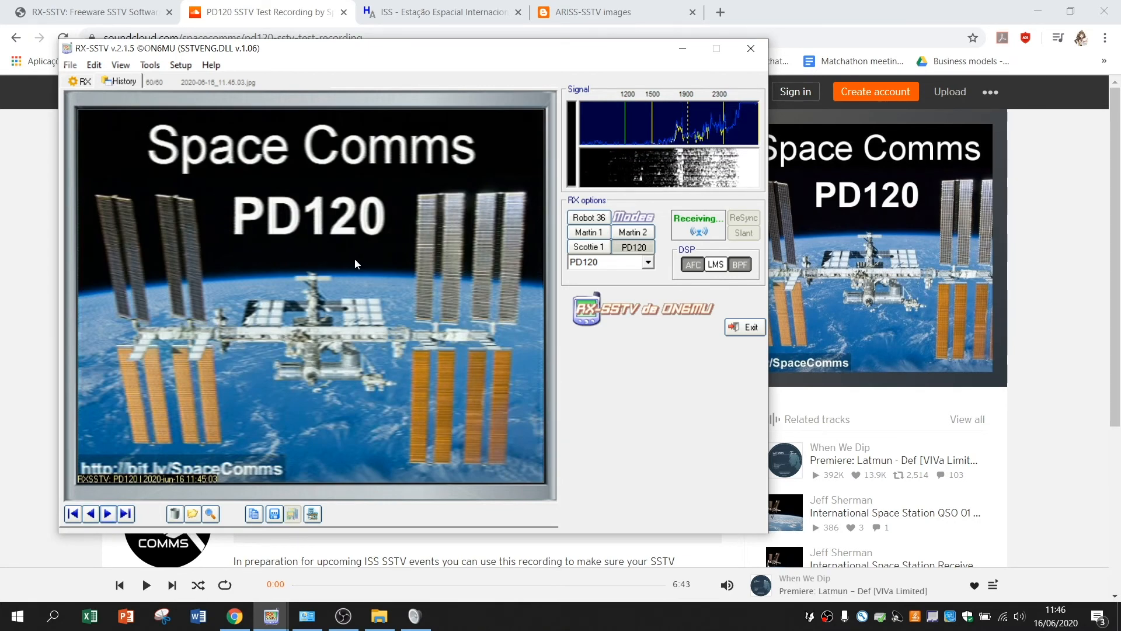
mouse_move(275, 514)
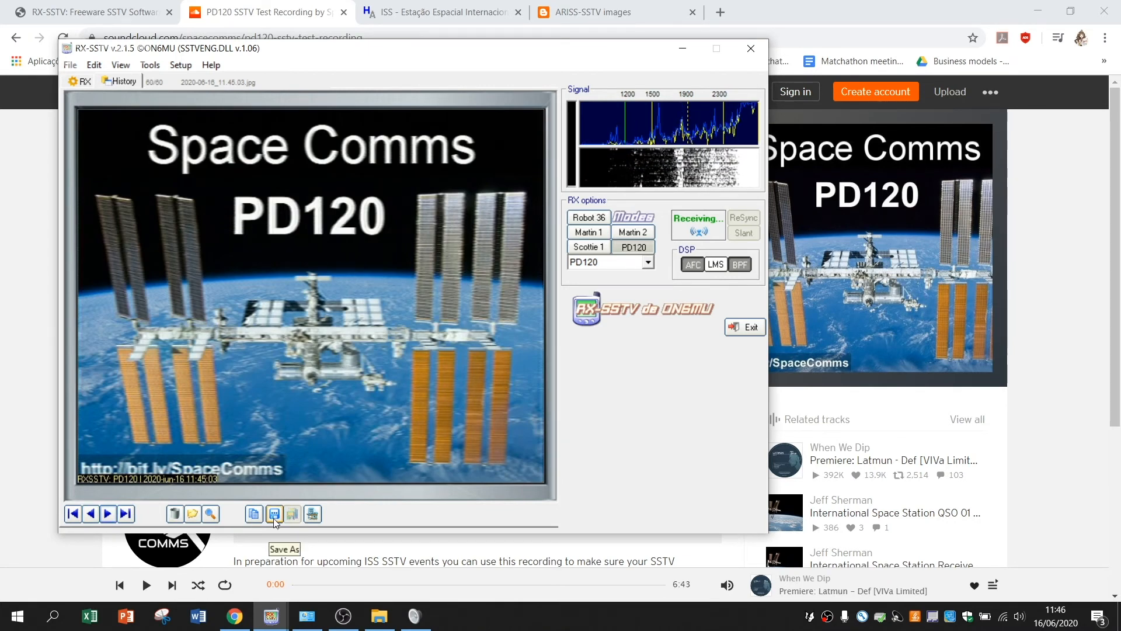
Step: Save the decoded picture as JPG file 2020-06-16_11.45.03 in the RX-SSTV Save folder
left_click(273, 515)
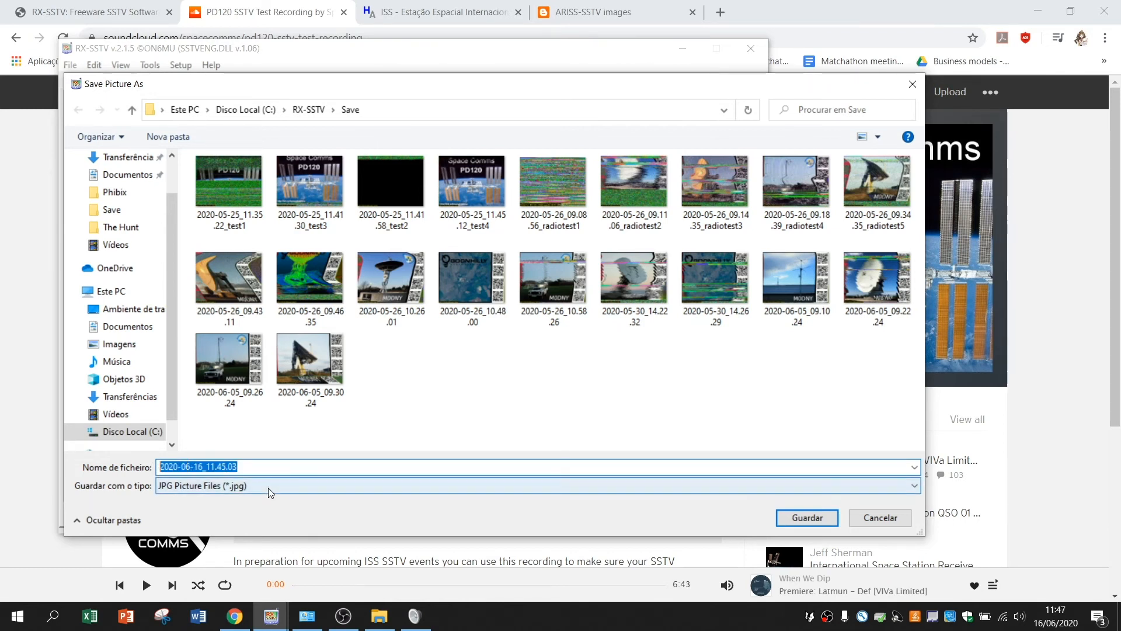
left_click(914, 486)
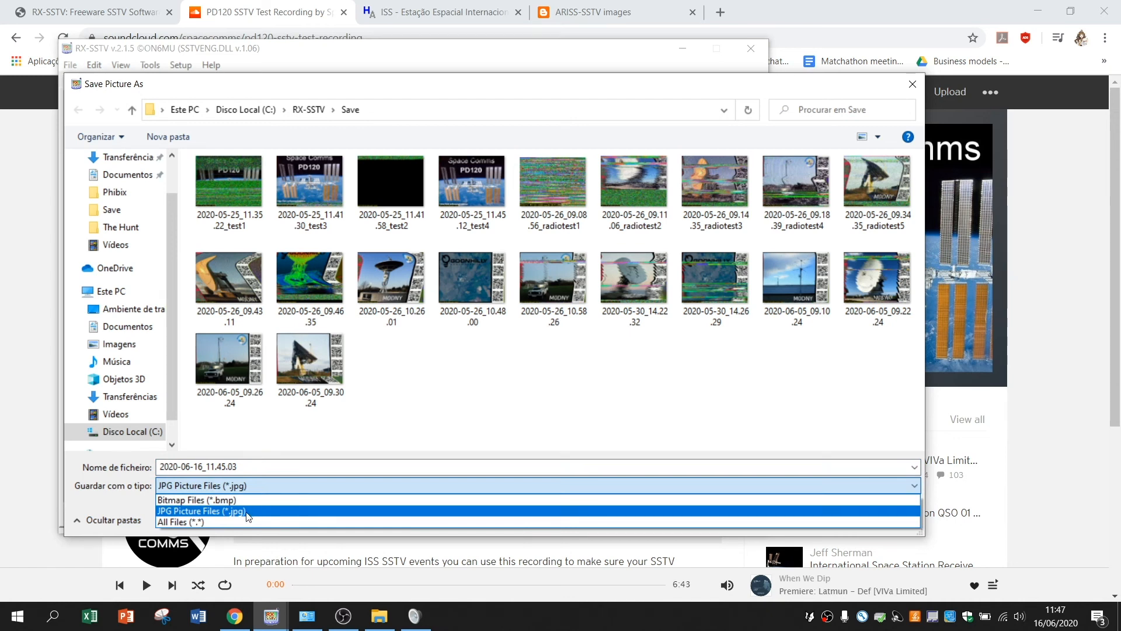
mouse_move(184, 514)
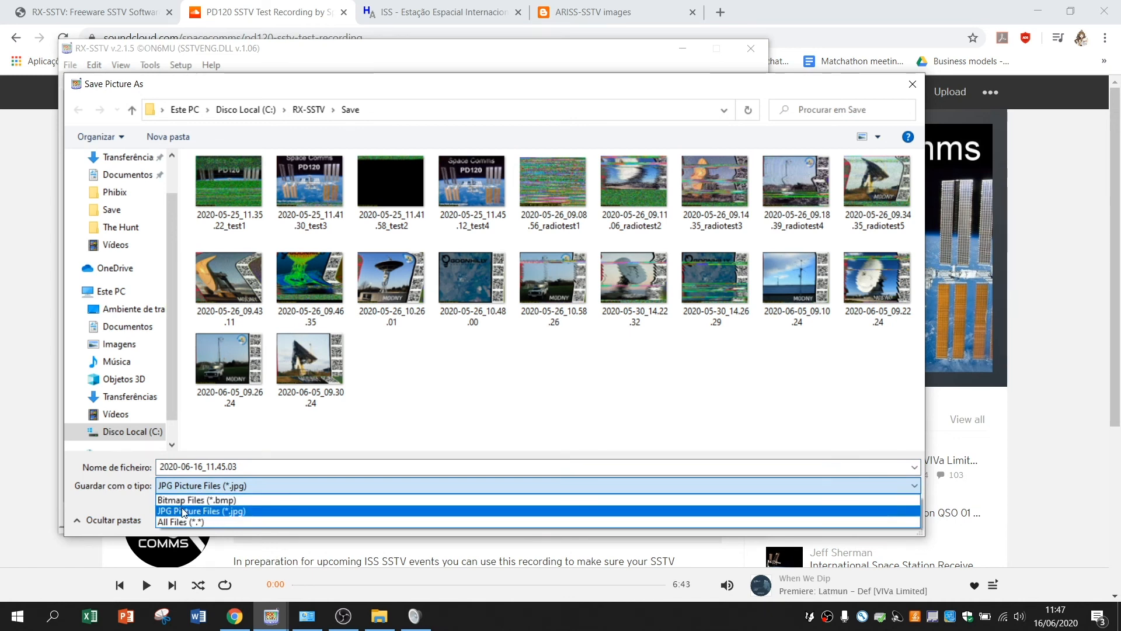
mouse_move(217, 517)
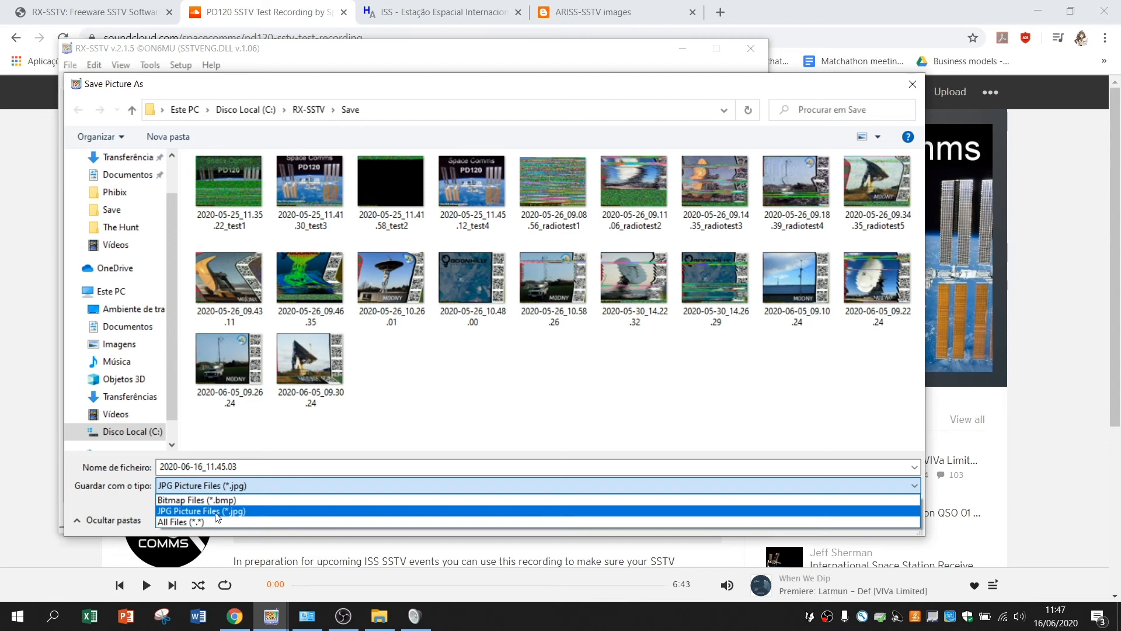
left_click(202, 510)
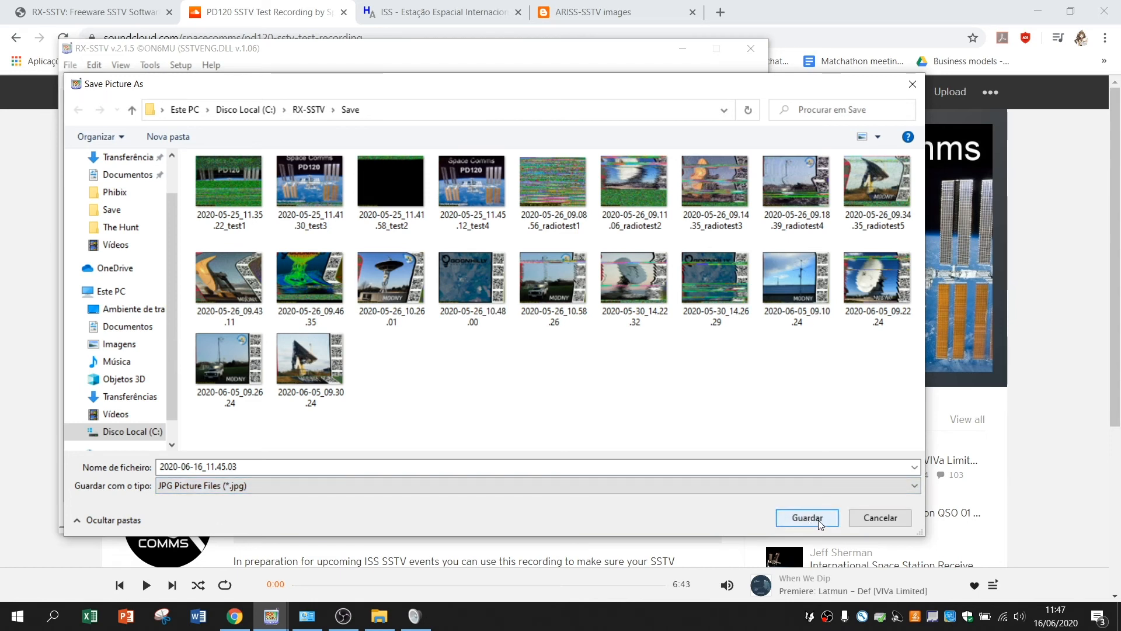
left_click(808, 518)
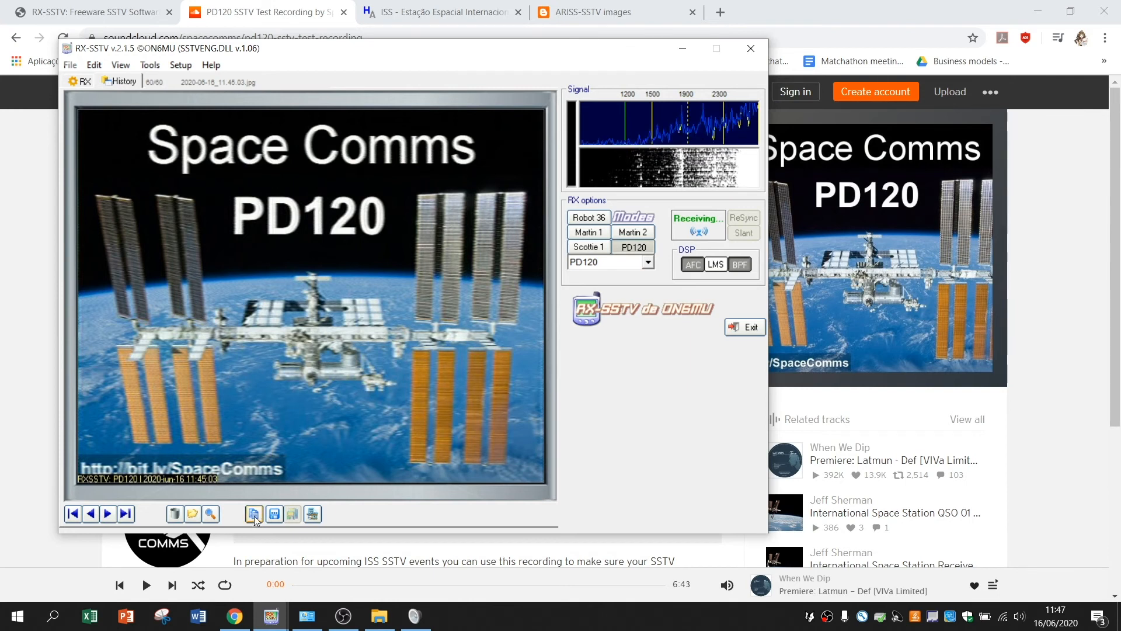
mouse_move(253, 514)
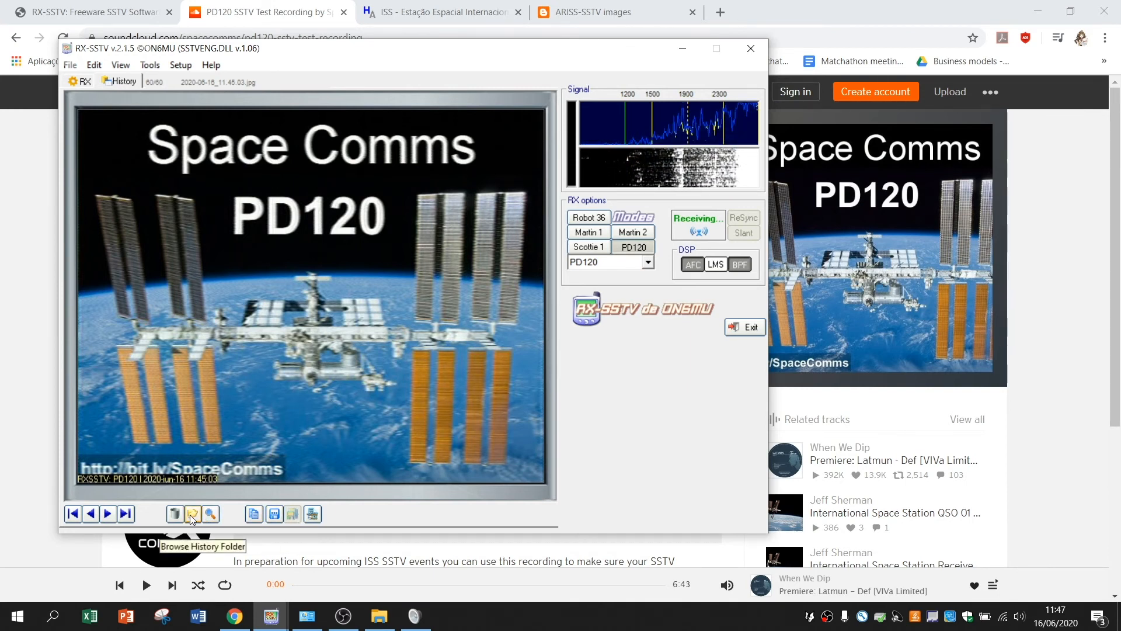
Step: Open RX-SSTV's History folder of received pictures in File Explorer
left_click(191, 514)
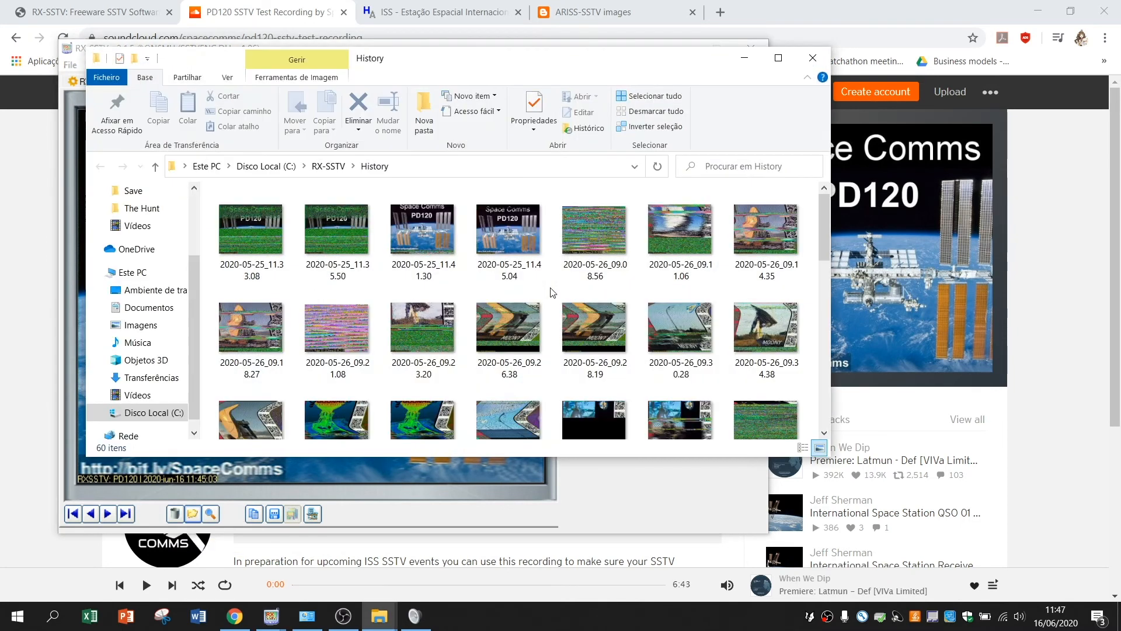
Step: Scroll through the History folder thumbnails to the newest Space Comms image
scroll("down", 3)
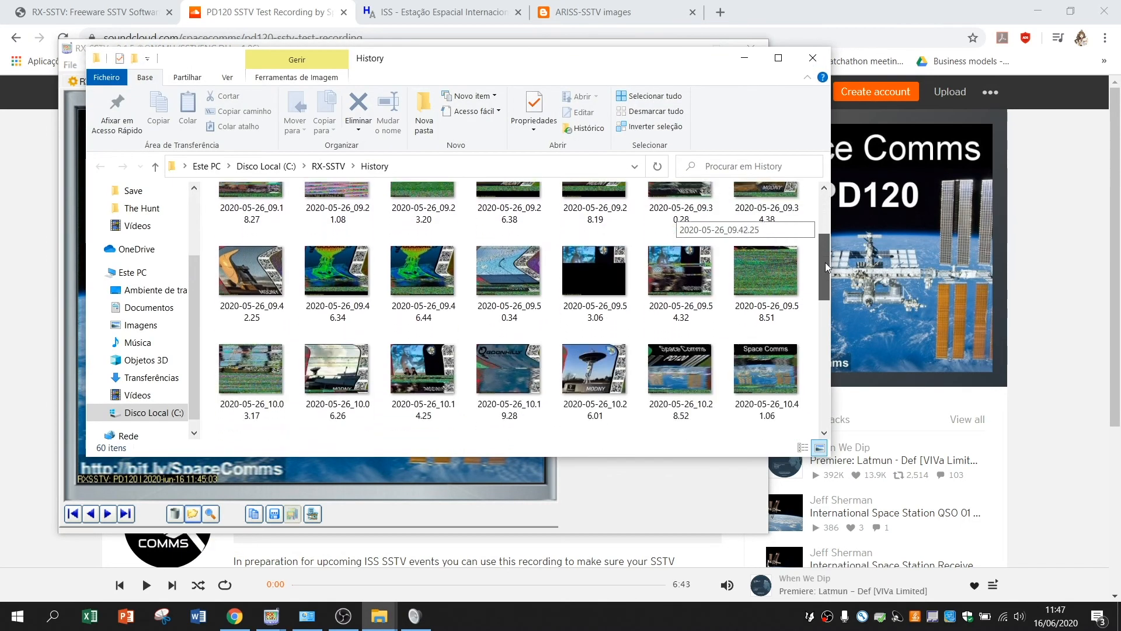
scroll("down", 3)
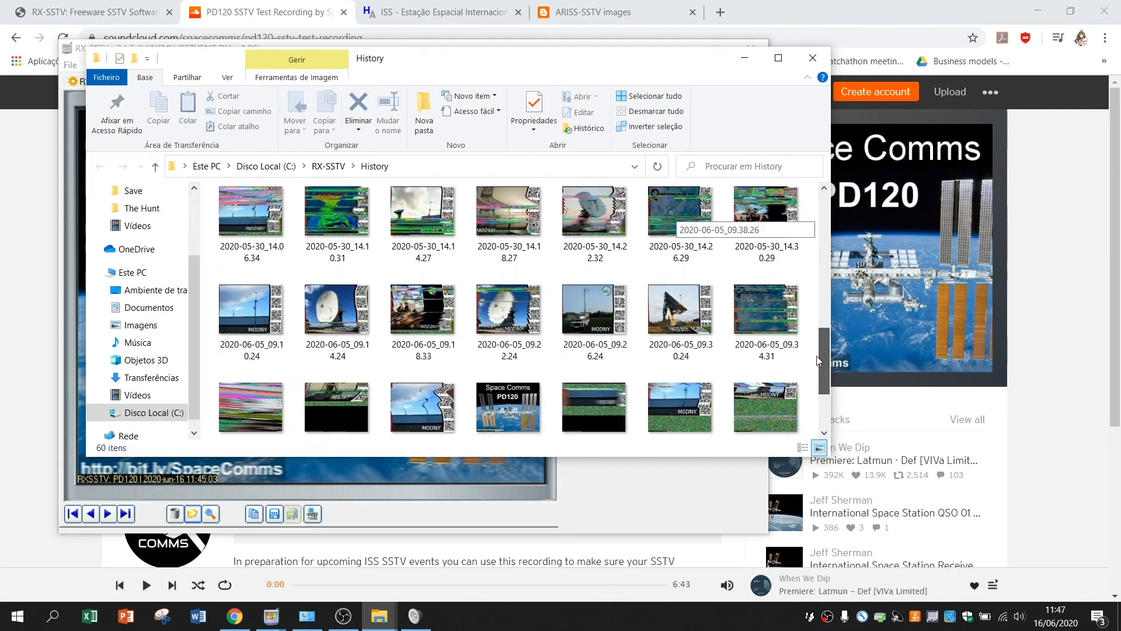
scroll("up", 3)
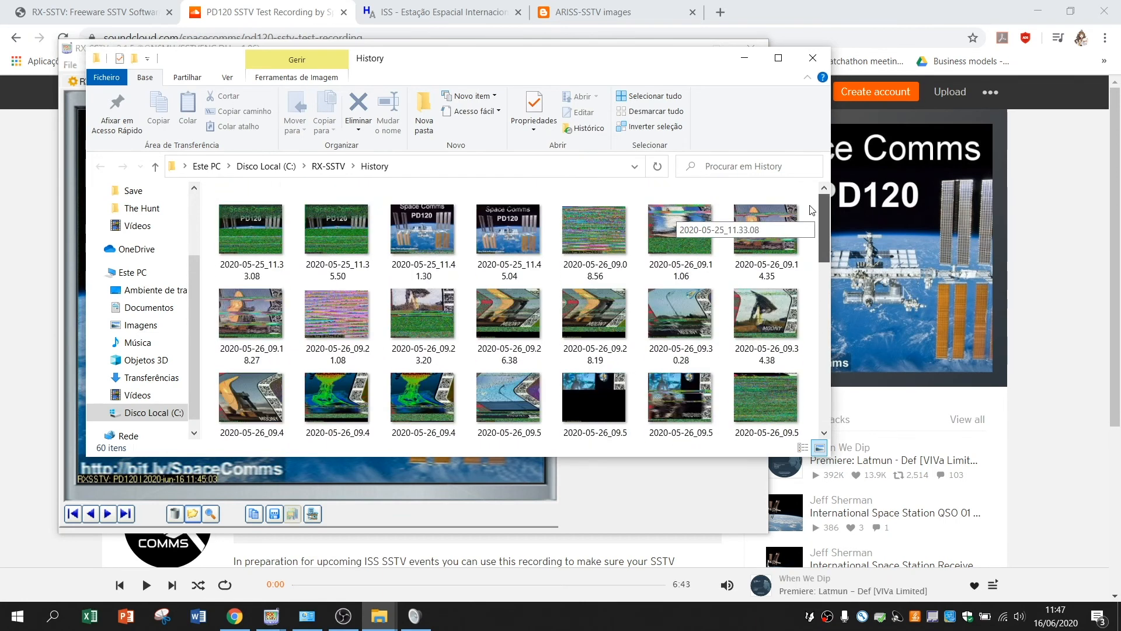
scroll("down", 3)
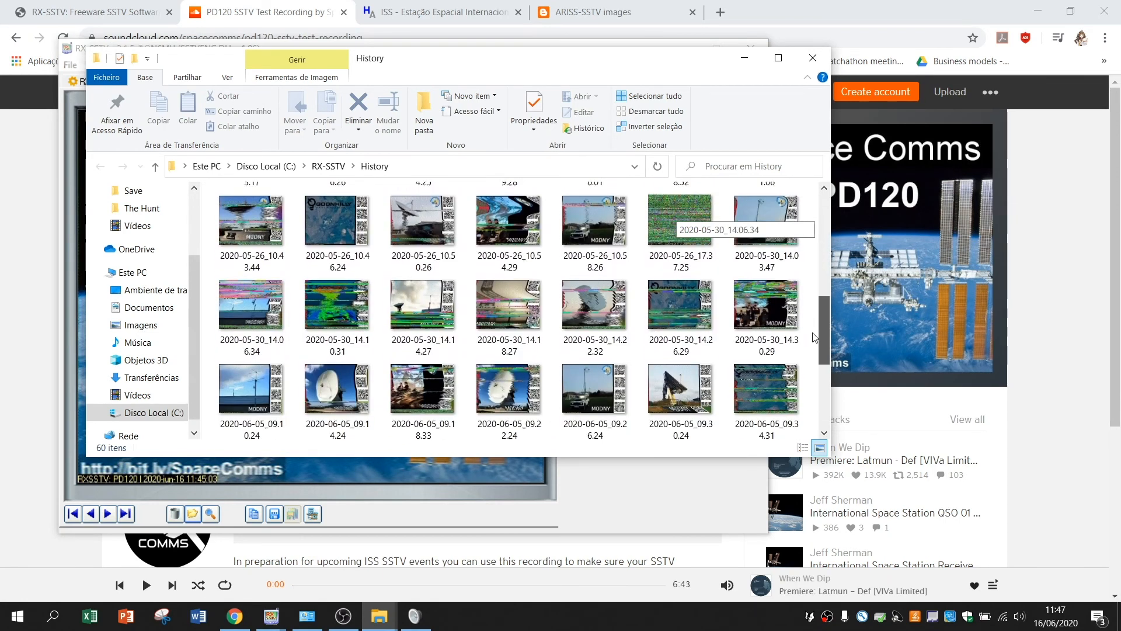
scroll("down", 3)
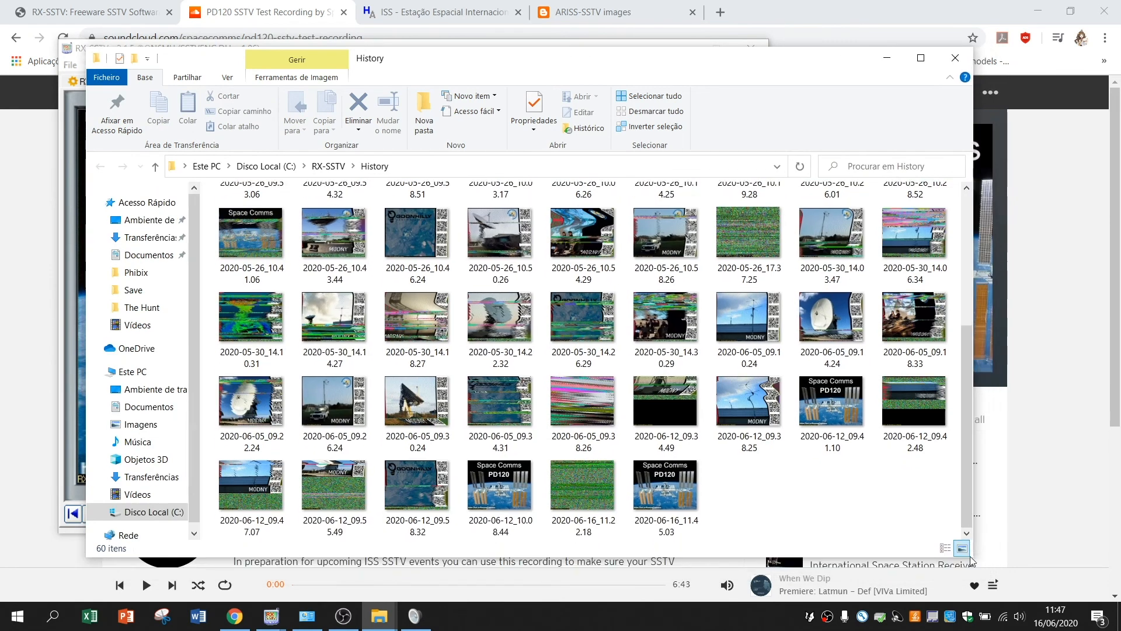
scroll("up", 3)
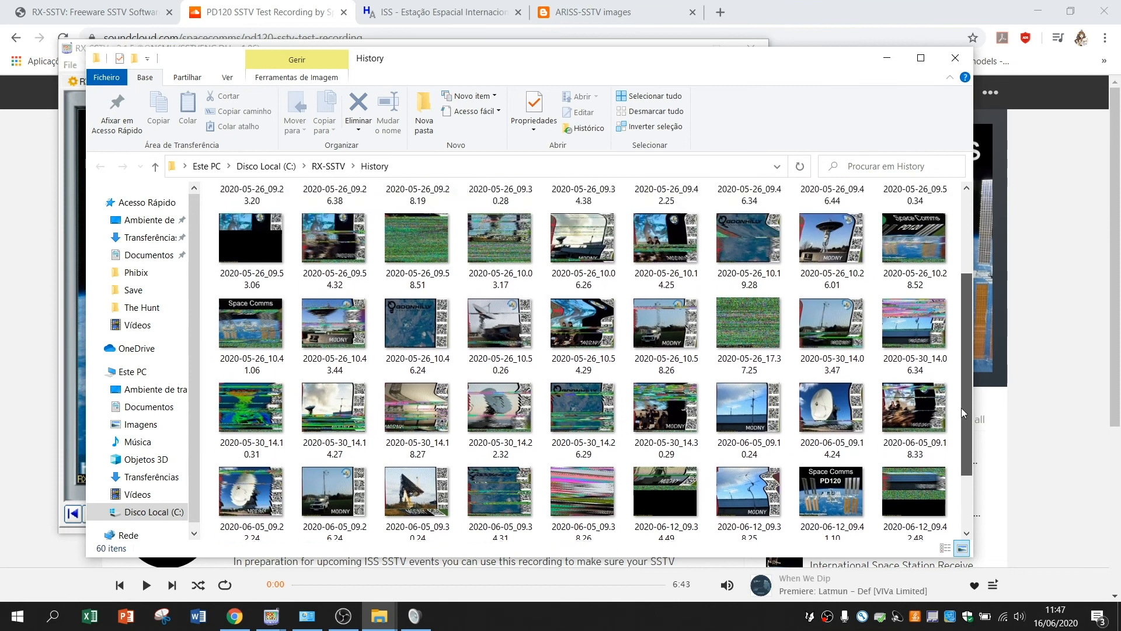
scroll("up", 3)
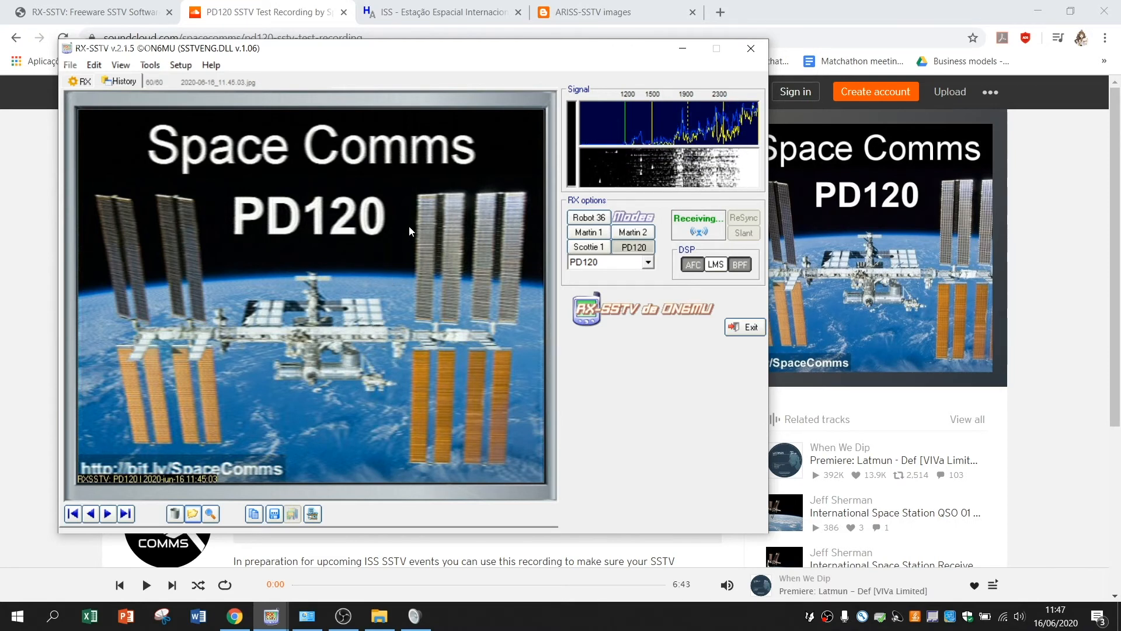
mouse_move(397, 260)
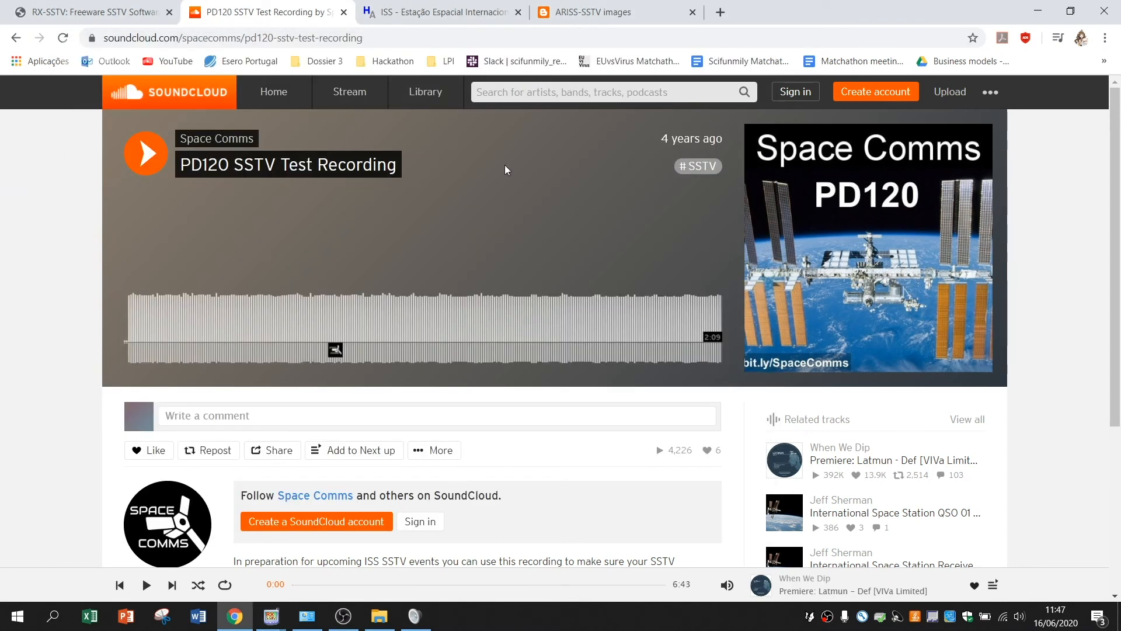
mouse_move(405, 167)
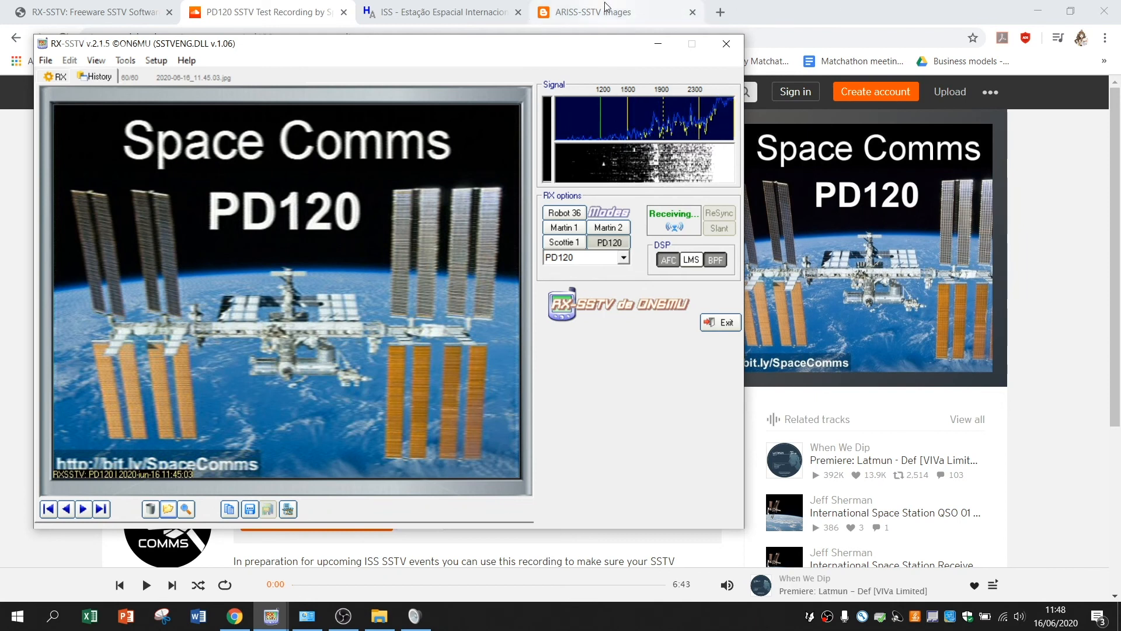
Step: Bring the ARISS-SSTV images blog back to the front in Chrome
left_click(616, 11)
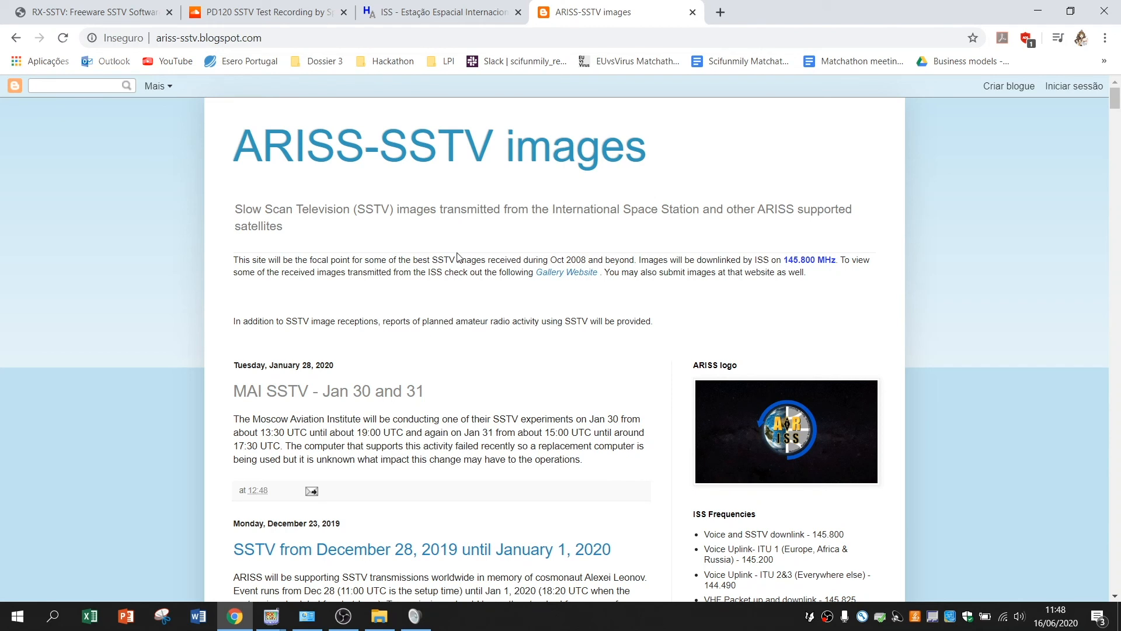
Step: Return to the Heavens-Above ISS visible passes forecast for 17–22 June
left_click(441, 12)
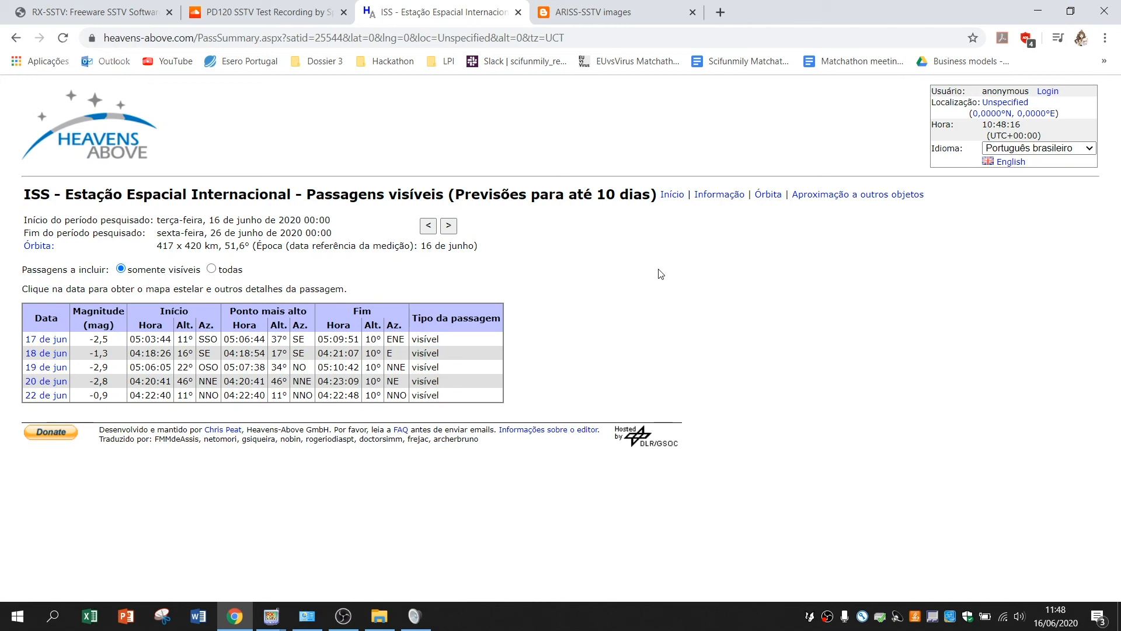
mouse_move(377, 125)
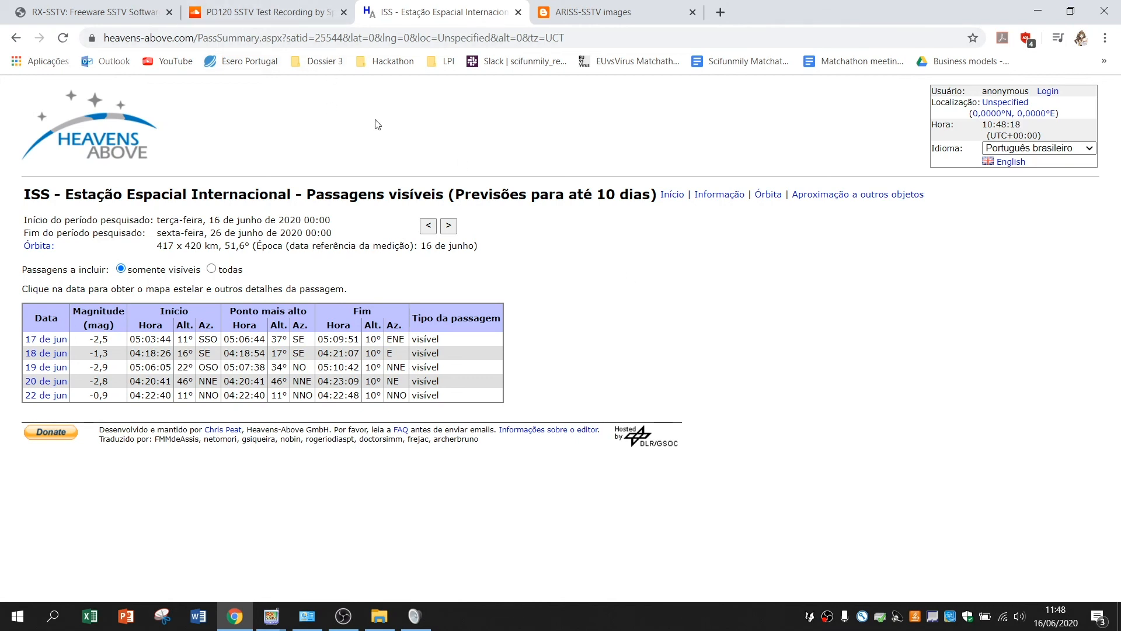
mouse_move(546, 159)
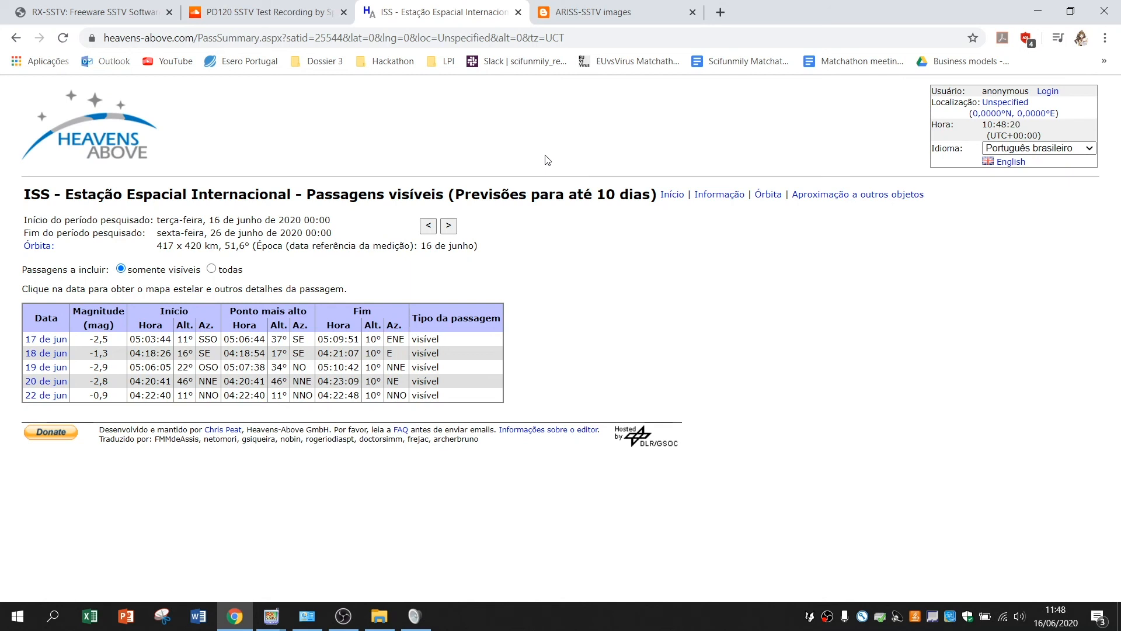